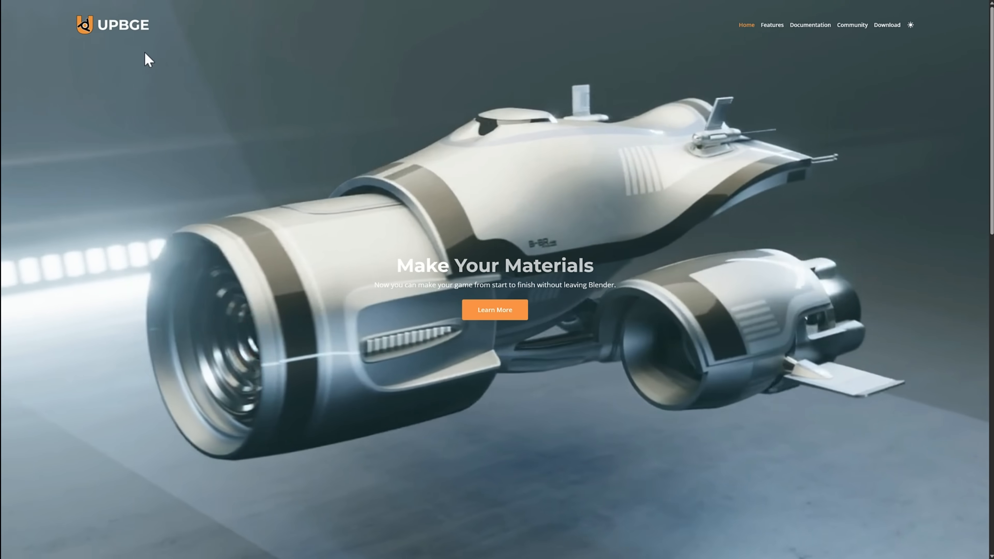
Step: Scroll the UPBGE homepage past Fully Integrated in Blender through the feature showcase sections
scroll("down", 3)
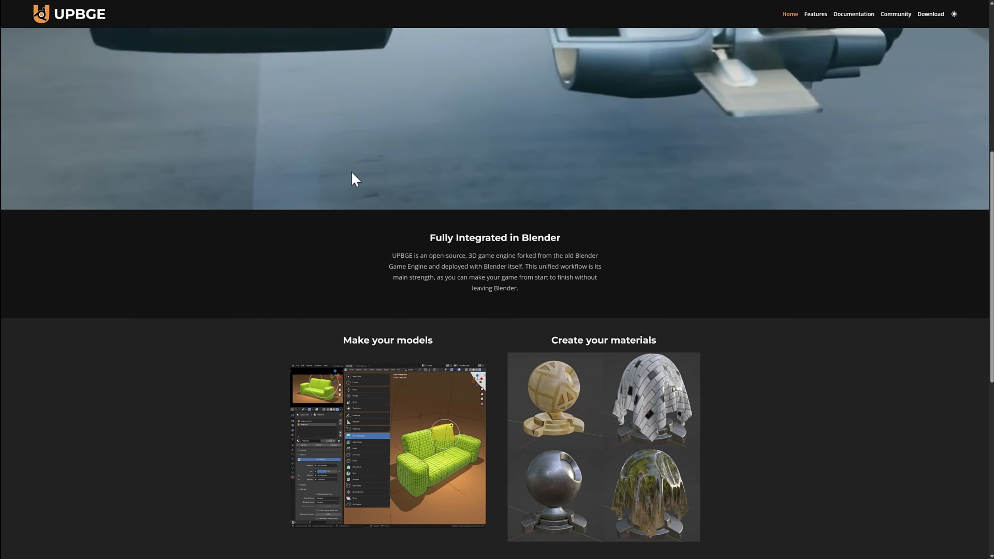
scroll("down", 3)
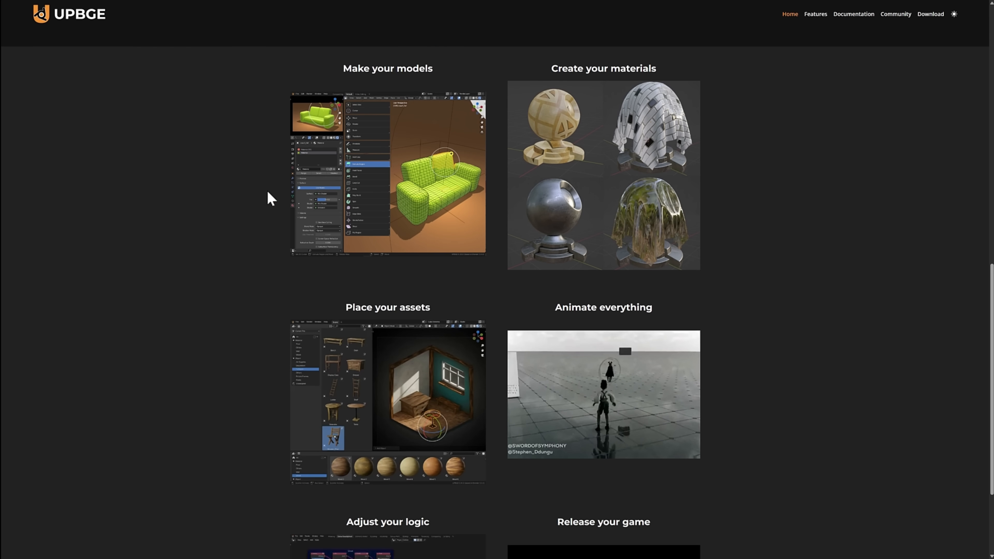
scroll("down", 3)
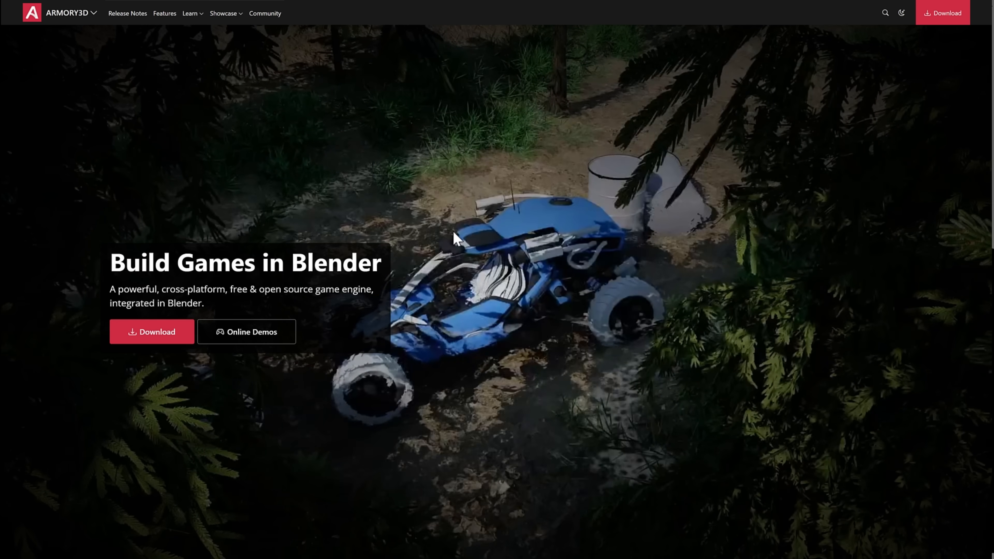
mouse_move(241, 139)
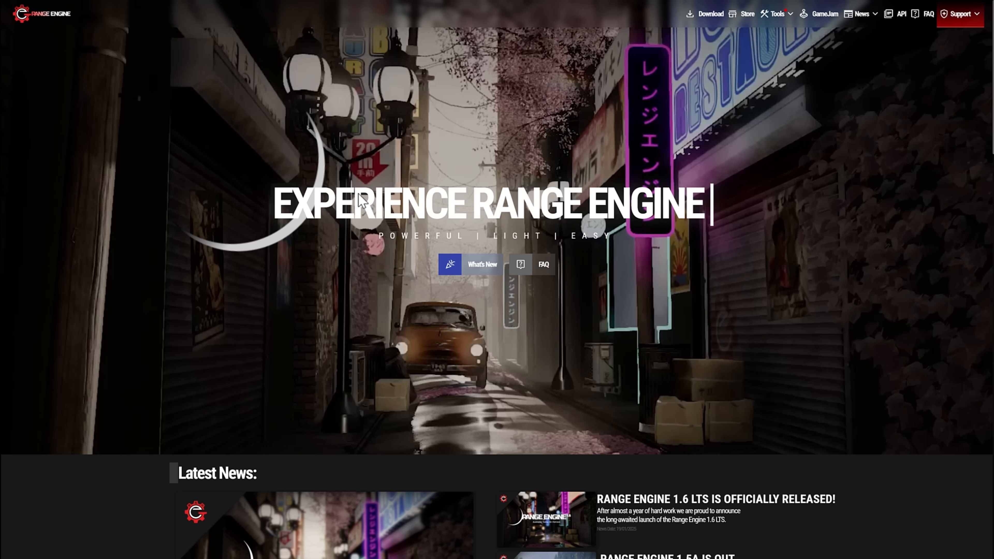
Step: Scroll to the bottom of the Range Engine homepage and go to Previous News
scroll("down", 3)
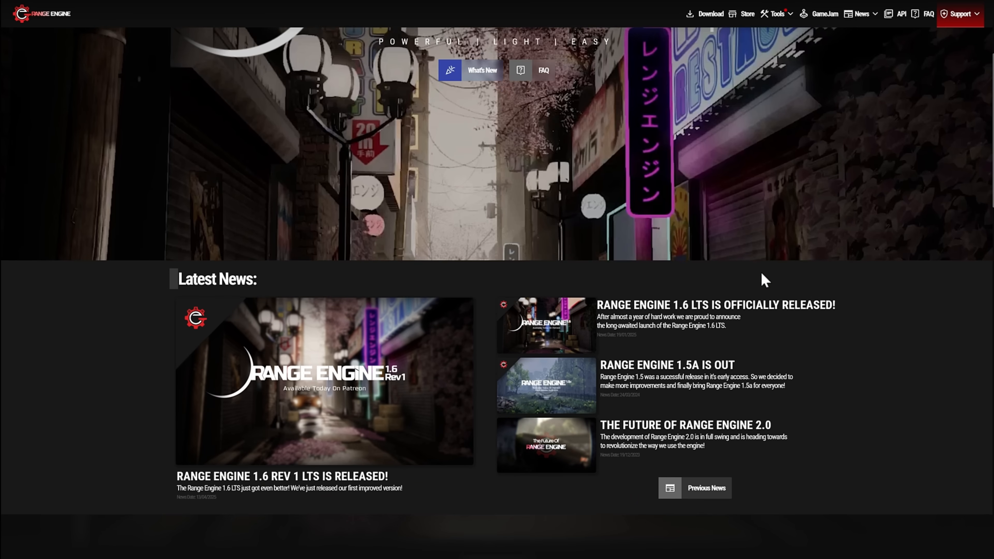
scroll("down", 3)
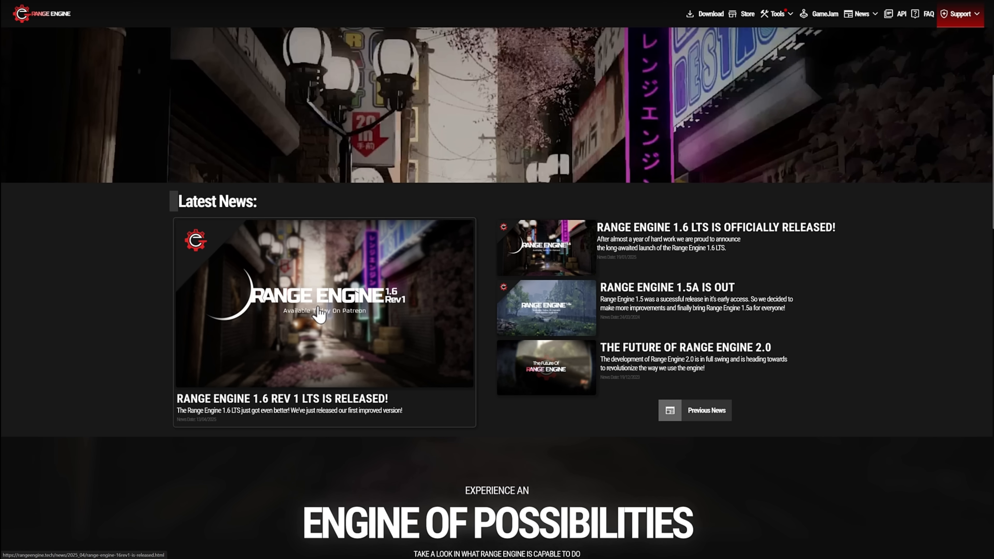
mouse_move(352, 334)
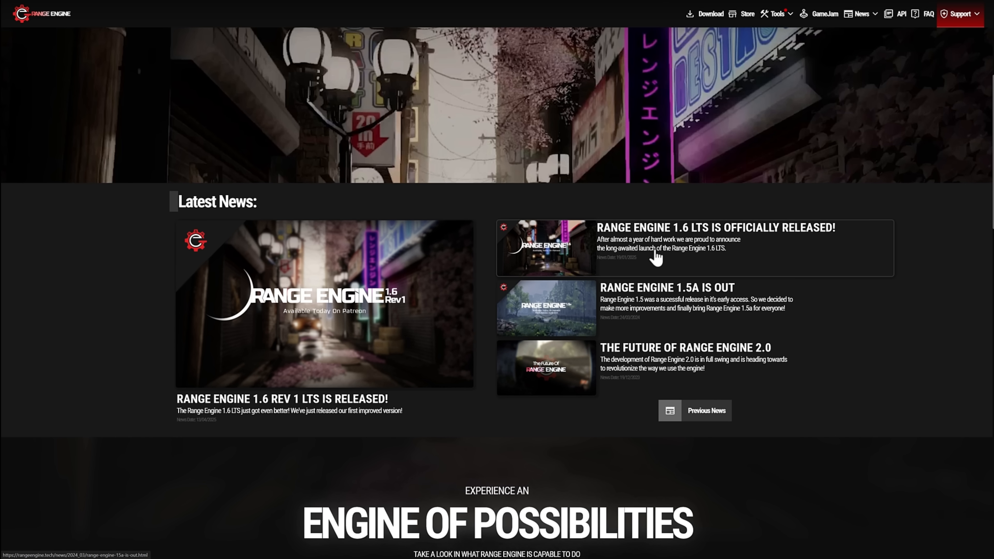
mouse_move(748, 47)
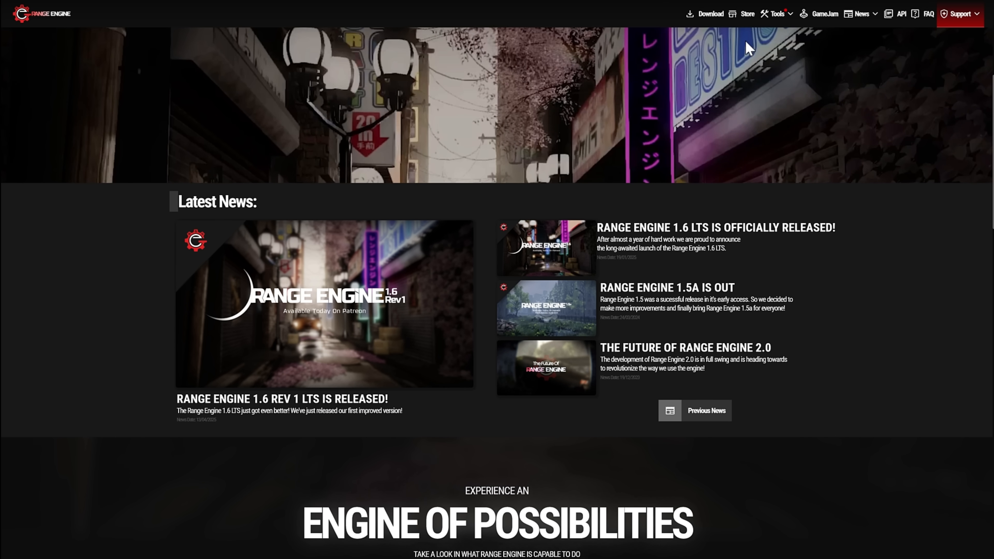
scroll("down", 3)
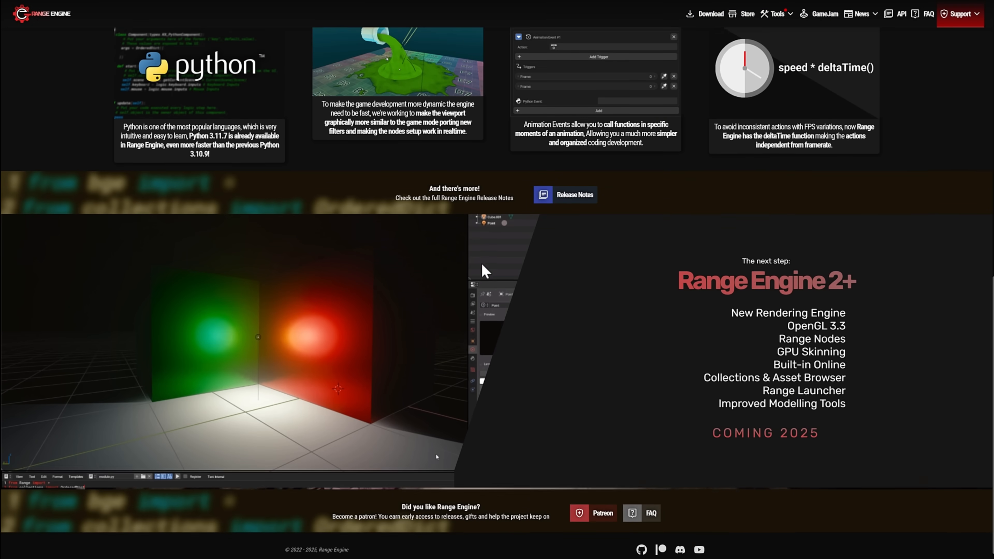
left_click(860, 13)
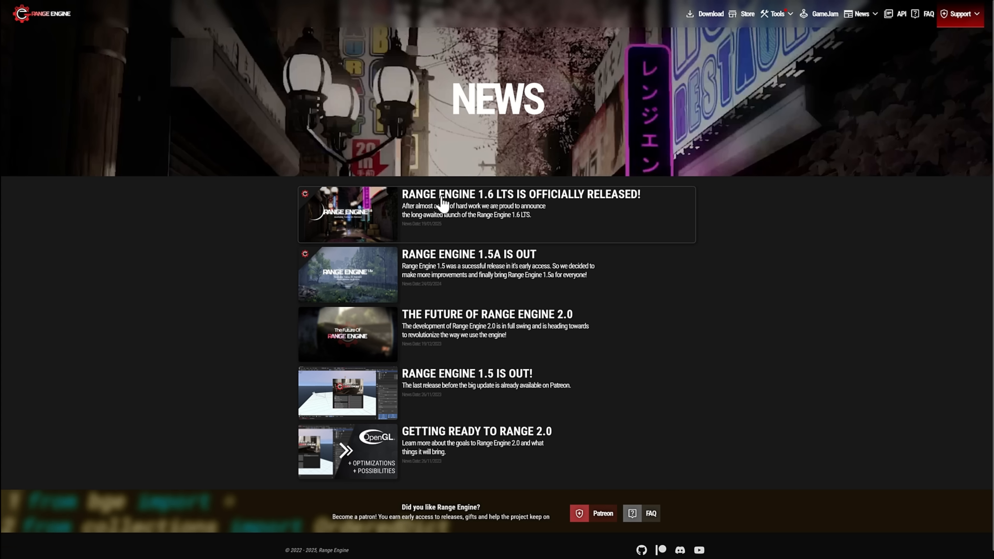
Step: Read the Range Engine 1.6 LTS Is Officially Released! article from the news list
left_click(520, 194)
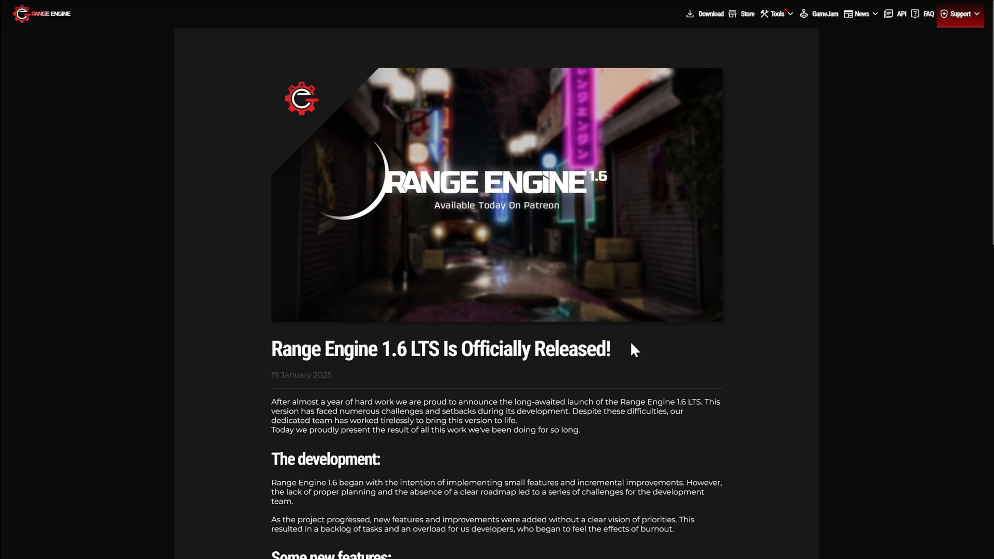
mouse_move(494, 336)
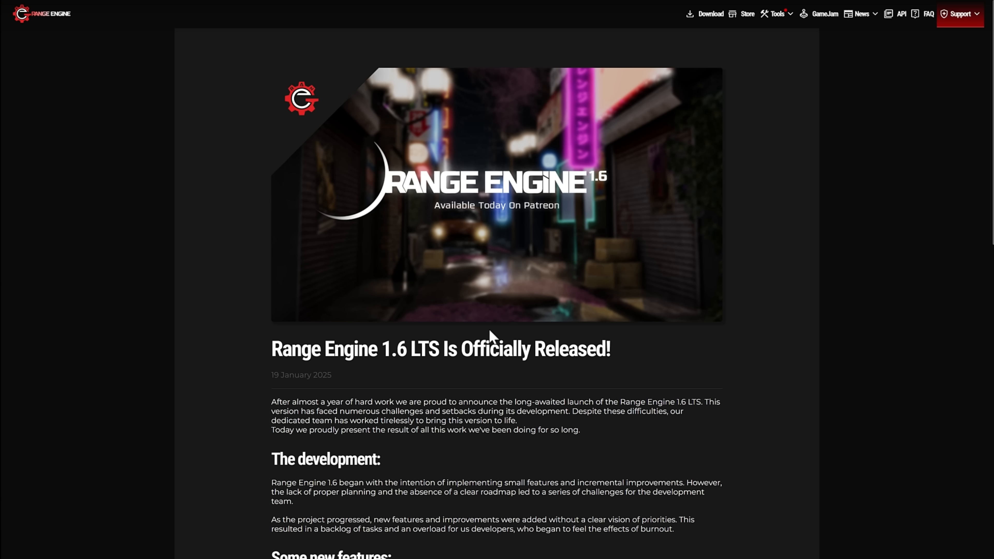
scroll("down", 3)
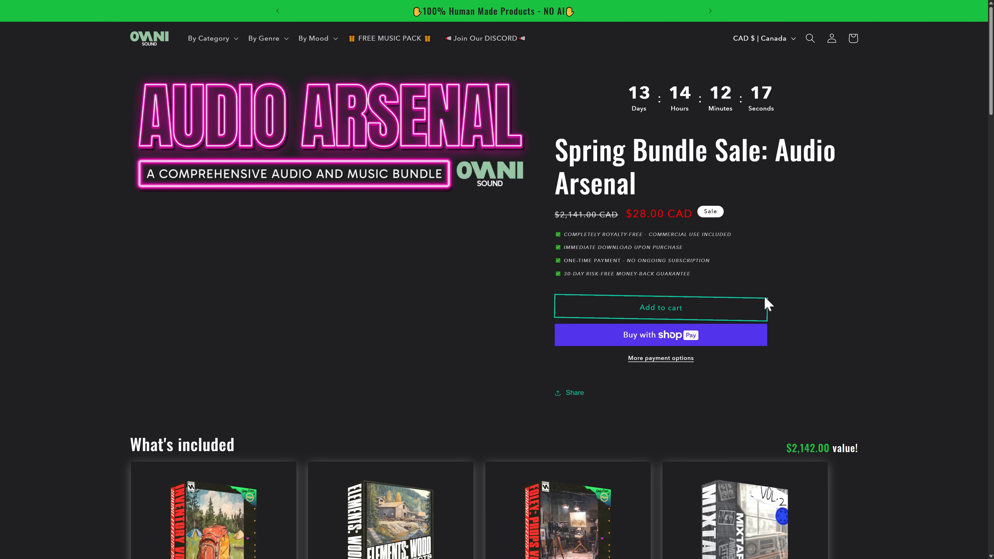
mouse_move(901, 375)
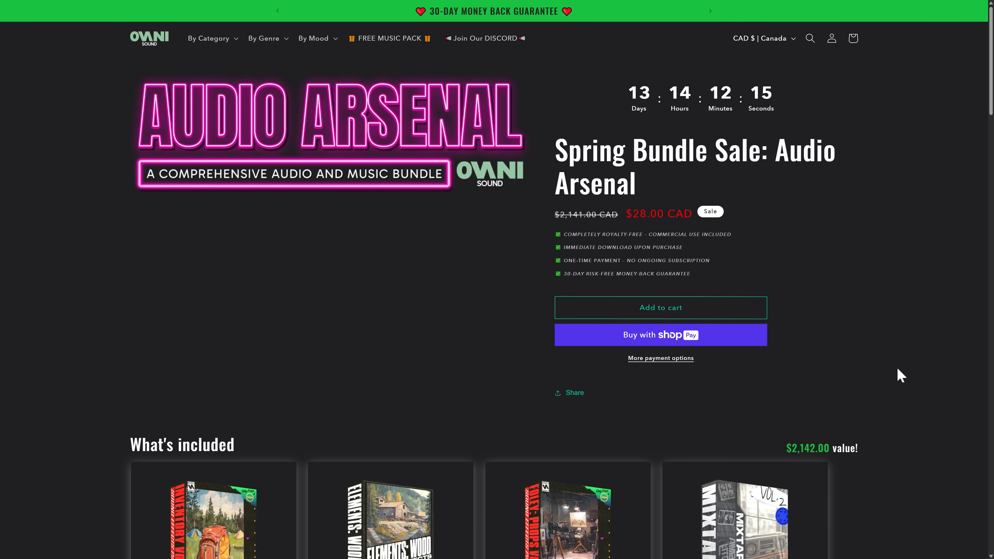
Step: Scroll the Audio Arsenal bundle's What's included grid of music packs and plugins
scroll("down", 3)
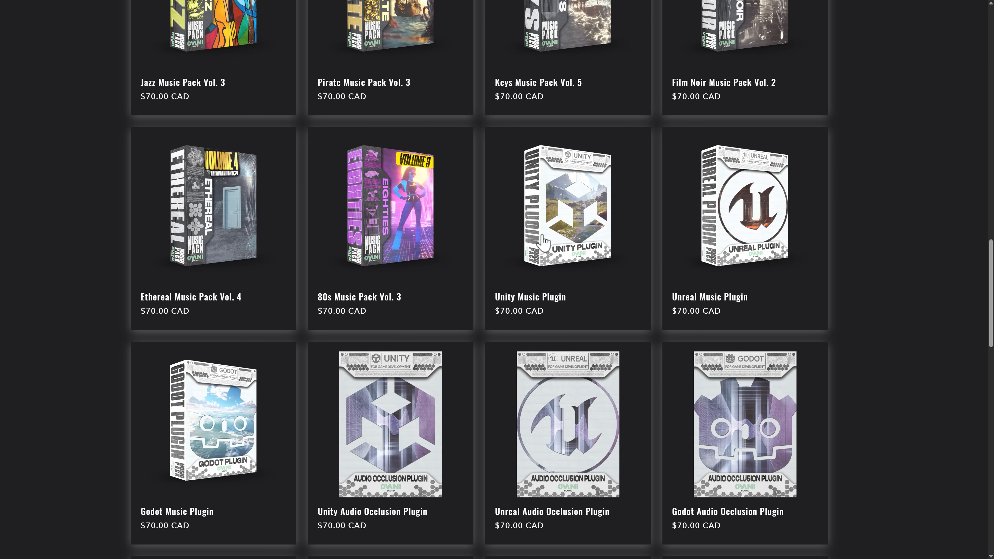
scroll("down", 3)
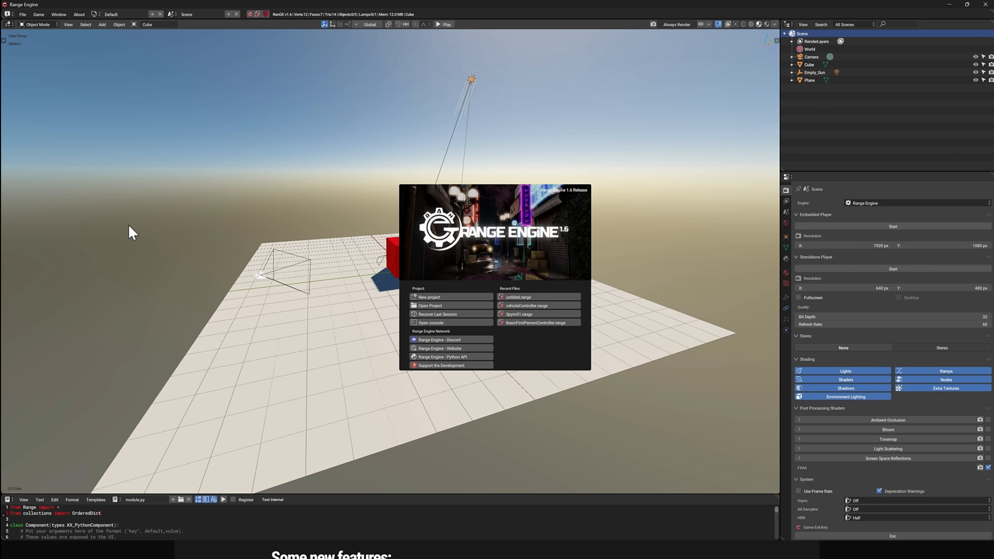
mouse_move(330, 301)
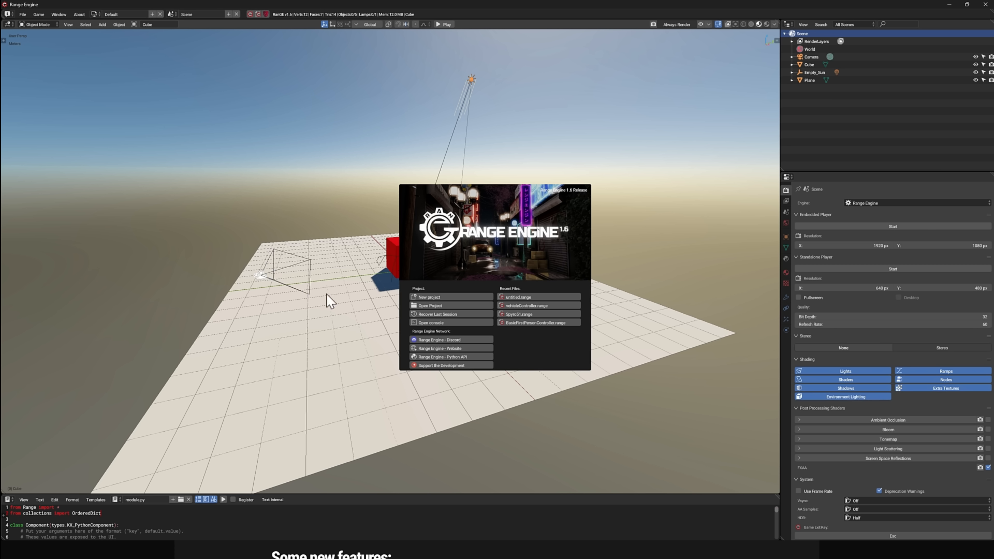
mouse_move(432, 339)
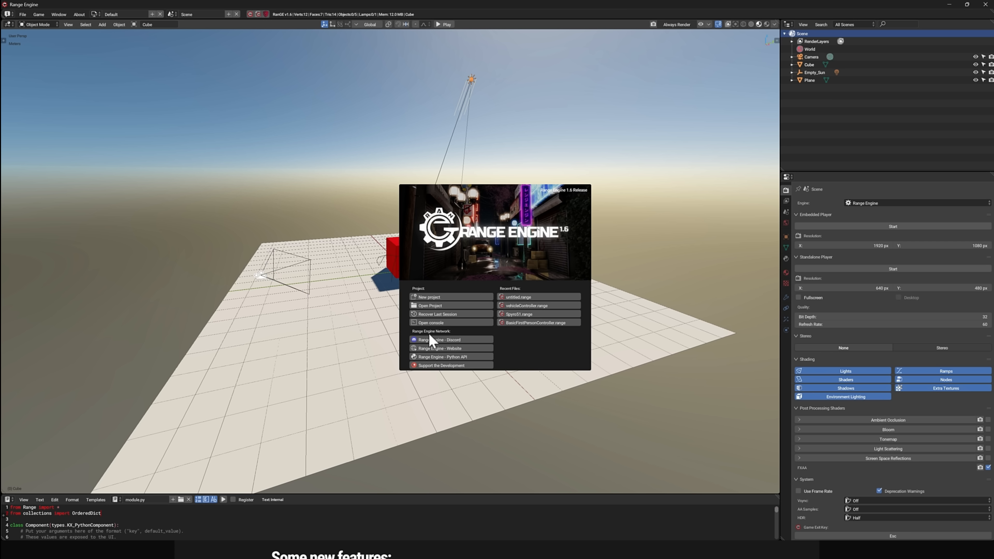
mouse_move(358, 247)
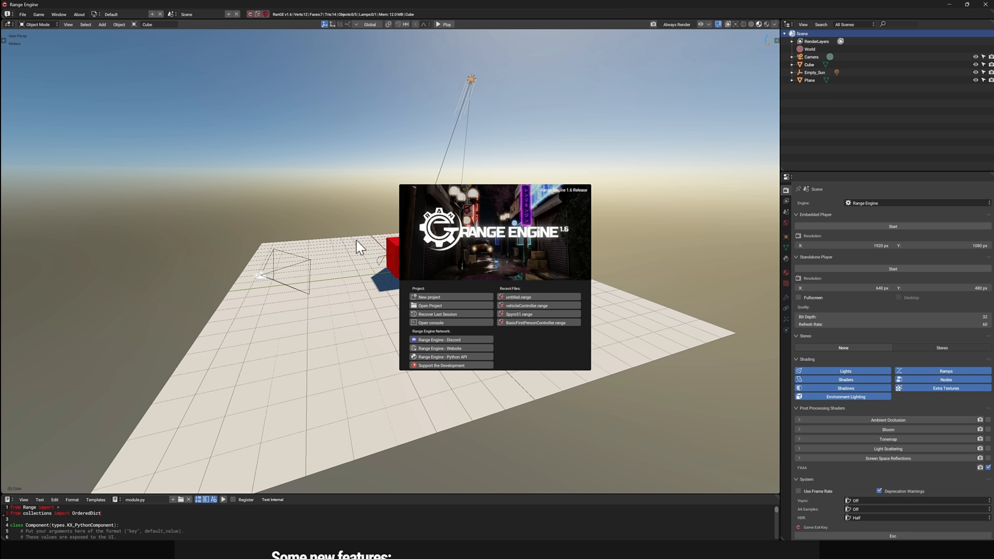
mouse_move(368, 275)
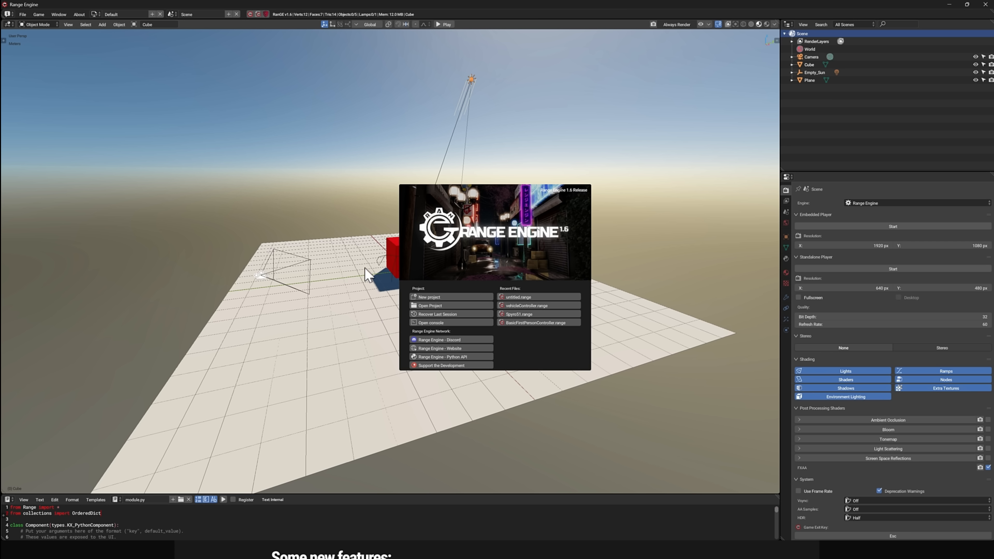
mouse_move(420, 287)
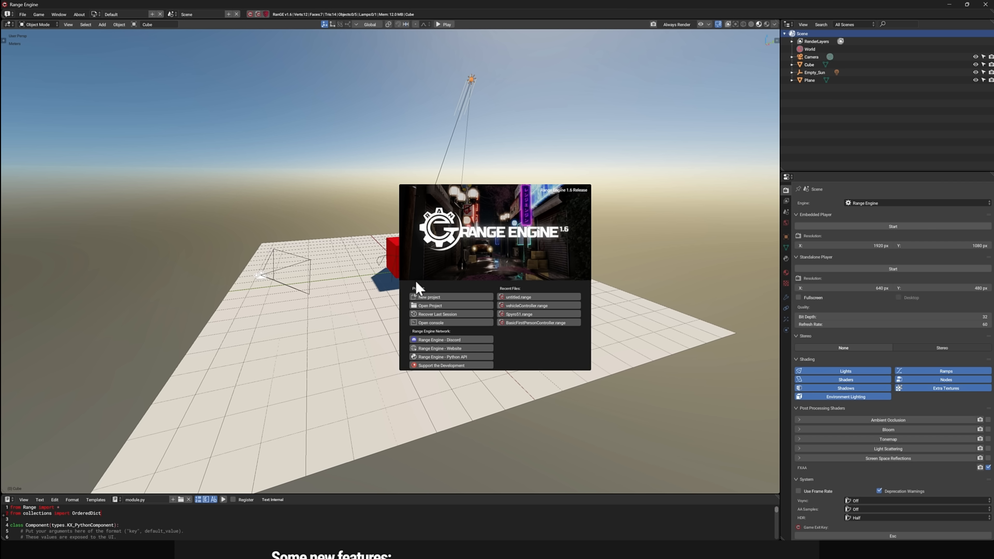
mouse_move(520, 305)
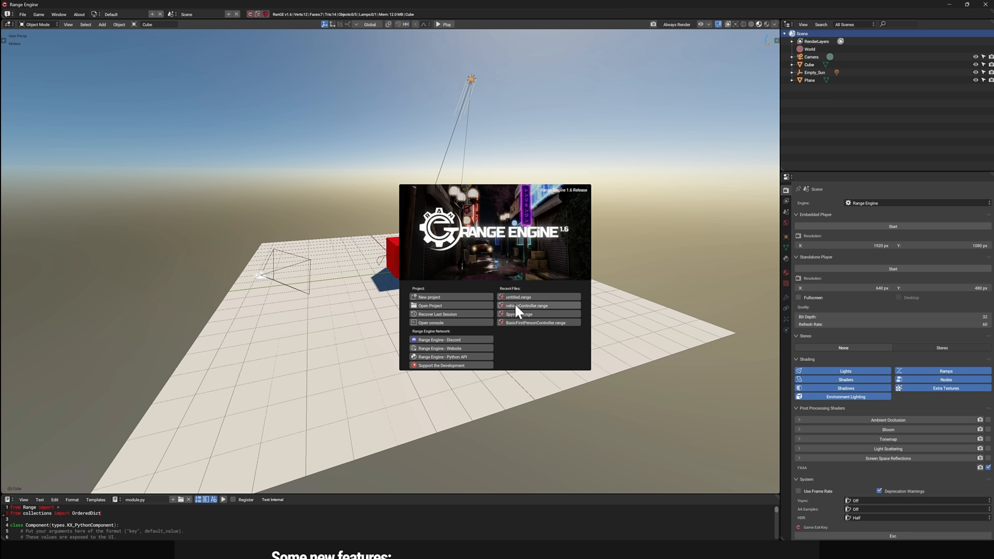
Step: Load vehicleController.range from the splash screen's Recent Files
left_click(528, 305)
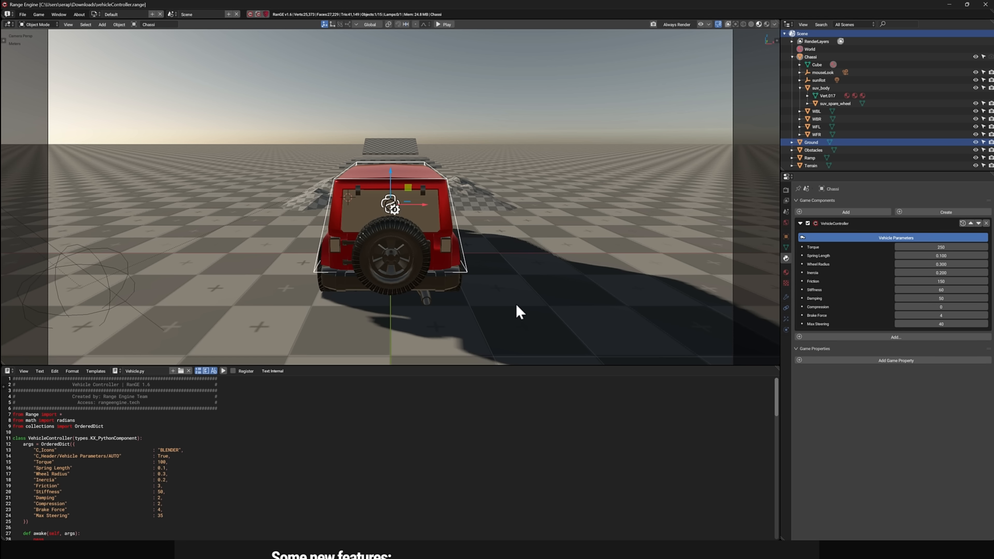
mouse_move(409, 170)
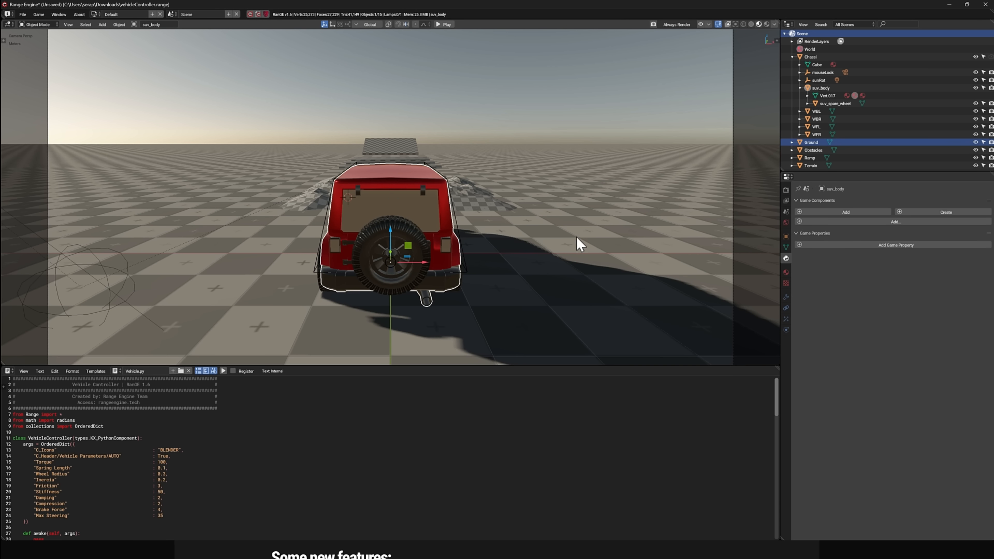
mouse_move(520, 291)
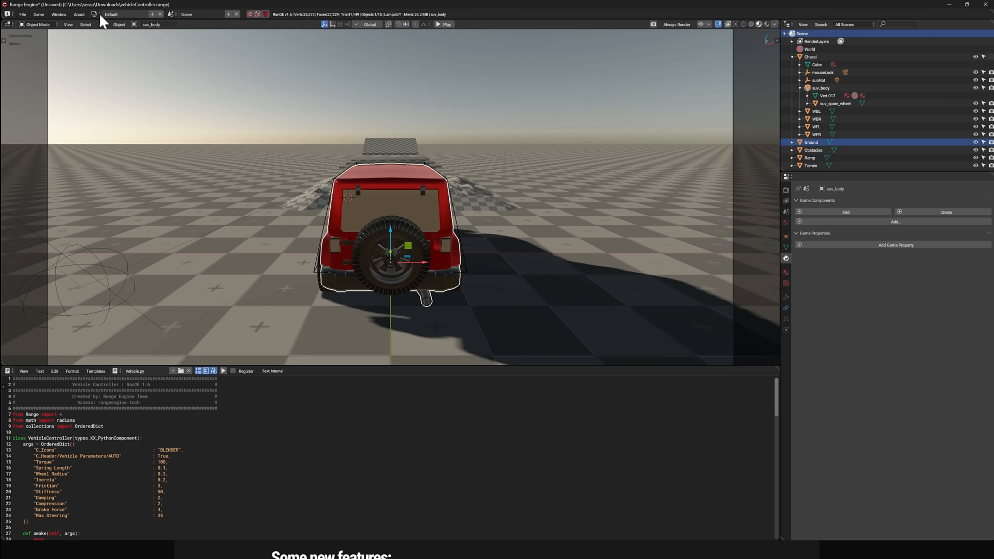
left_click(79, 14)
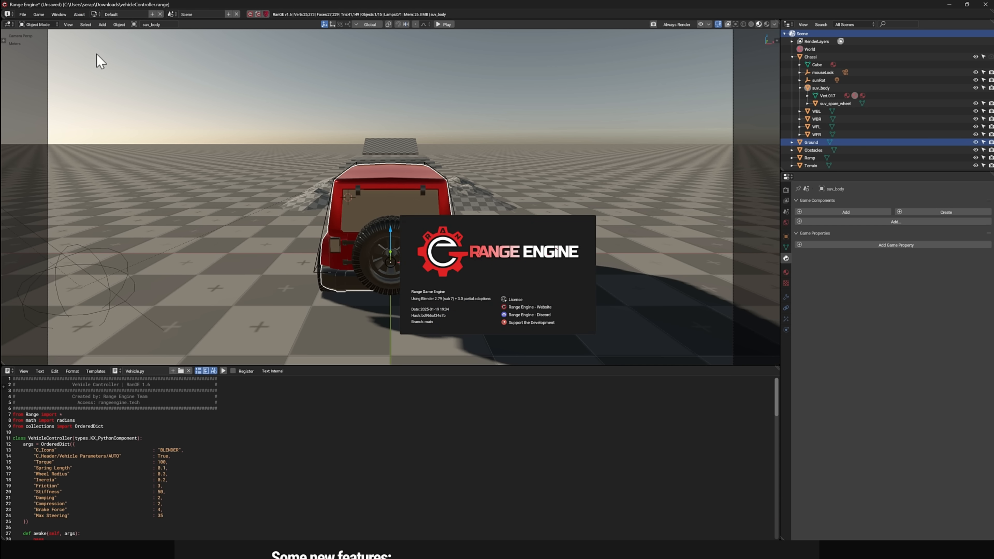
mouse_move(448, 307)
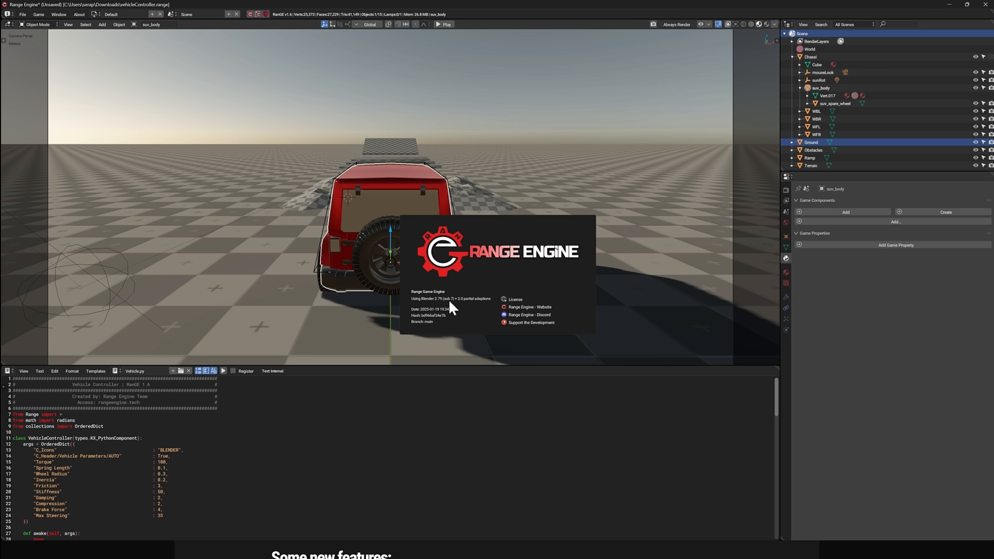
mouse_move(469, 307)
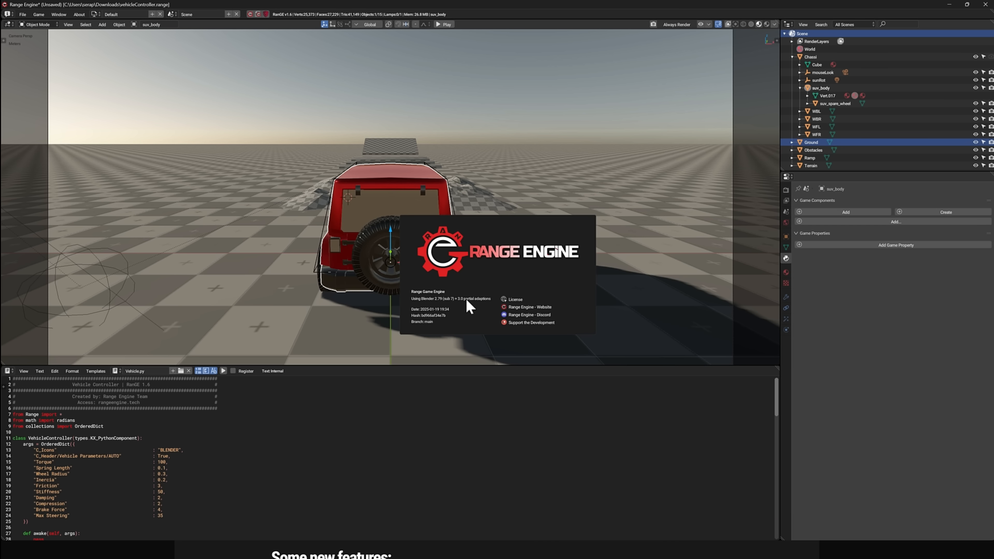
left_click(440, 228)
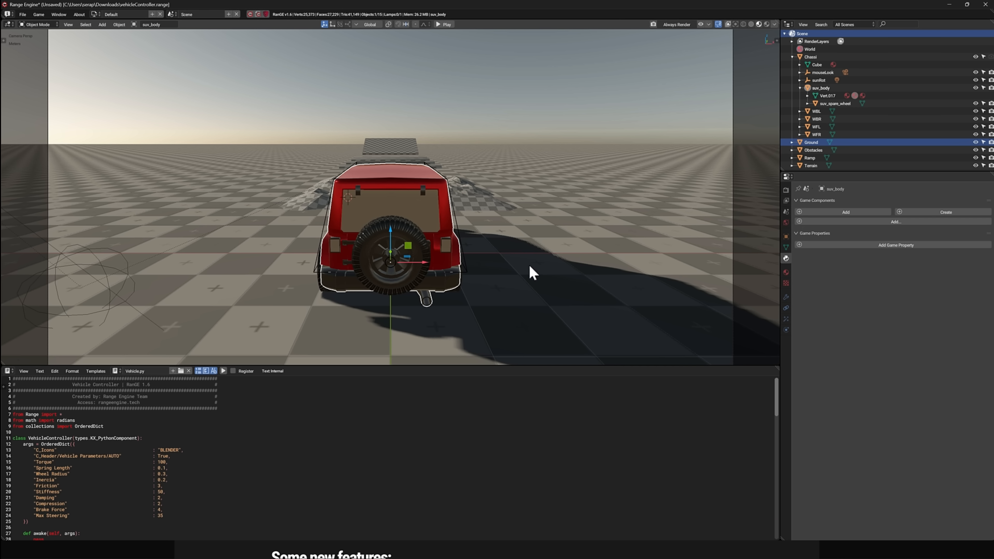
mouse_move(533, 267)
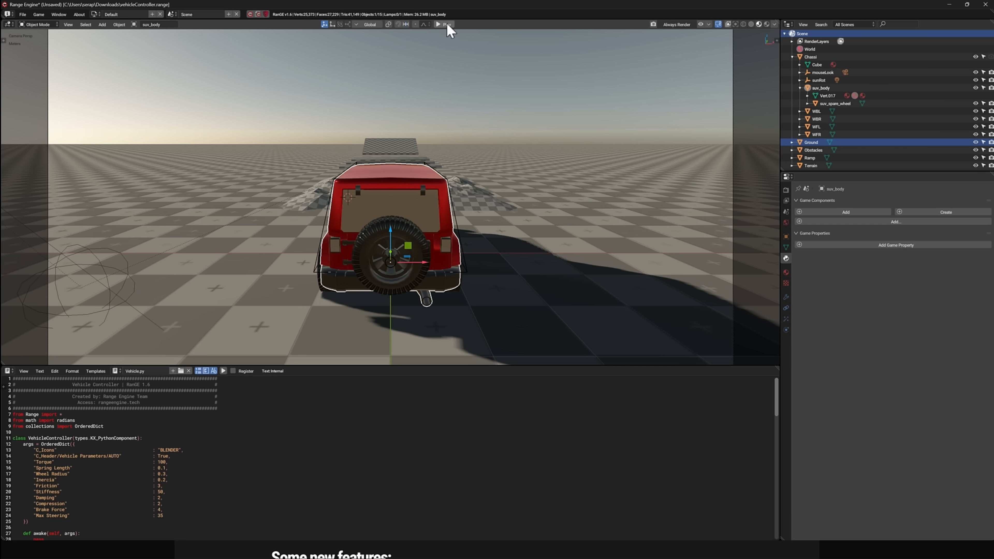
Step: Play the vehicle controller demo with the red SUV scene
left_click(438, 24)
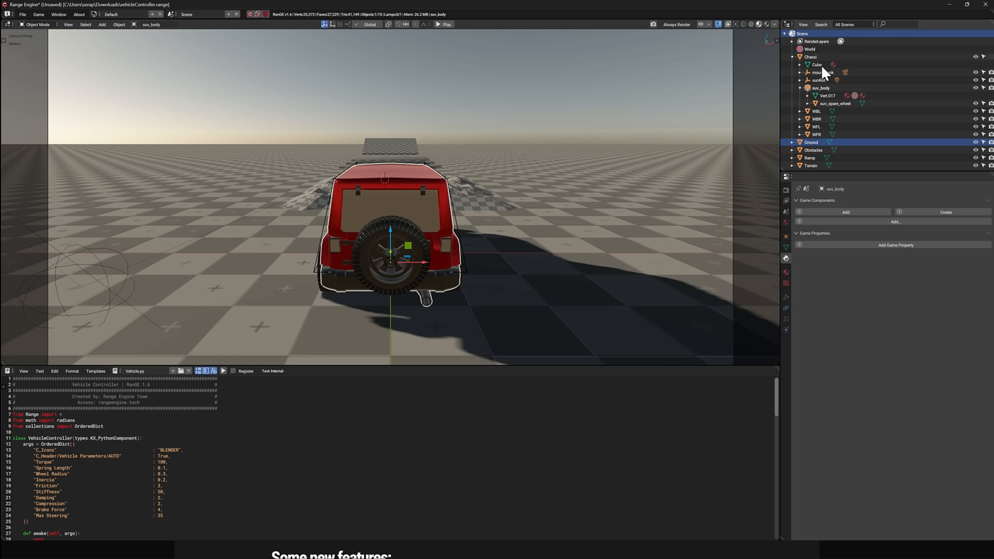
Step: Select Chassis in the Outliner and scroll Vehicle.py down to its applyForces and update methods
left_click(810, 56)
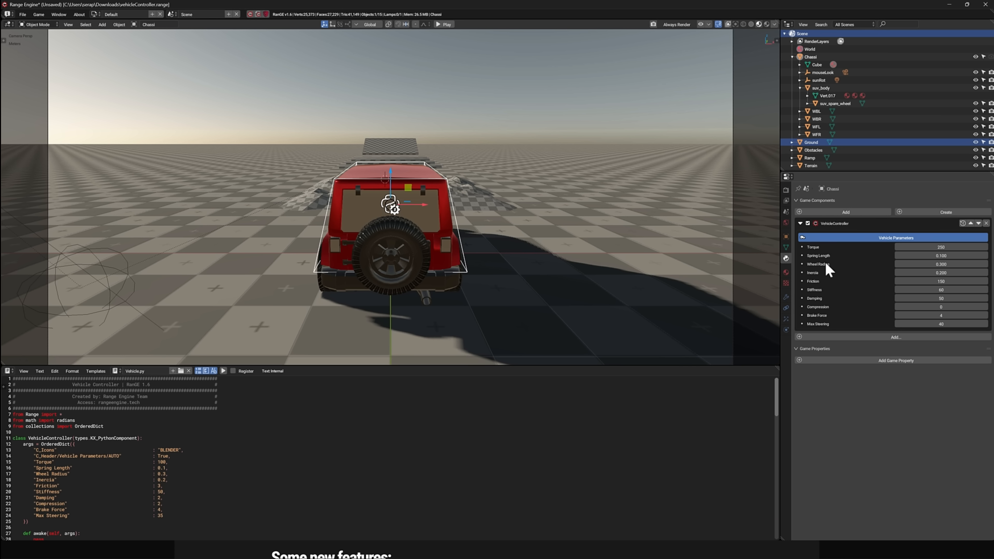
mouse_move(841, 230)
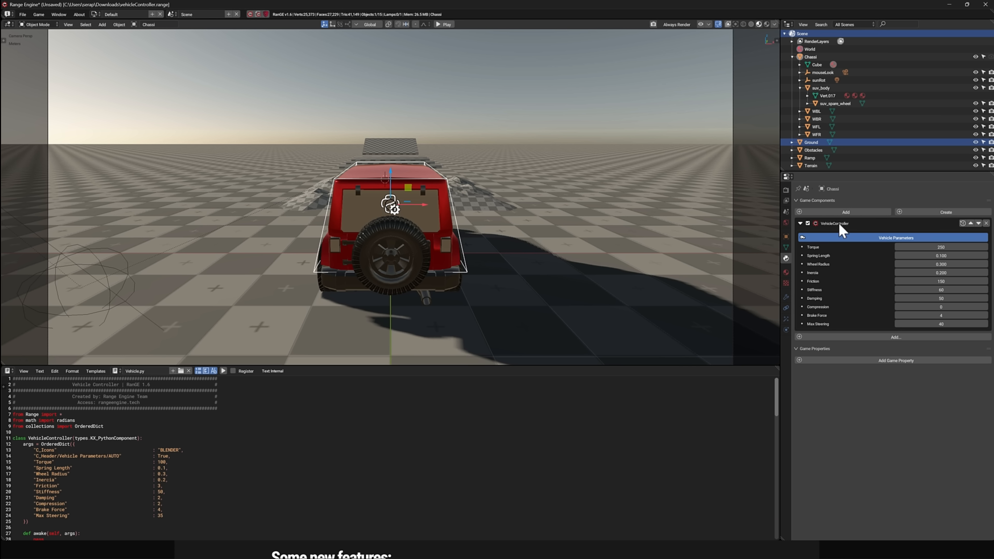
mouse_move(849, 293)
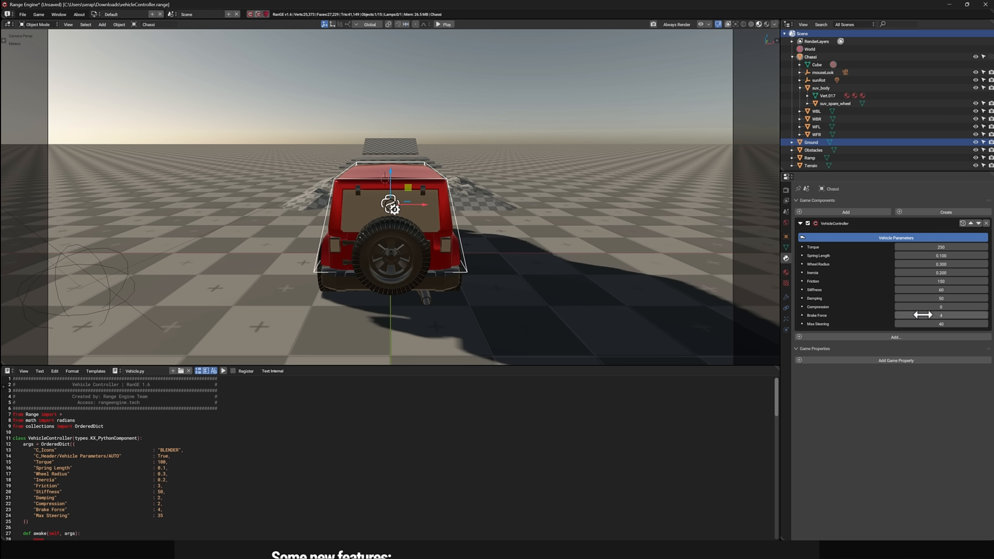
mouse_move(831, 283)
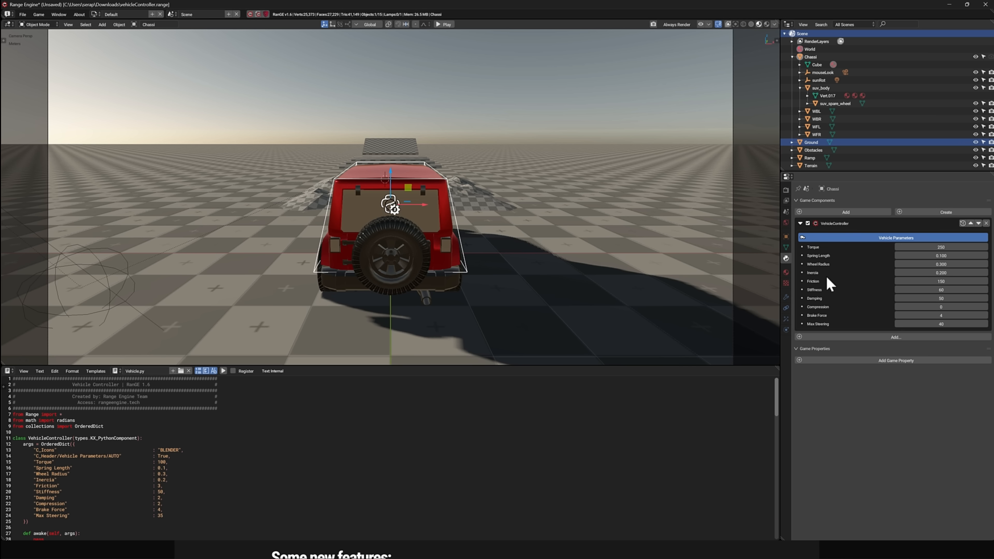
scroll("down", 3)
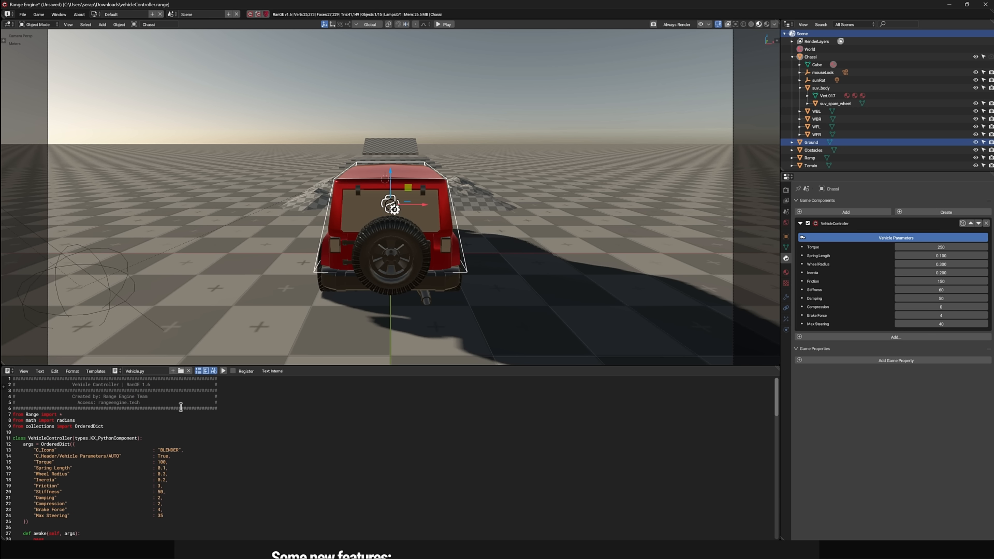
mouse_move(288, 433)
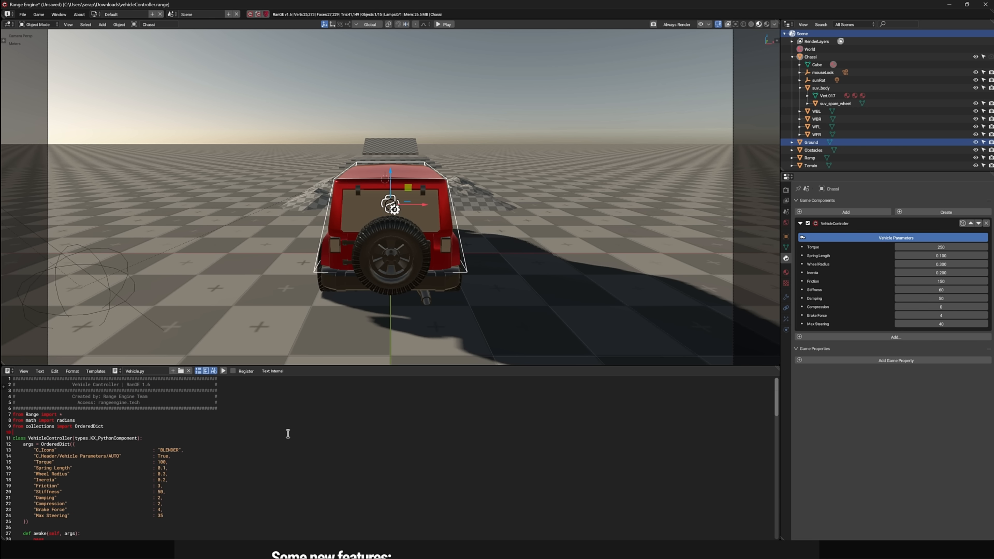
scroll("down", 3)
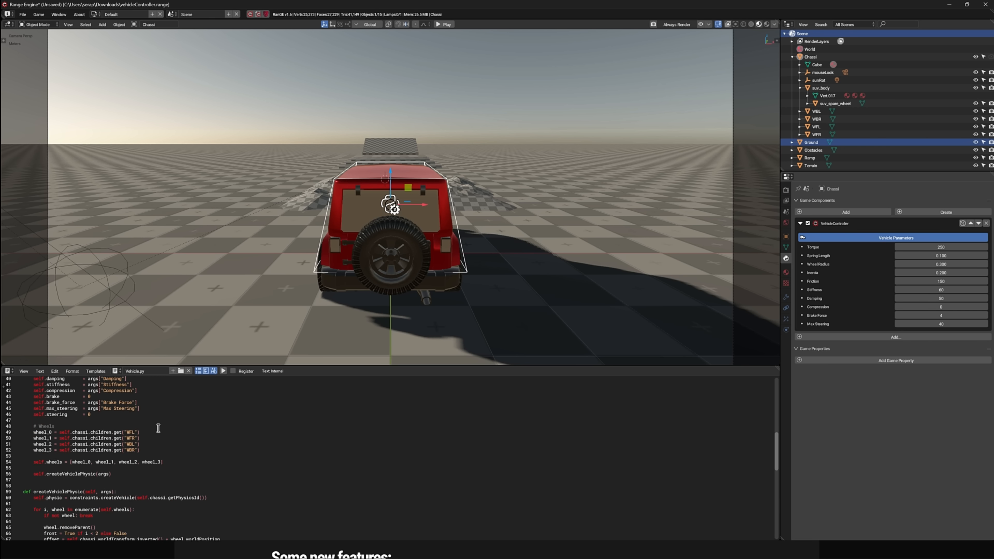
scroll("down", 3)
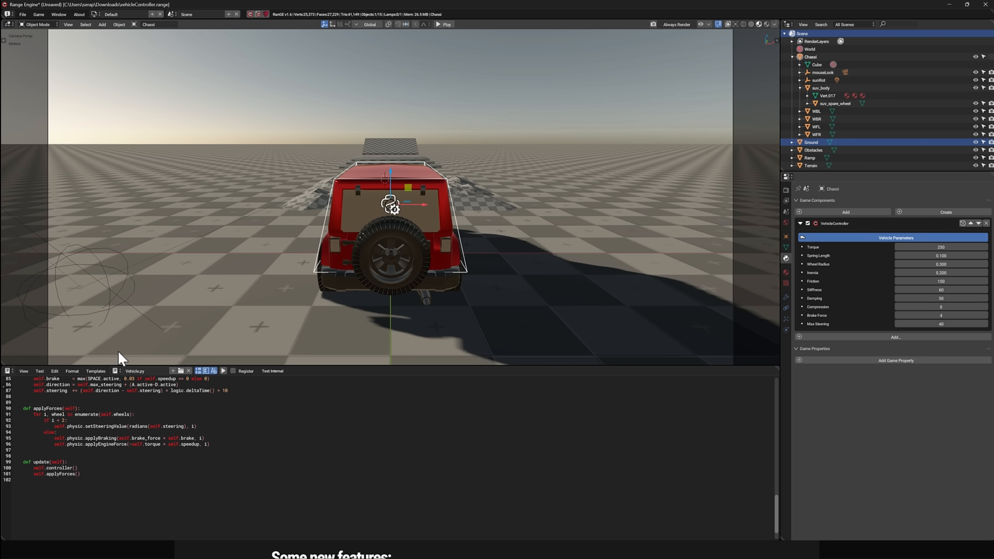
mouse_move(248, 197)
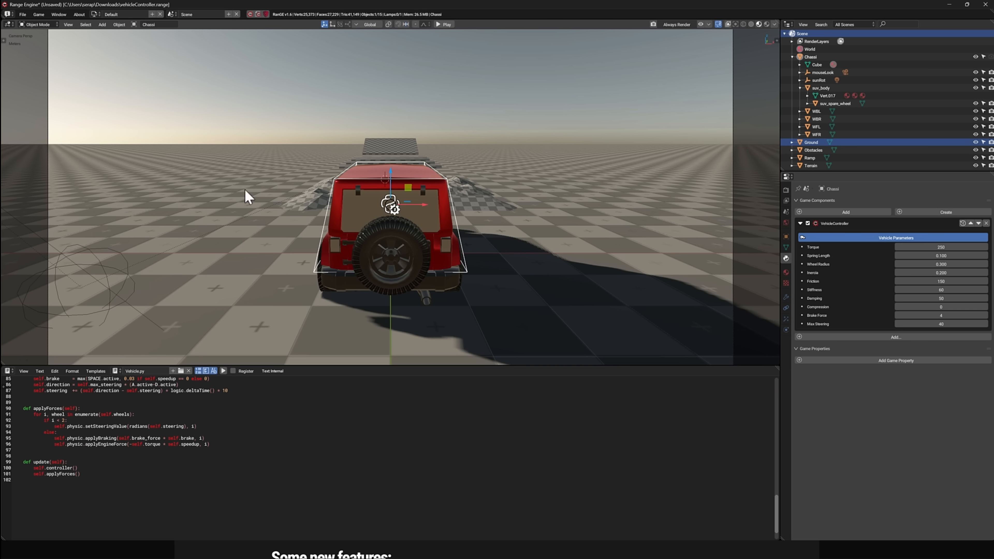
Step: Load Spyro51.range from File > Open Recent Project
left_click(23, 14)
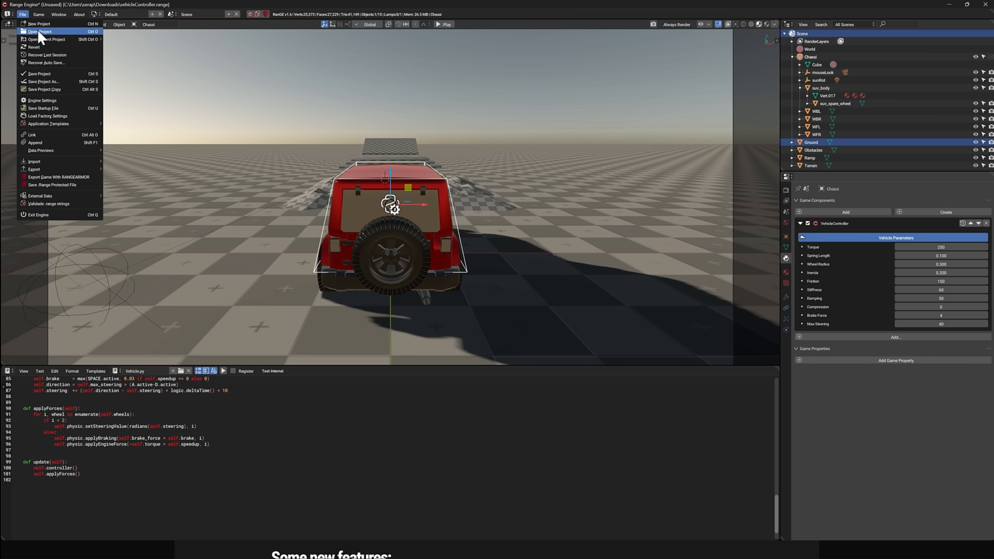
mouse_move(46, 39)
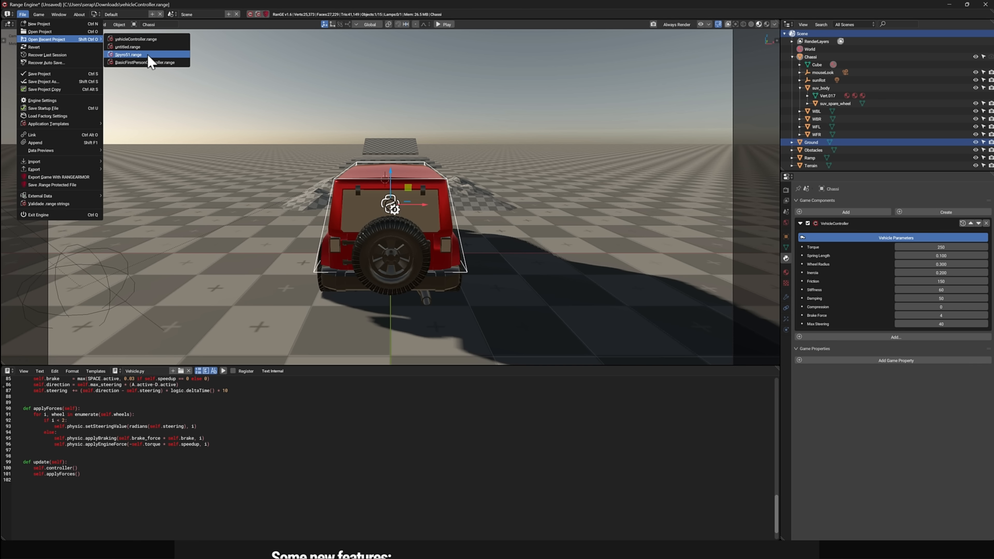
left_click(129, 54)
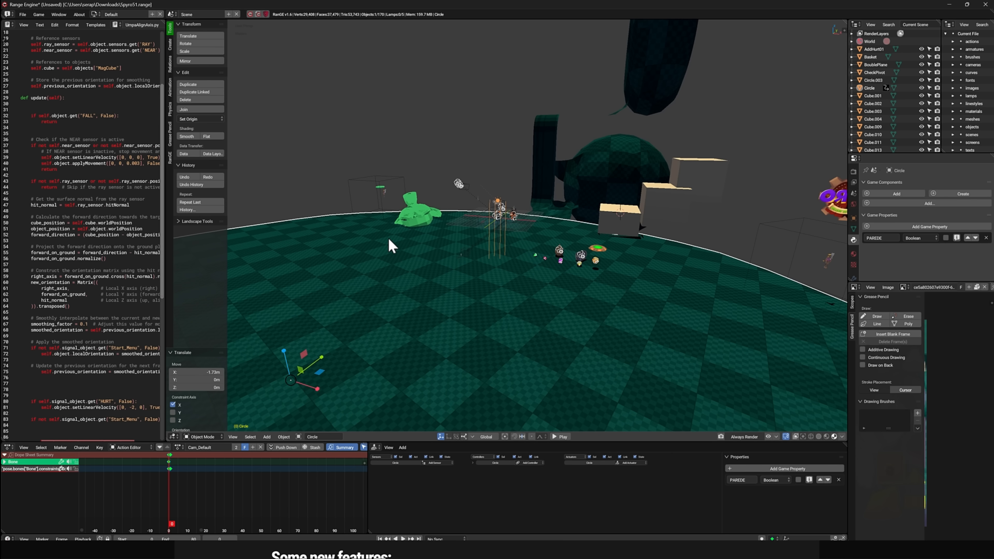
mouse_move(270, 87)
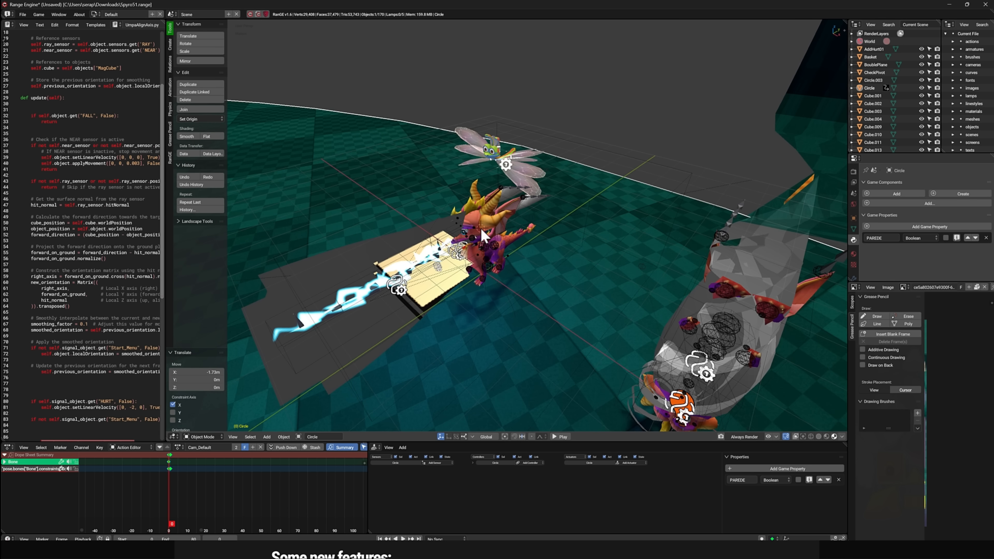
mouse_move(534, 176)
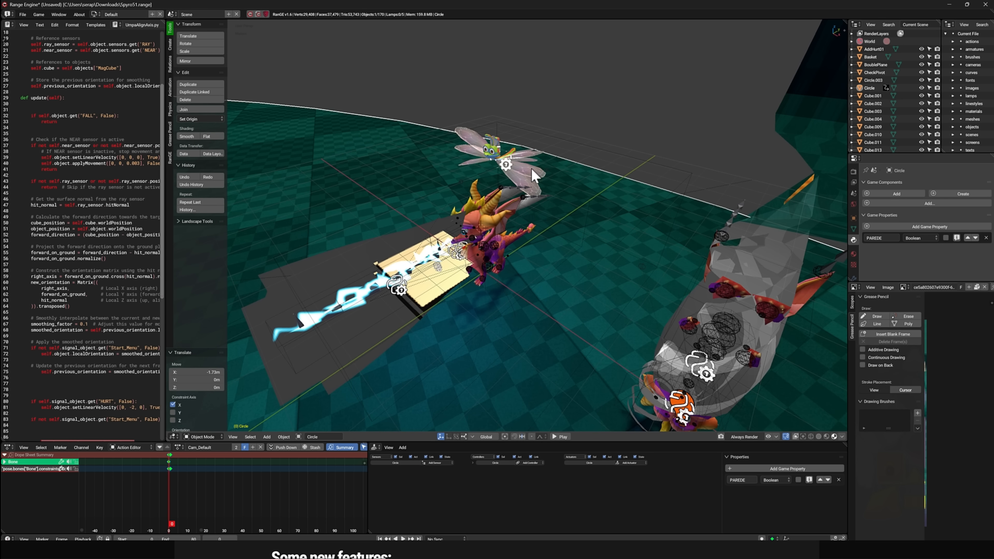
mouse_move(210, 430)
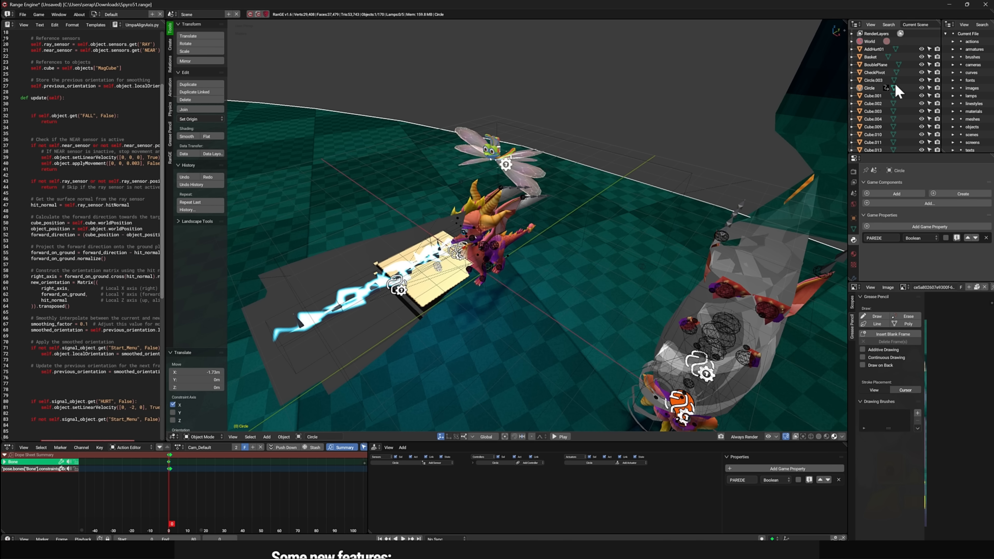
mouse_move(878, 95)
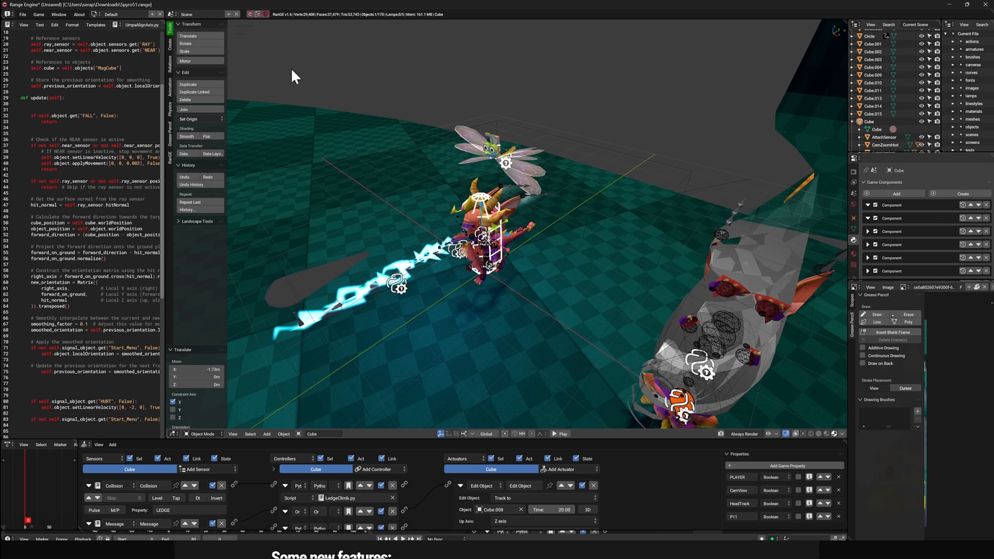
mouse_move(414, 63)
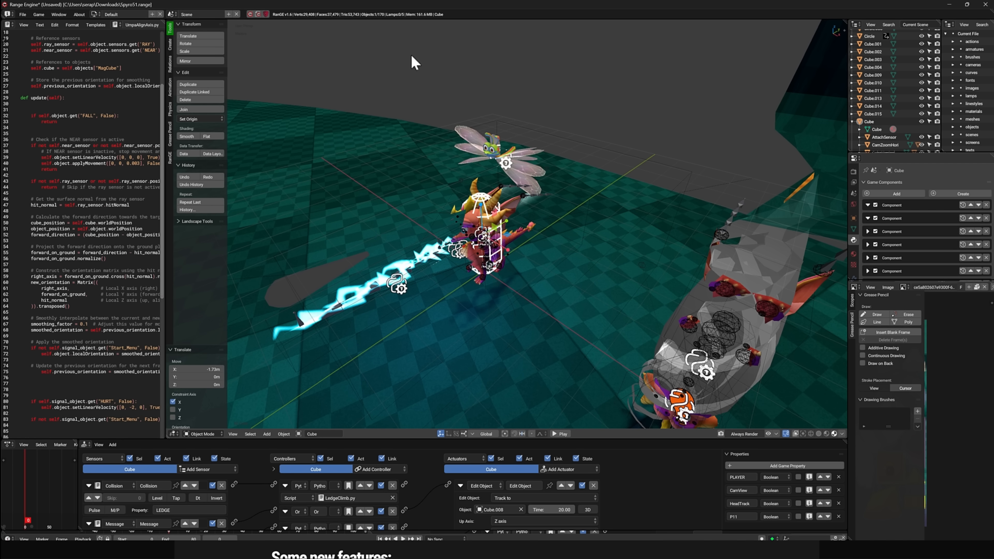
left_click(560, 434)
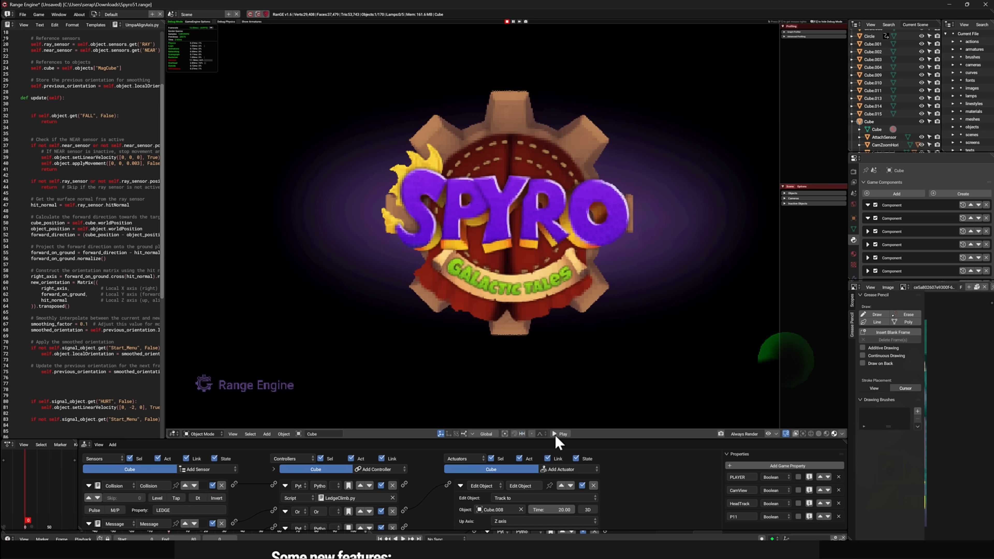
left_click(560, 434)
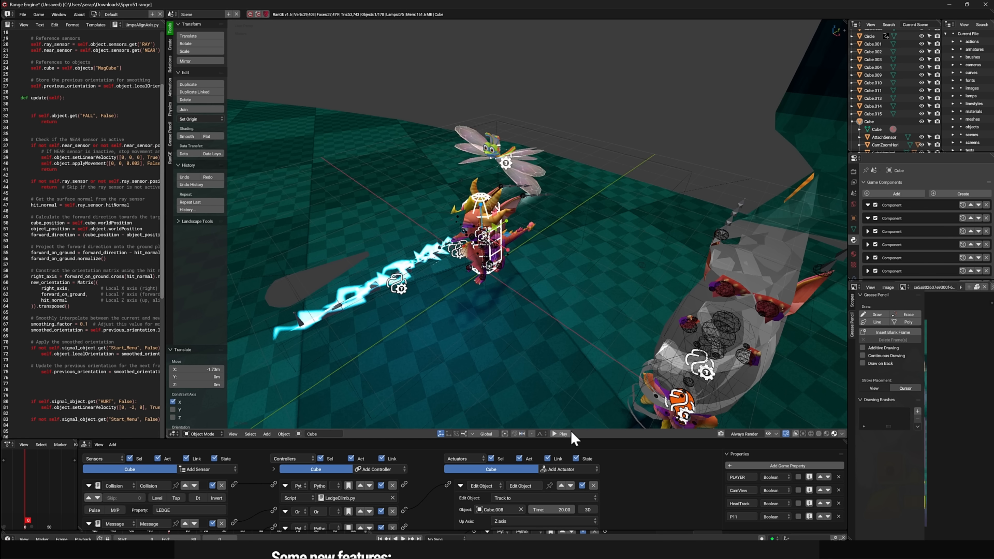
Step: Enlarge the Text Editor and switch its script to SpitFire.py
left_click(559, 433)
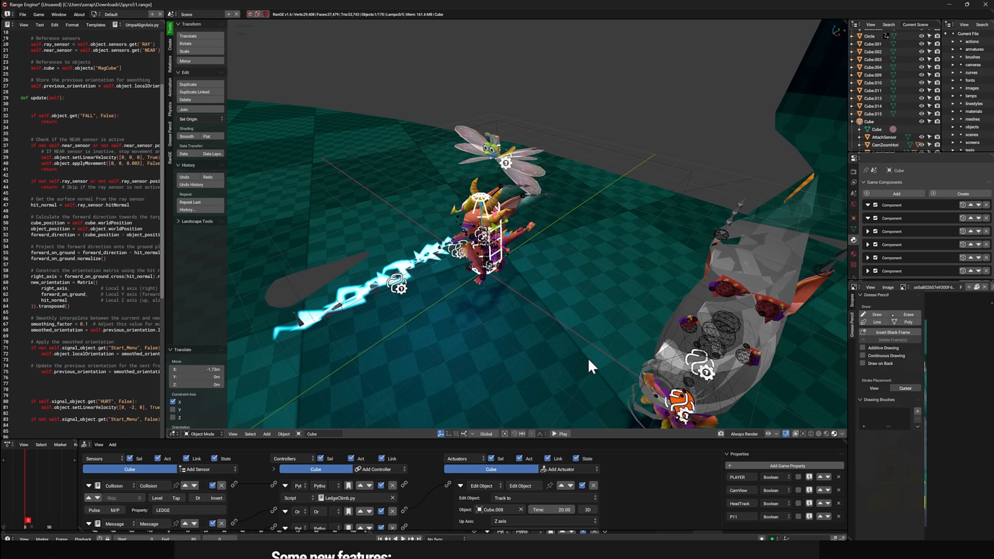
mouse_move(634, 425)
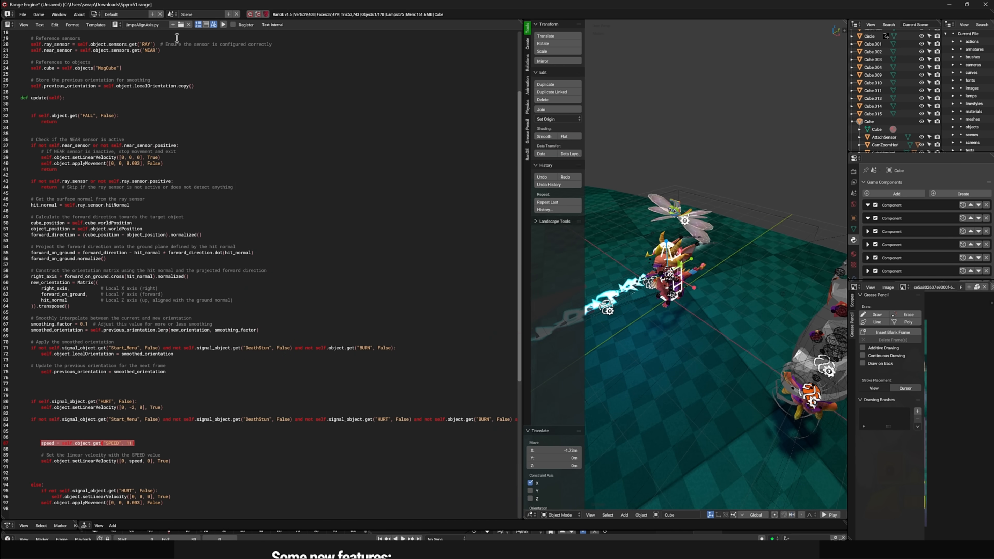
left_click(118, 24)
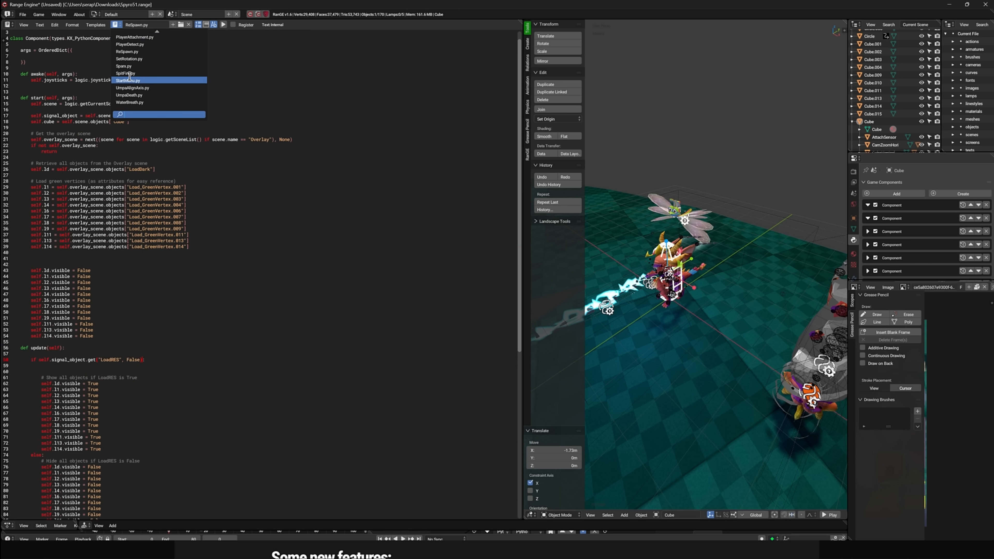
left_click(127, 80)
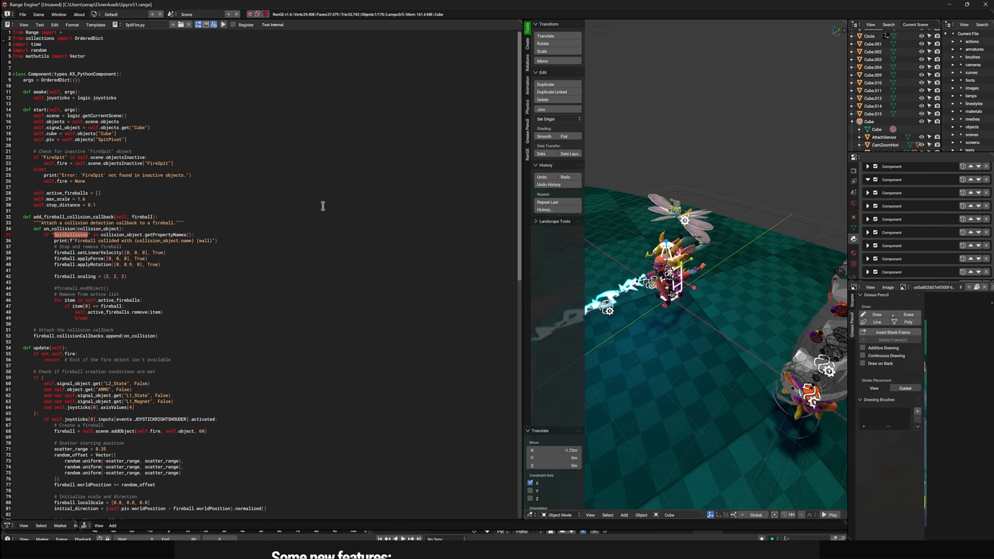
Step: Create a New Project and change the lower panel's editor type to Logic Bricks Editor
left_click(23, 14)
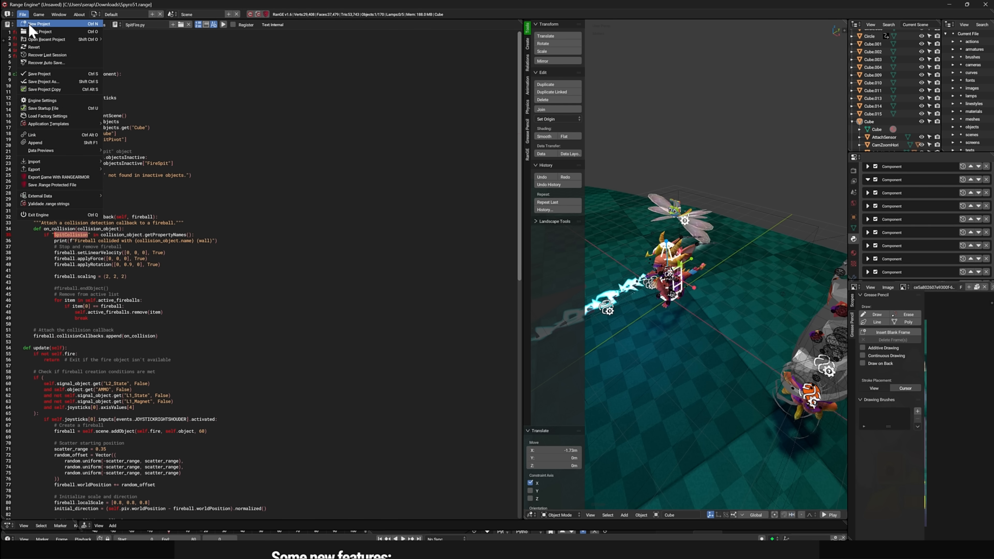
left_click(23, 14)
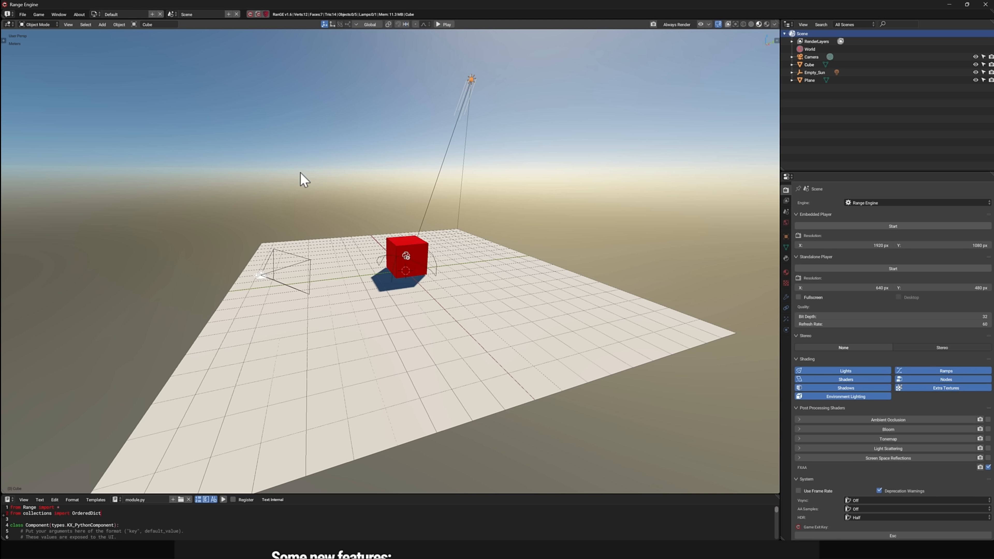
mouse_move(419, 344)
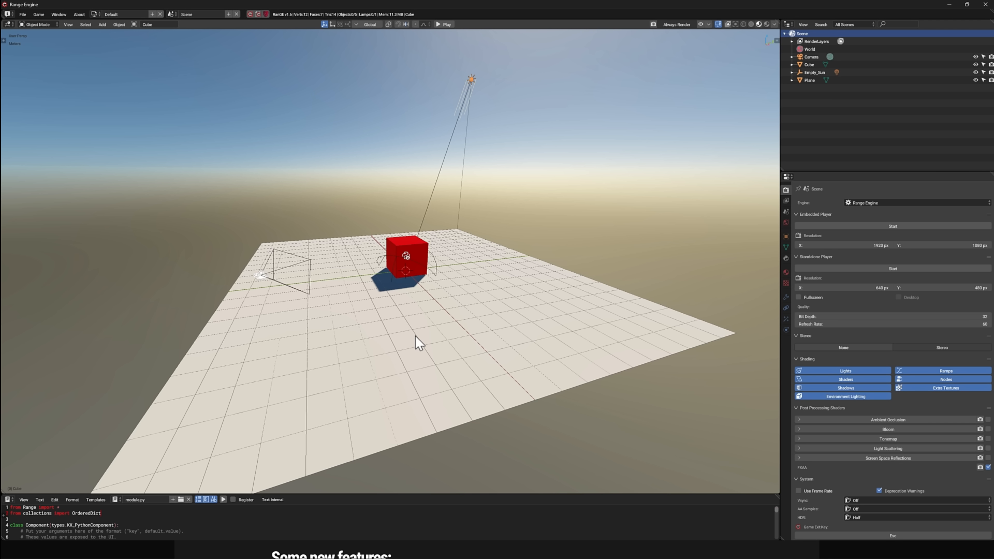
mouse_move(370, 503)
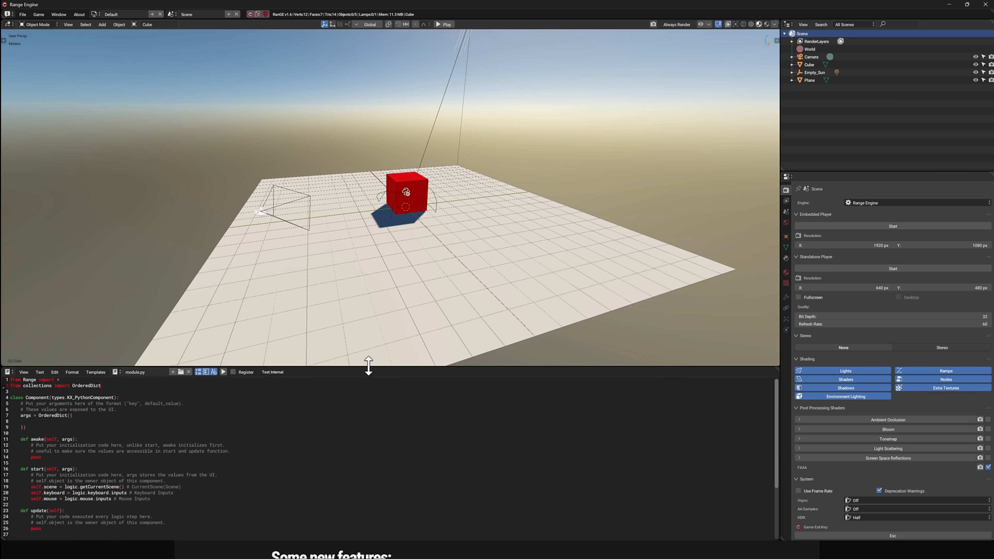
left_click(7, 370)
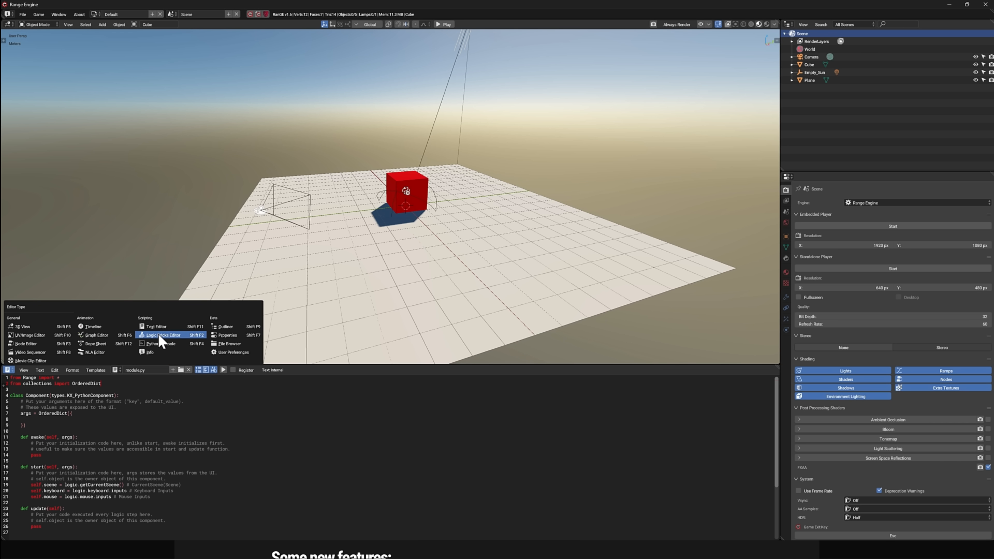
left_click(161, 335)
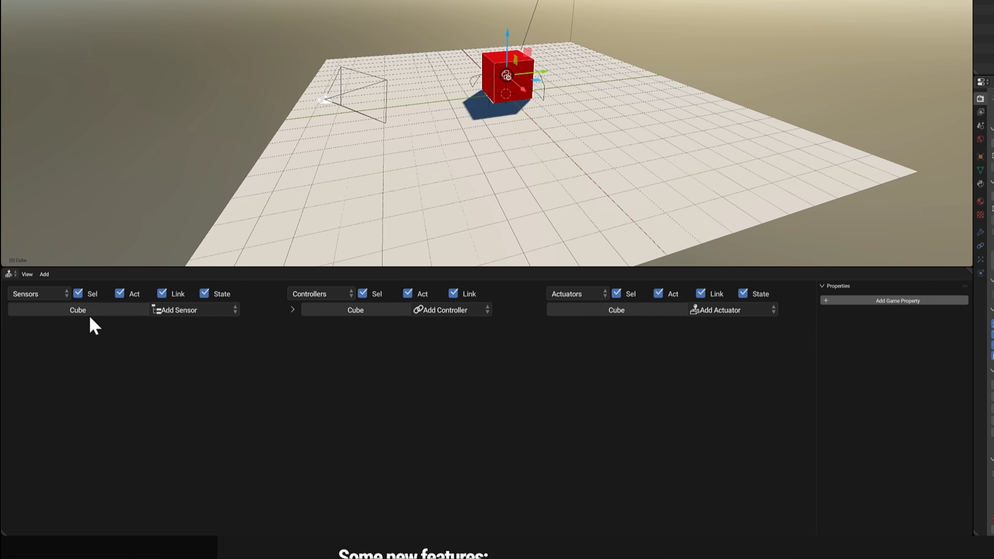
Step: Add the cube's Keyboard sensor and an And controller for it in the Logic Bricks editor
left_click(182, 310)
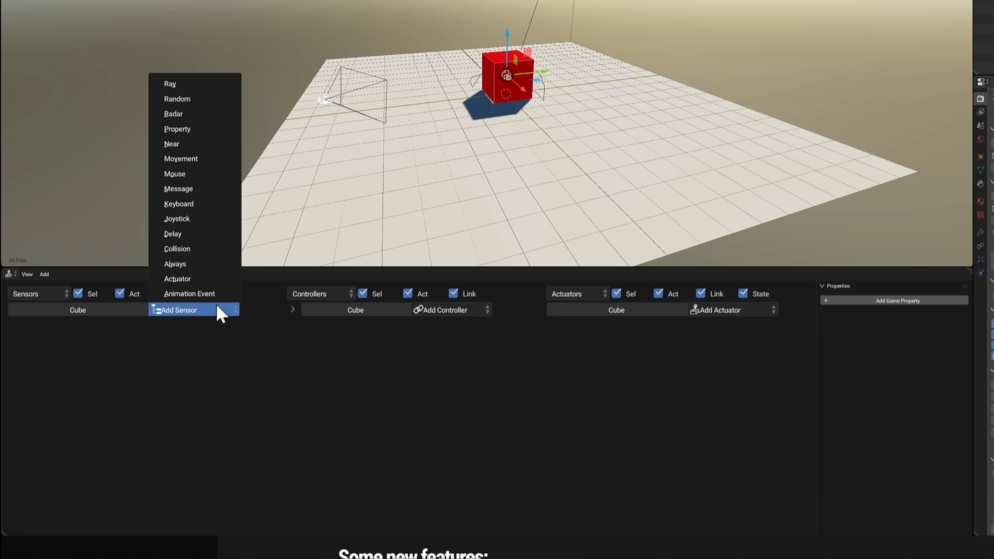
left_click(179, 203)
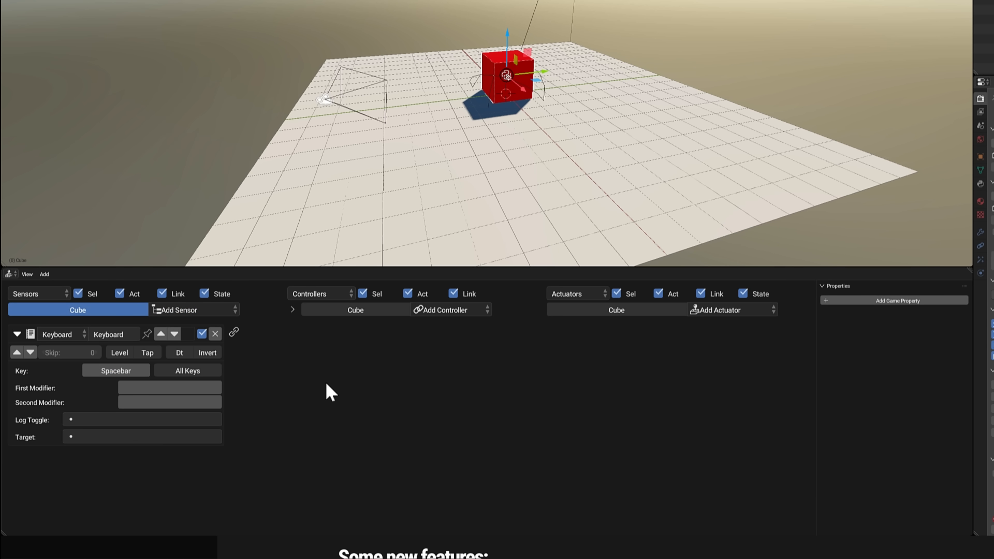
left_click(444, 309)
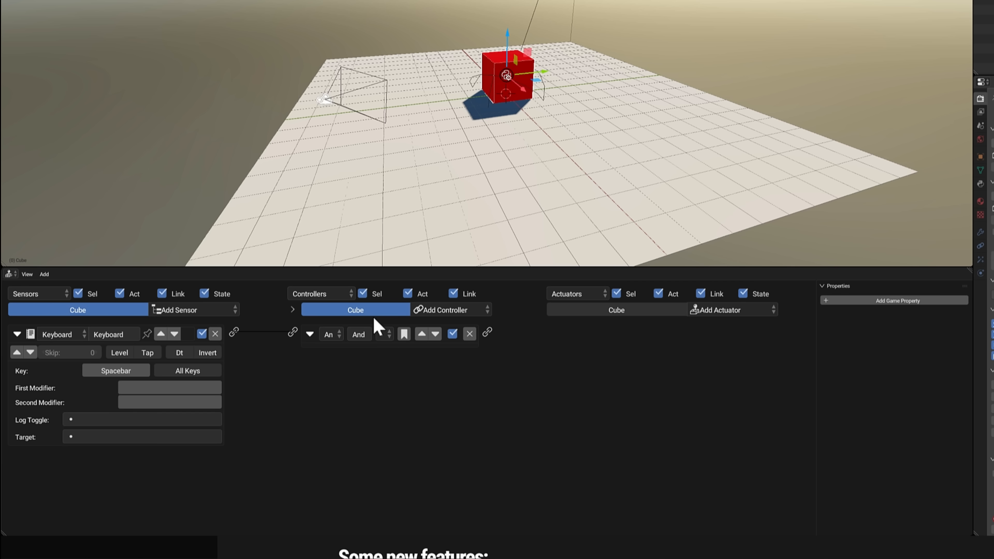
mouse_move(282, 355)
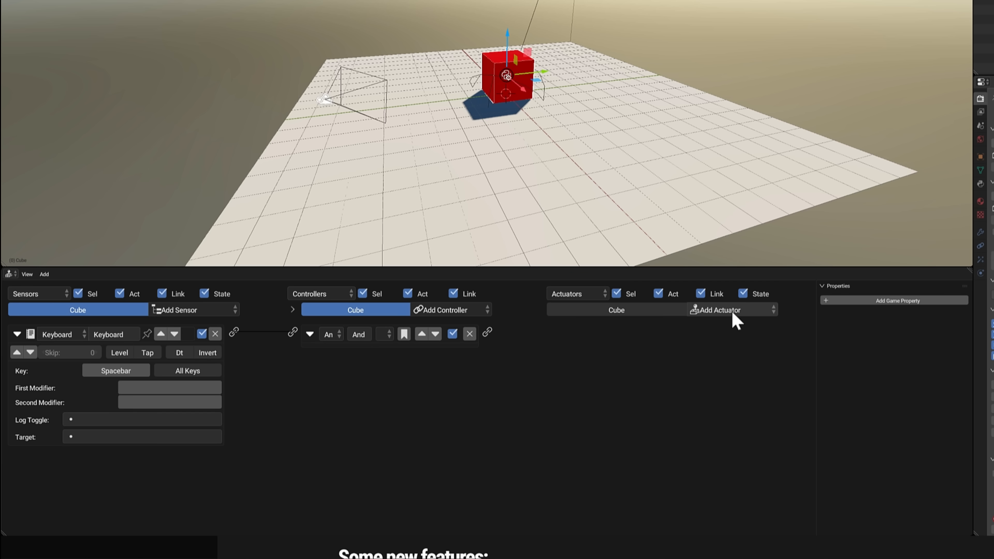
Step: Add a Motion actuator to the cube with its Z location offset set to 0.40
left_click(716, 309)
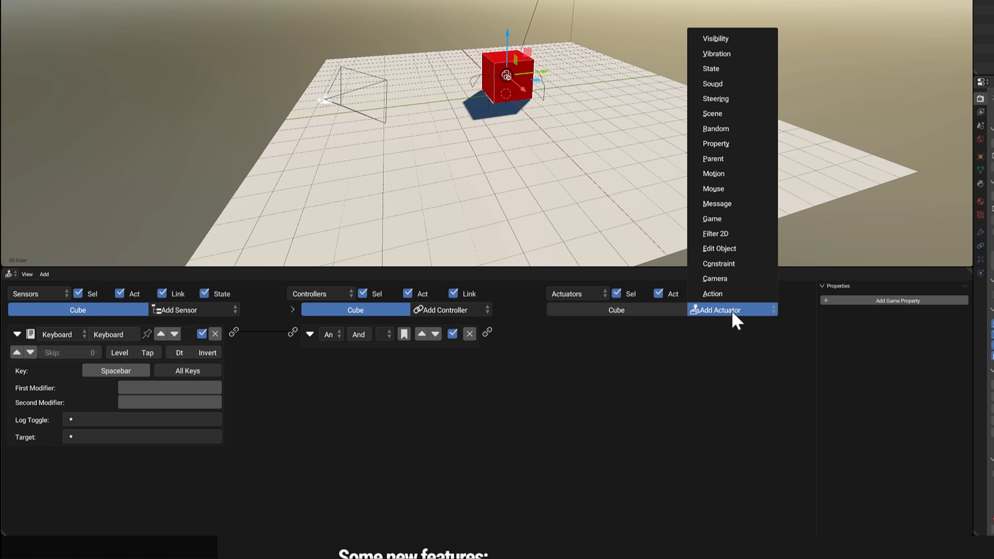
left_click(732, 310)
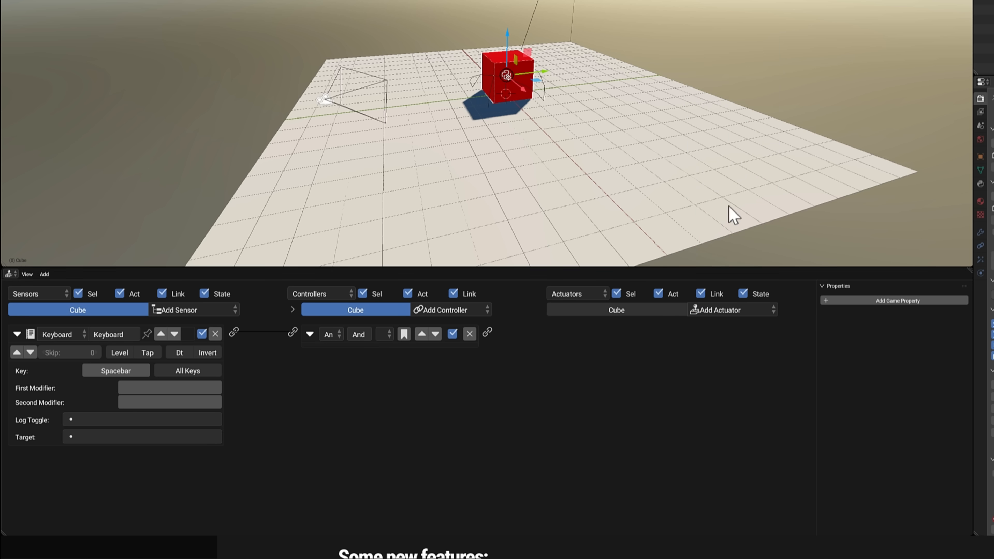
left_click(731, 310)
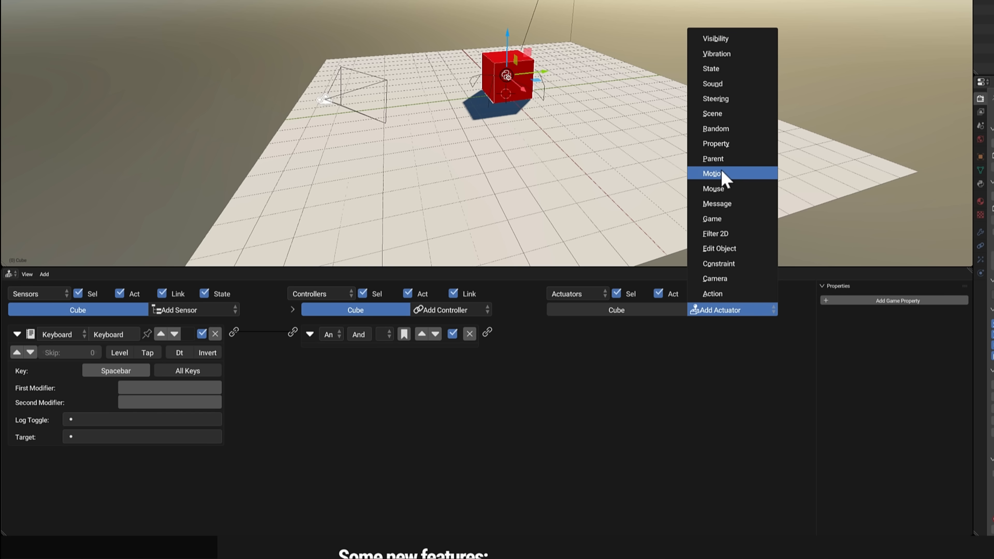
left_click(713, 173)
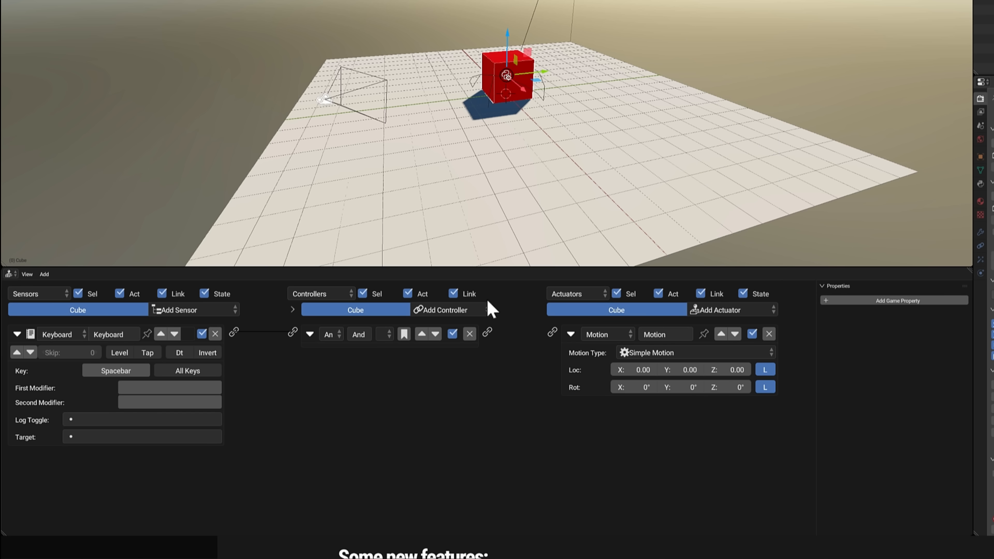
mouse_move(606, 395)
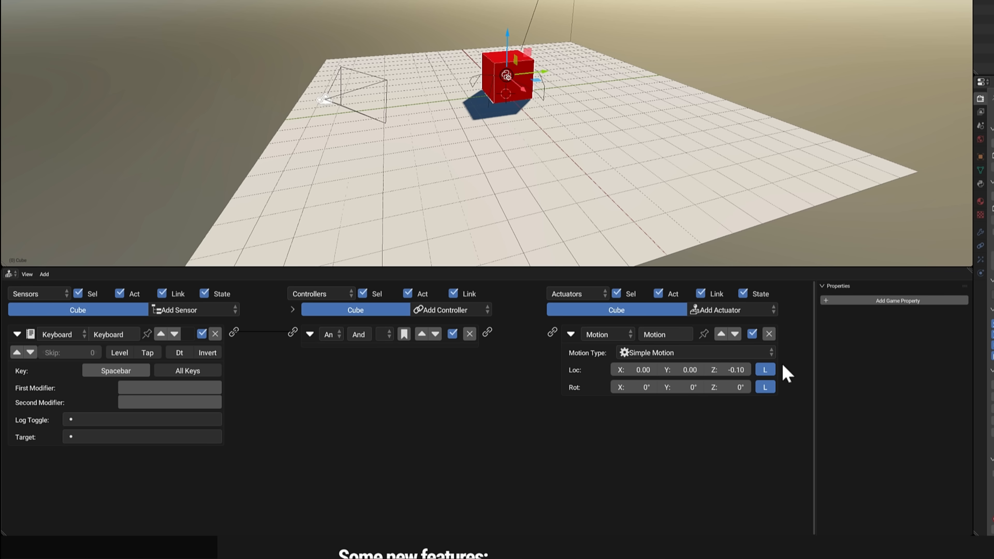
left_click(726, 369)
type("0.4")
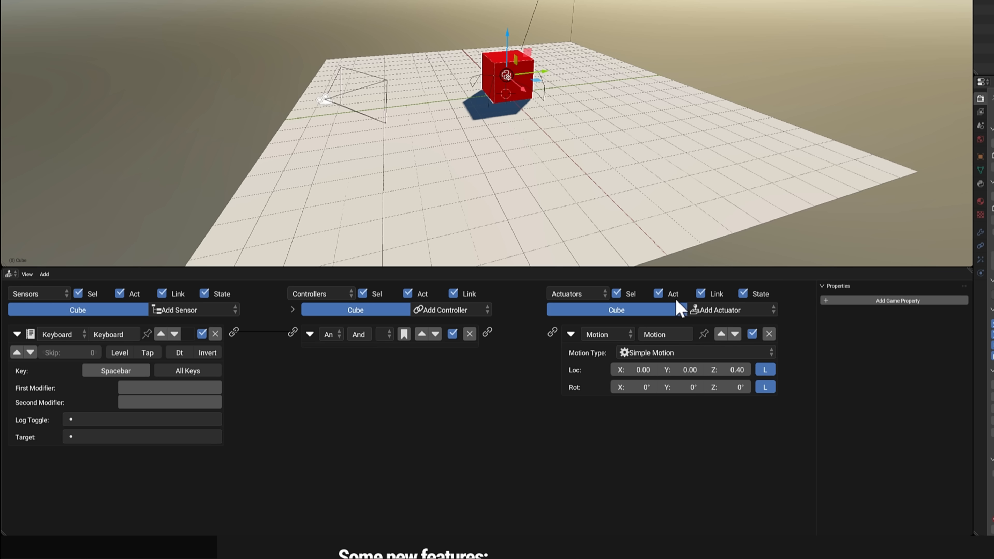
mouse_move(498, 329)
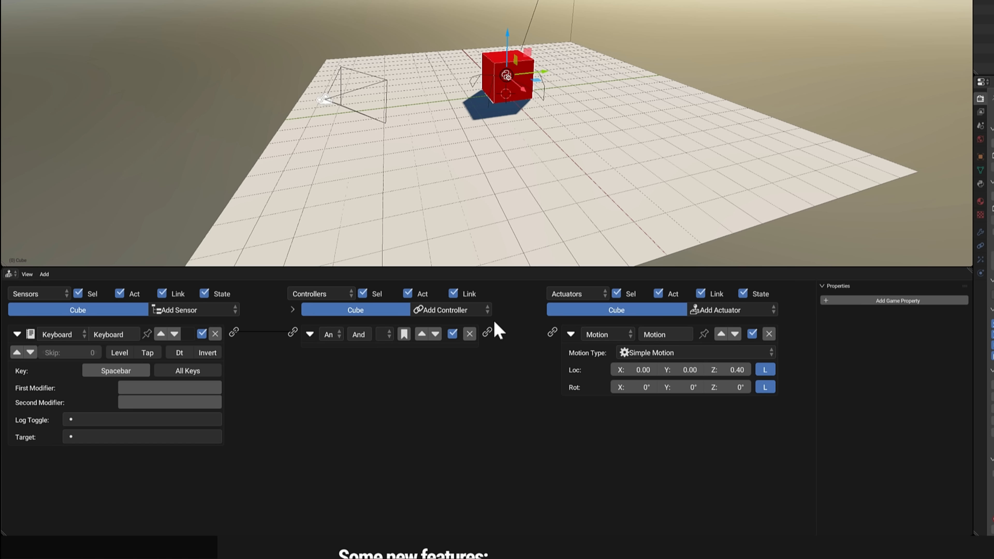
Step: Link the And controller to the Motion actuator and add a second Keyboard sensor for Esc
left_click_drag(488, 332, 553, 333)
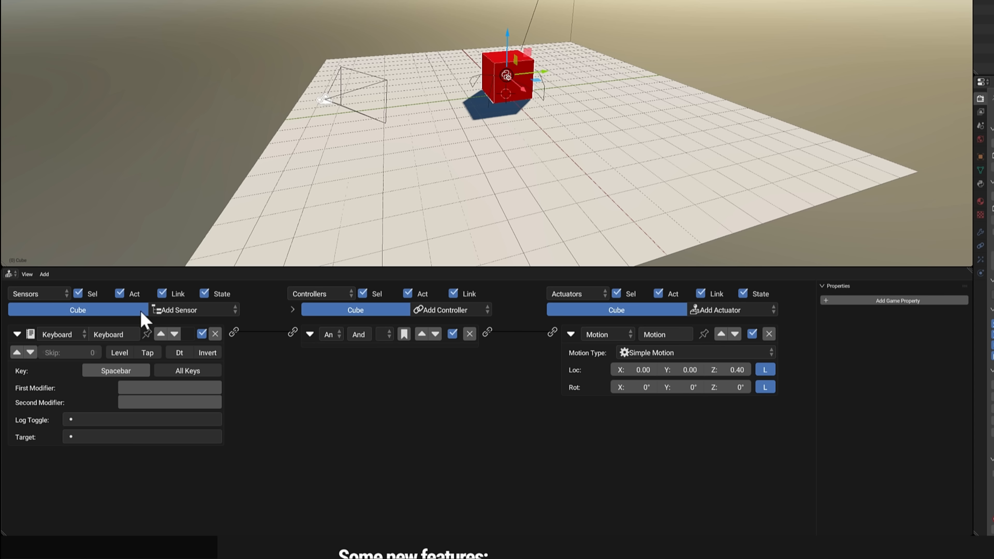
left_click(178, 310)
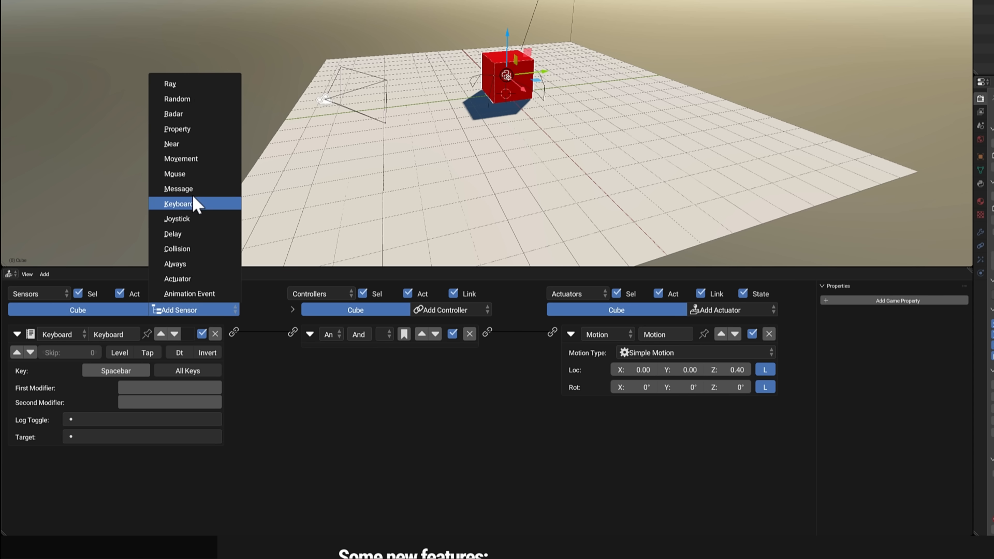
left_click(178, 204)
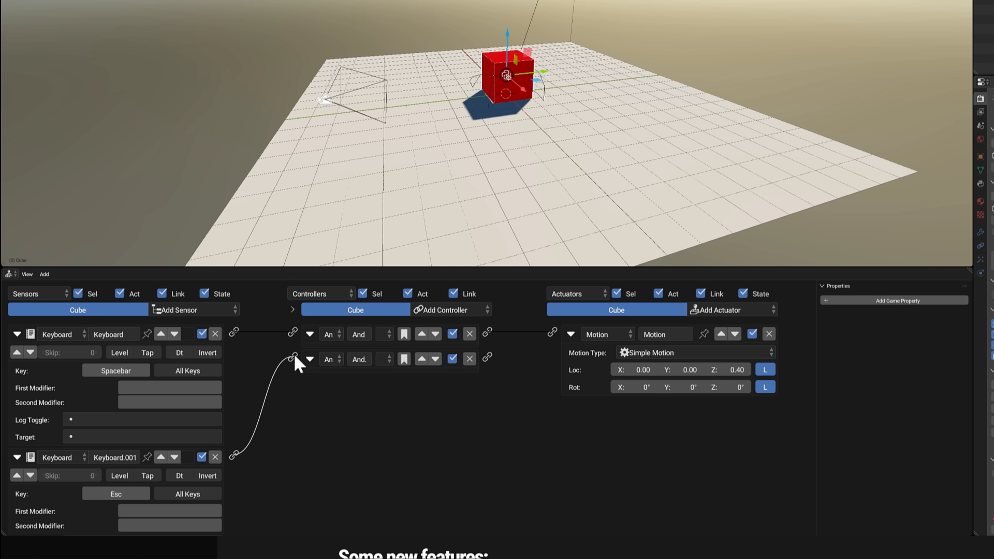
Step: Add a Game actuator to the cube set to Quit Game
left_click(718, 309)
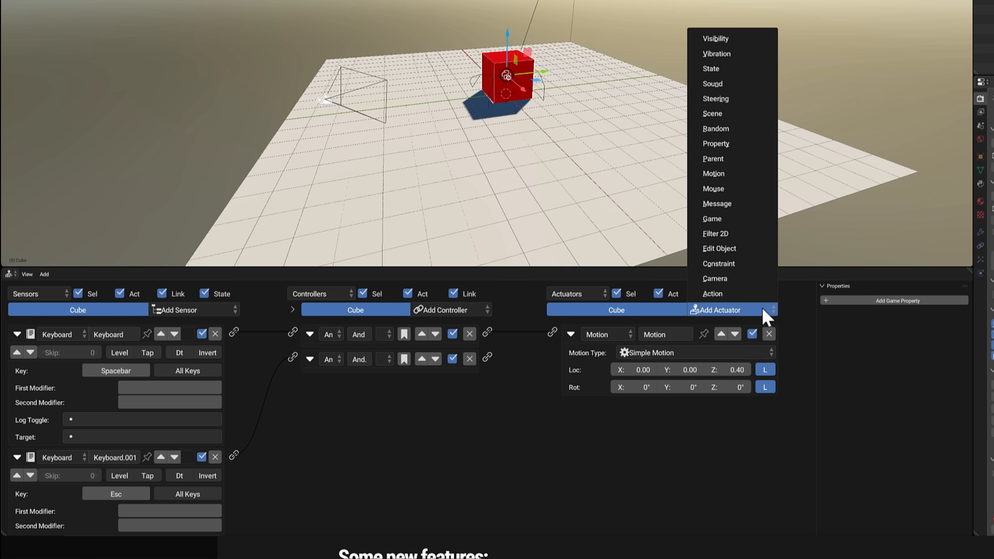
mouse_move(712, 188)
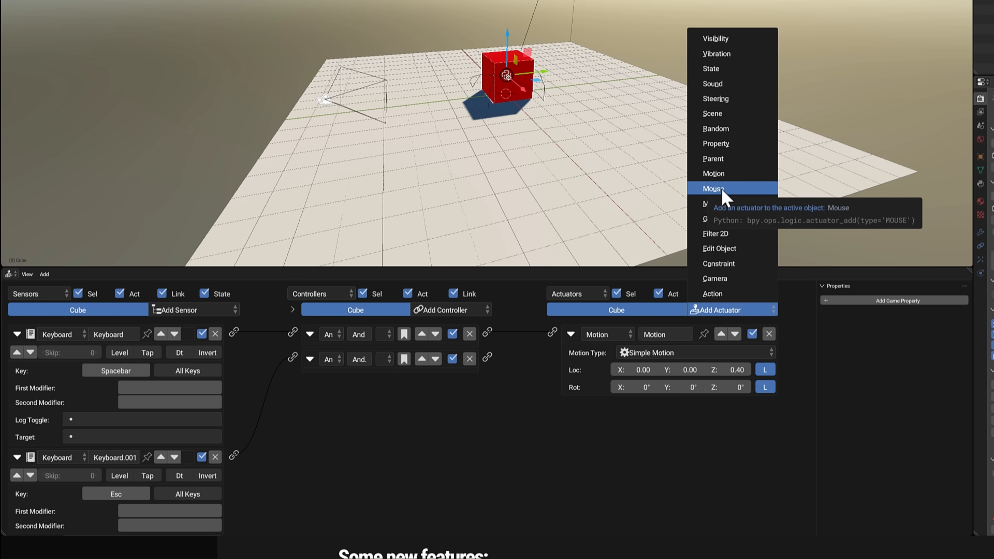
mouse_move(733, 218)
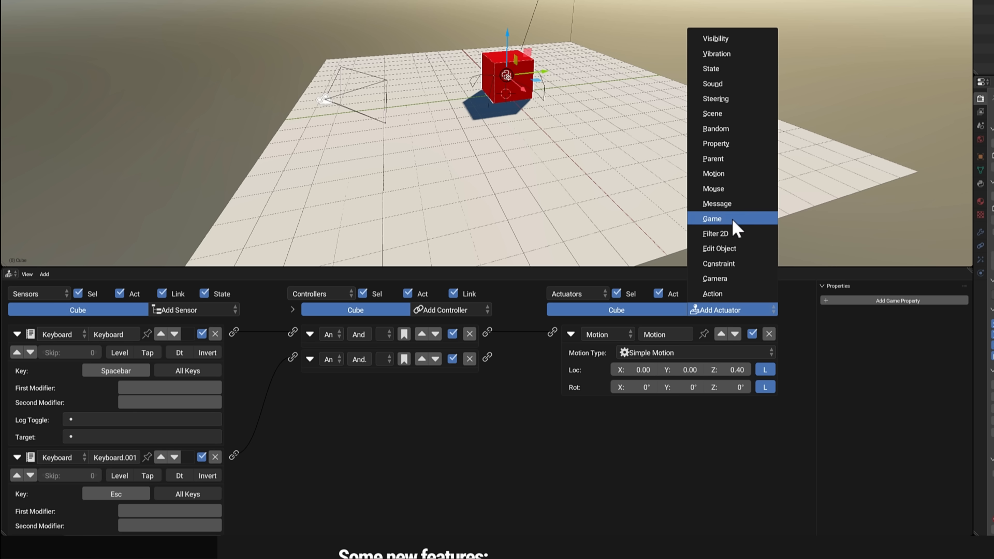
left_click(711, 219)
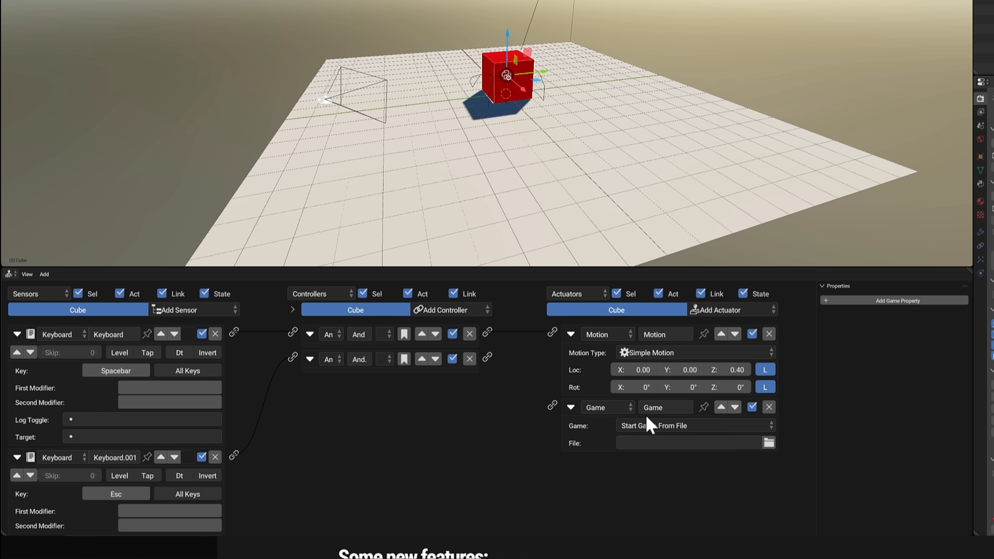
left_click(695, 426)
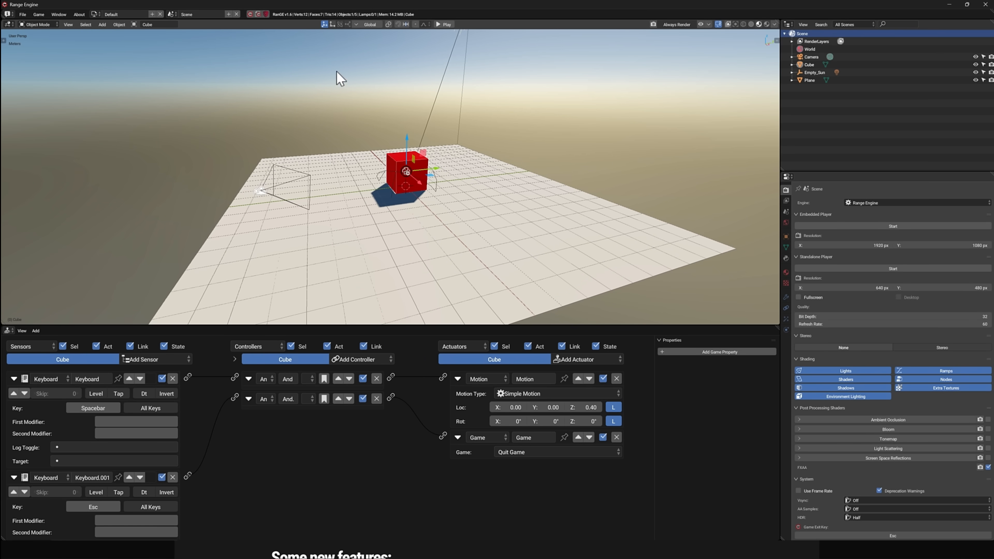
left_click(446, 24)
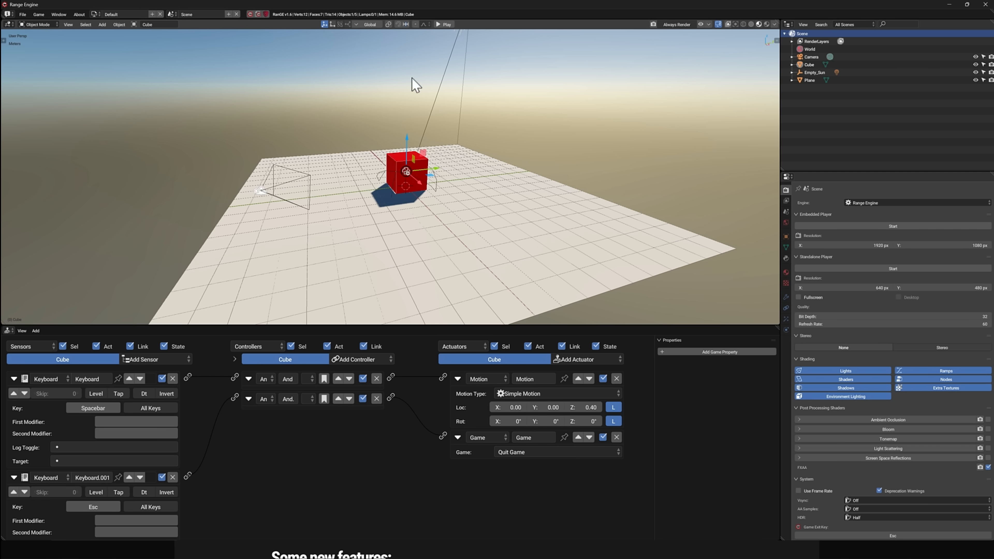
mouse_move(548, 150)
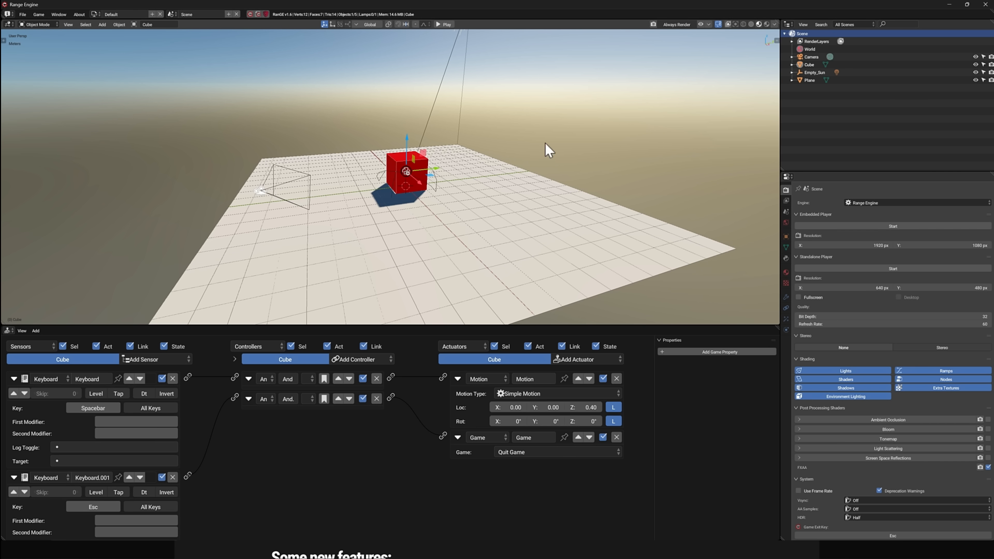
mouse_move(786, 301)
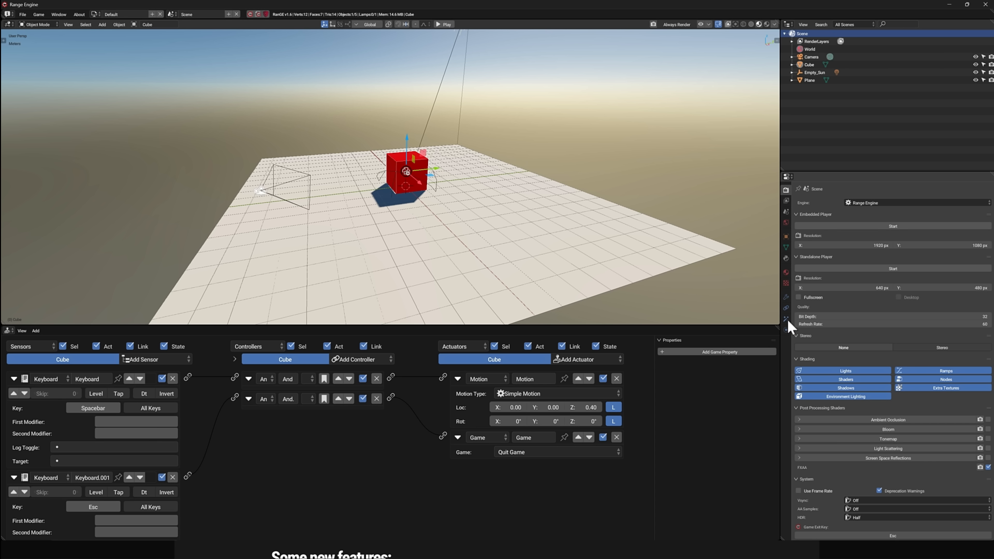
mouse_move(787, 332)
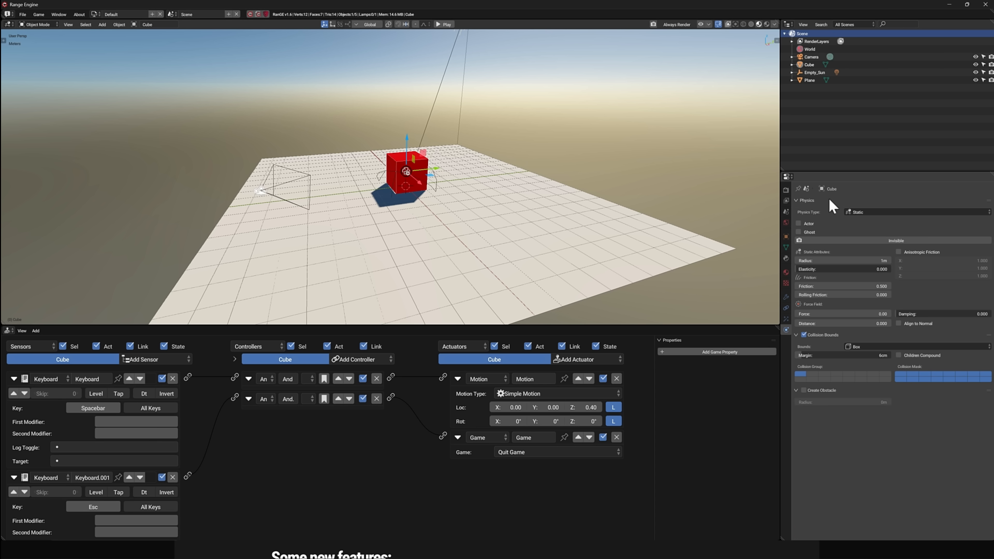
mouse_move(804, 234)
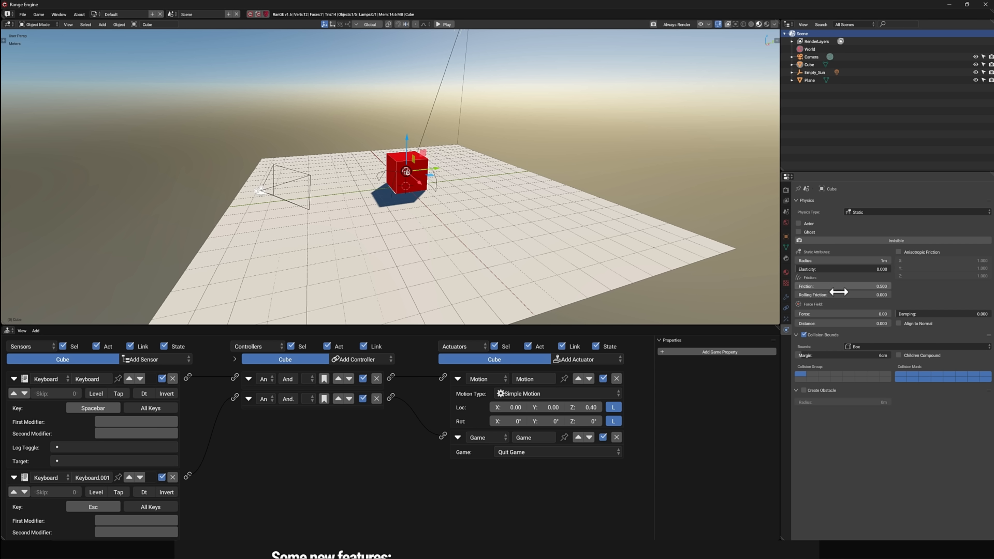
Step: Make the cube a Dynamic physics object and run the game from the header
left_click(913, 212)
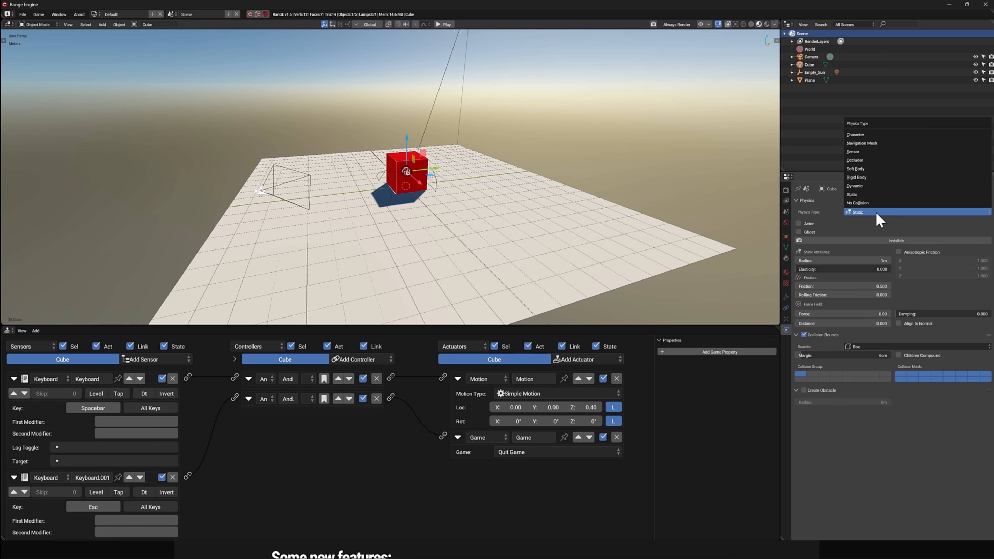
left_click(856, 186)
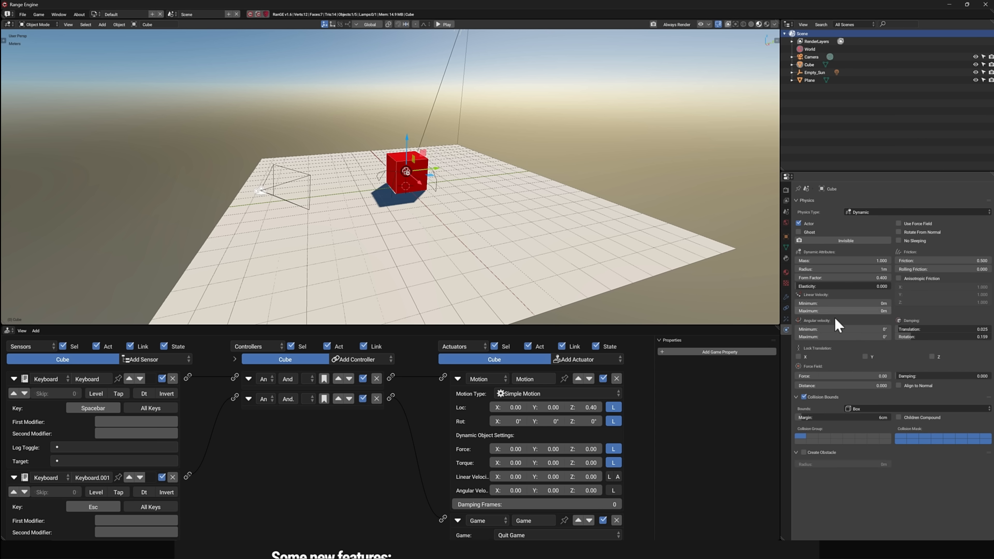
mouse_move(485, 424)
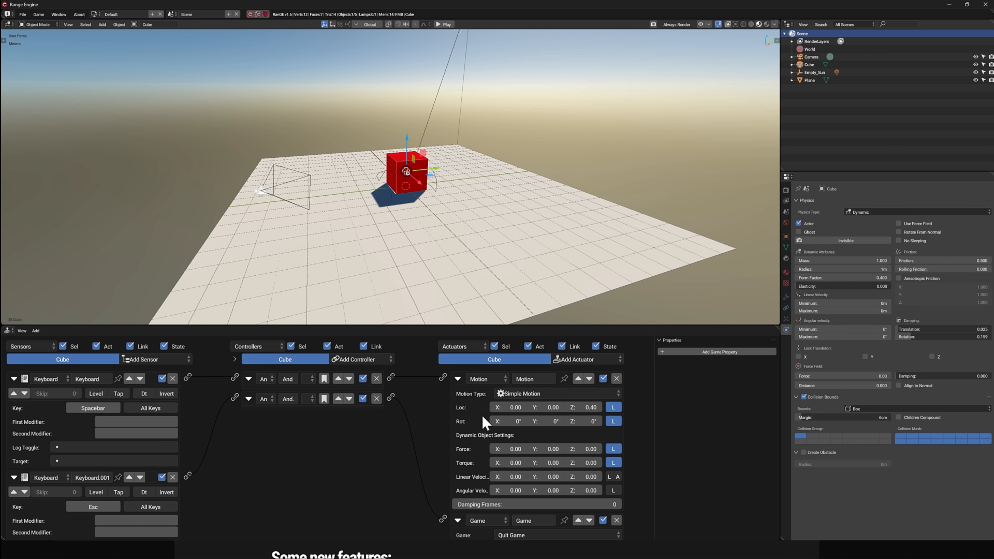
mouse_move(464, 447)
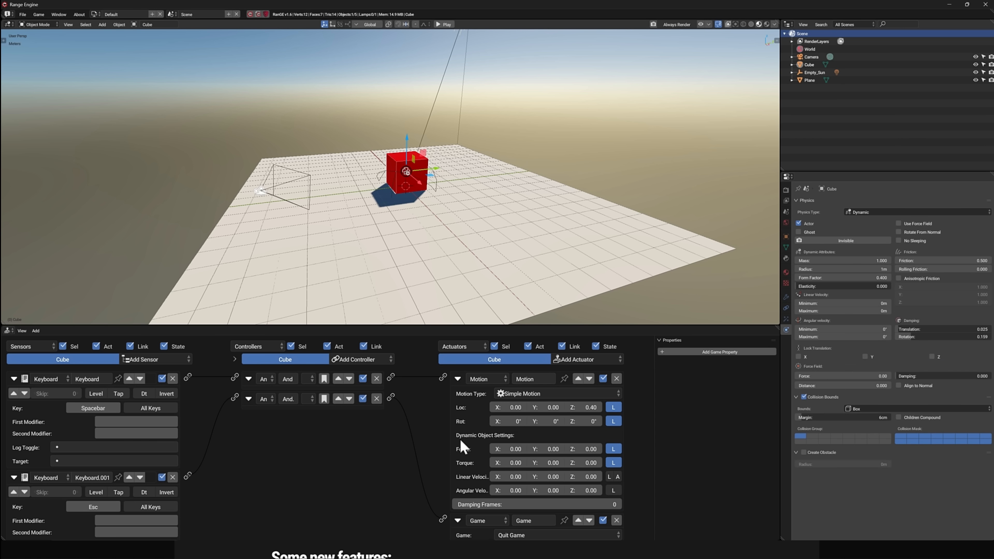
mouse_move(487, 468)
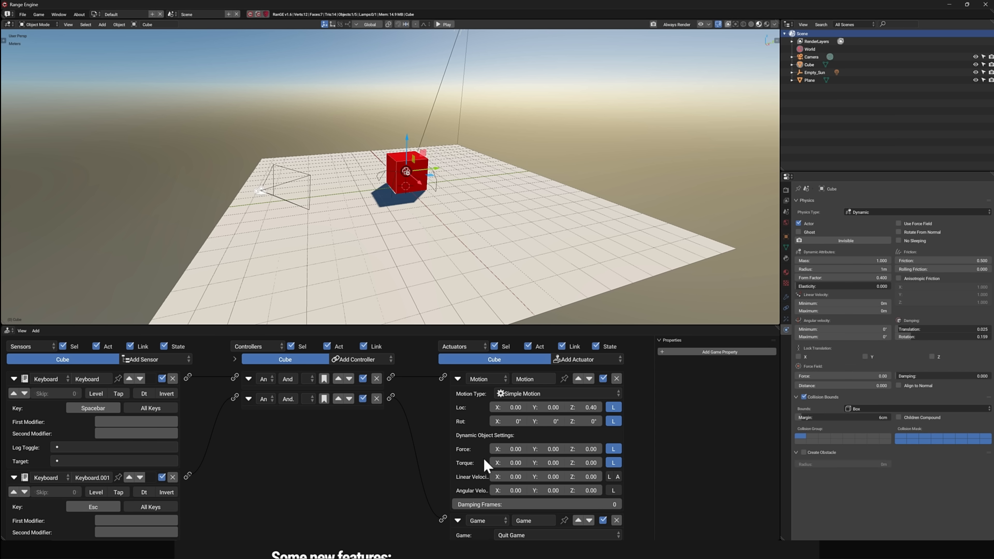
mouse_move(670, 51)
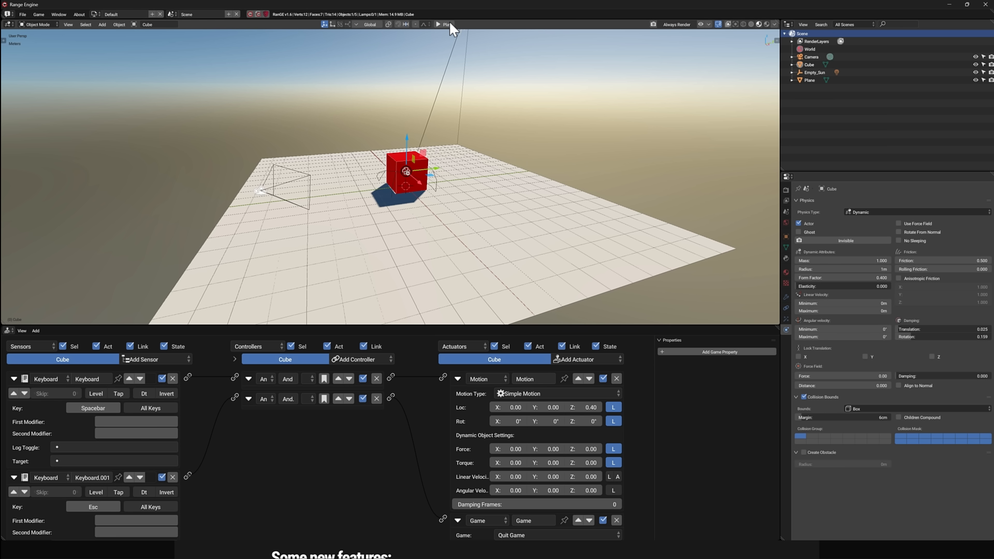
left_click(438, 24)
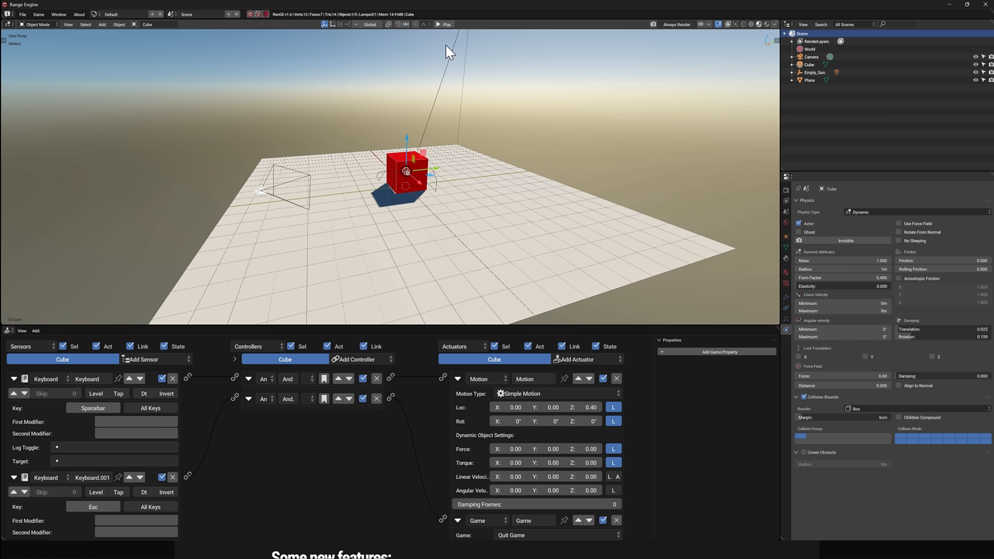
mouse_move(644, 311)
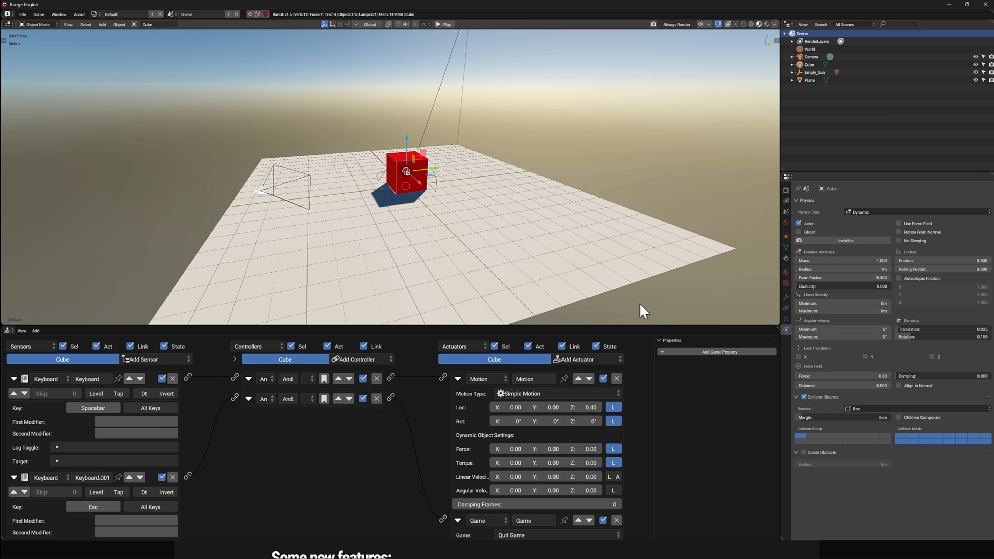
mouse_move(479, 90)
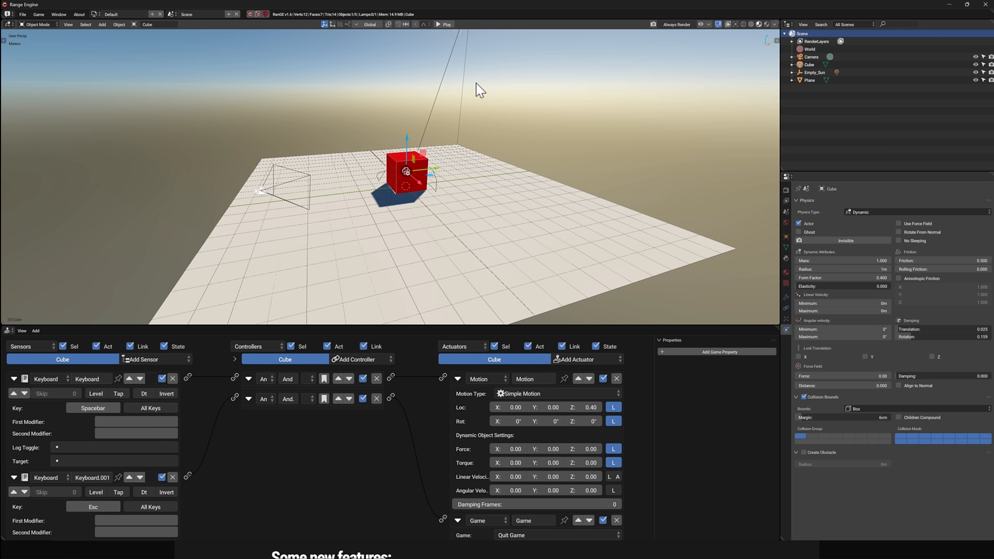
left_click(445, 24)
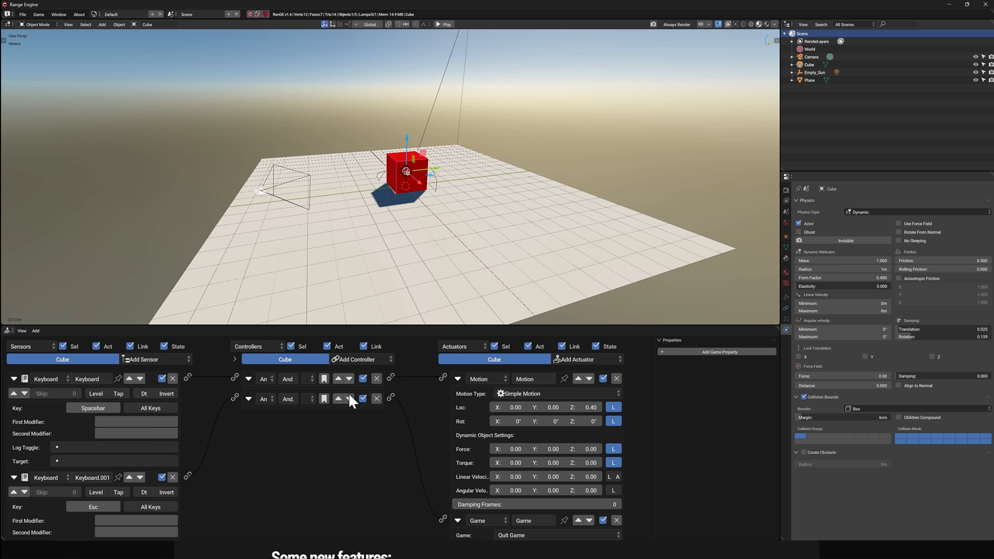
mouse_move(492, 453)
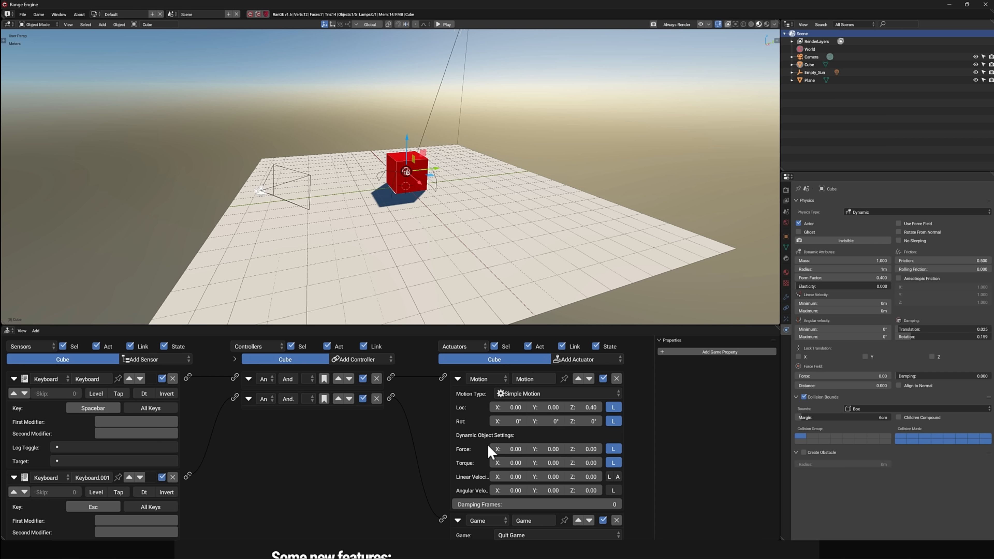
mouse_move(581, 449)
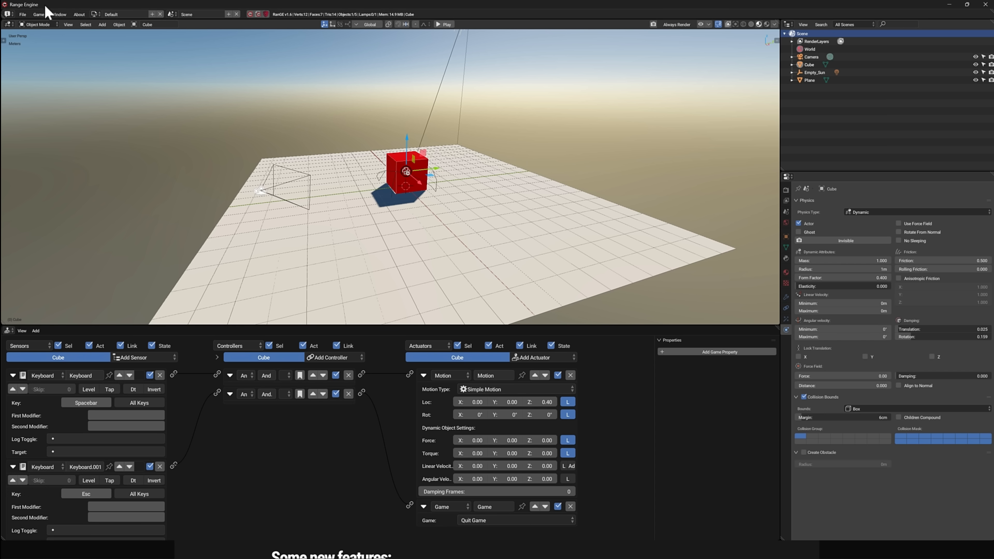
mouse_move(263, 214)
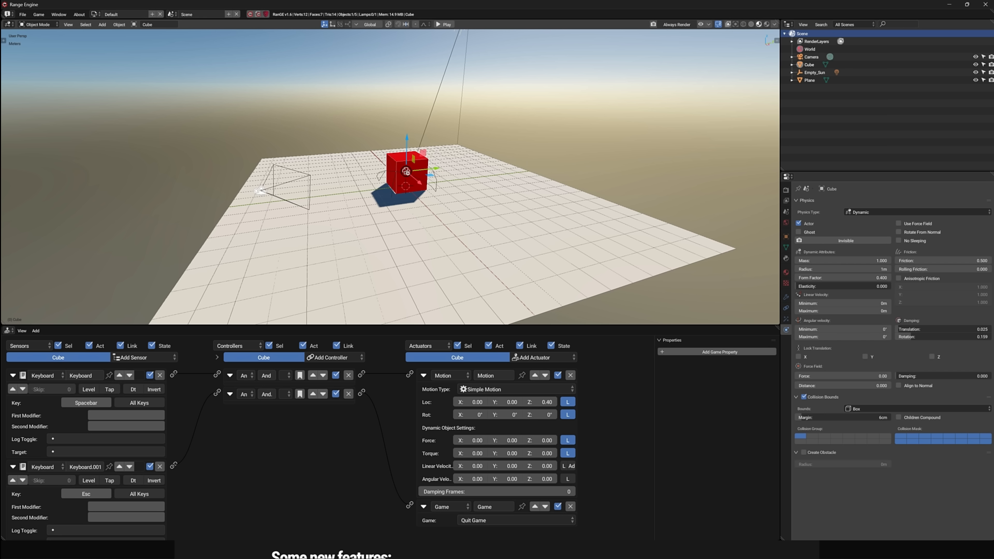
left_click(22, 14)
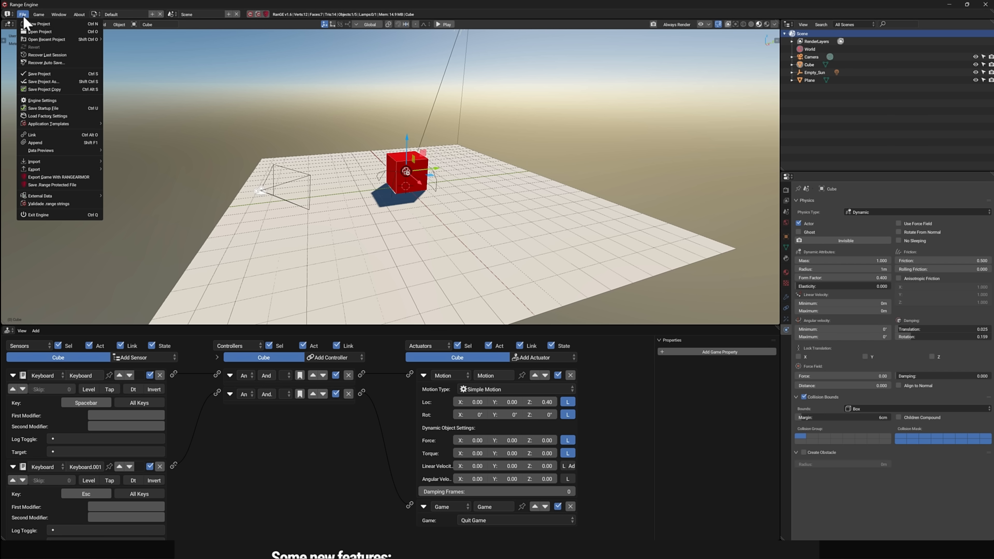
mouse_move(35, 161)
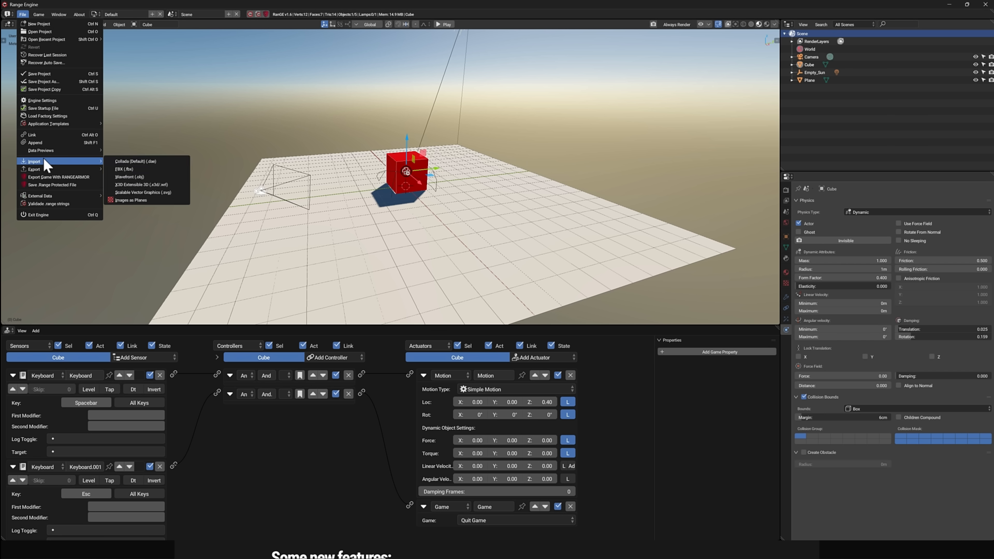
mouse_move(48, 177)
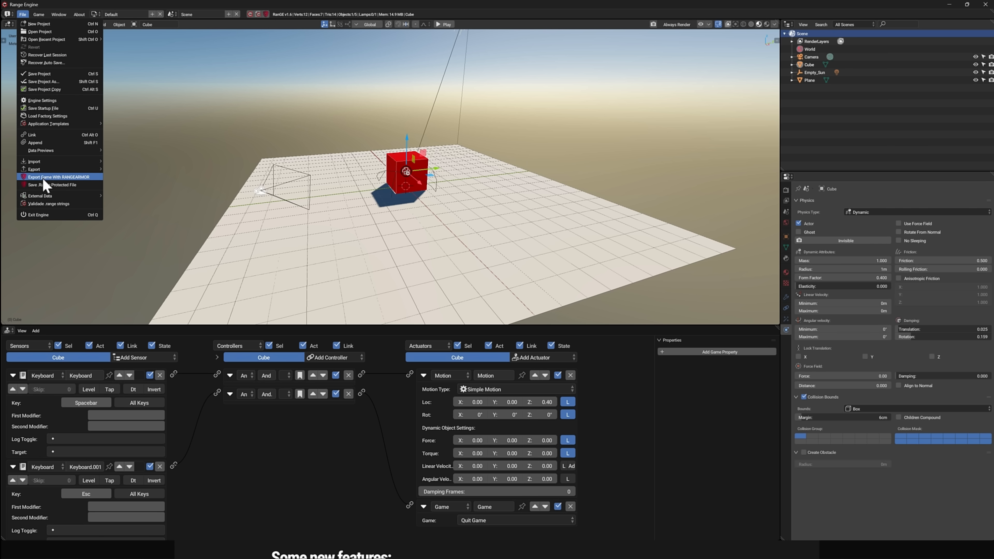
left_click(59, 177)
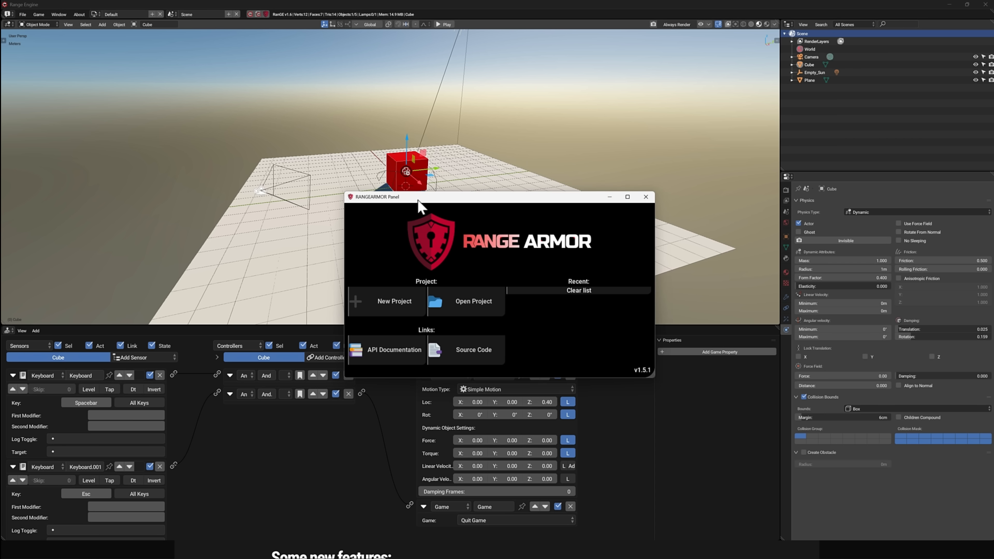
mouse_move(467, 220)
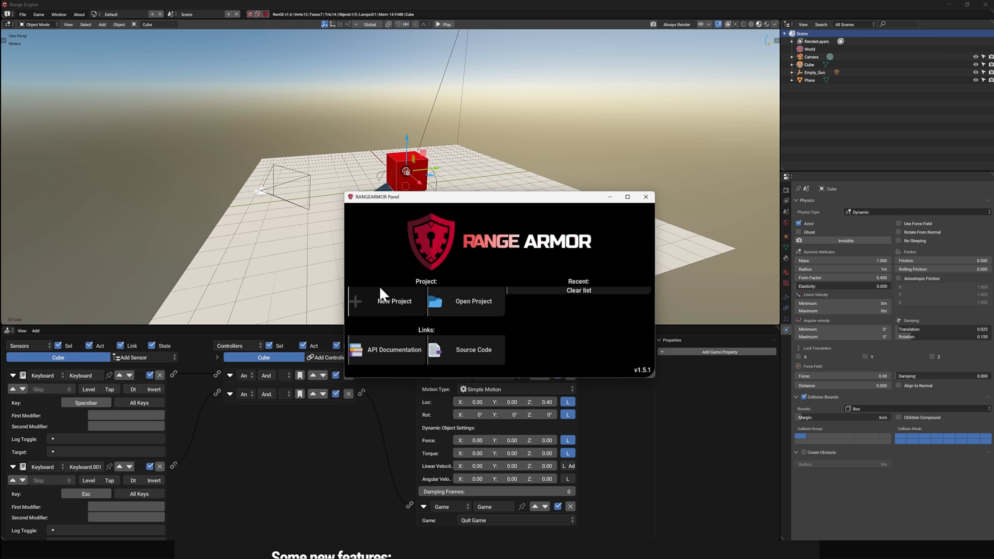
mouse_move(459, 305)
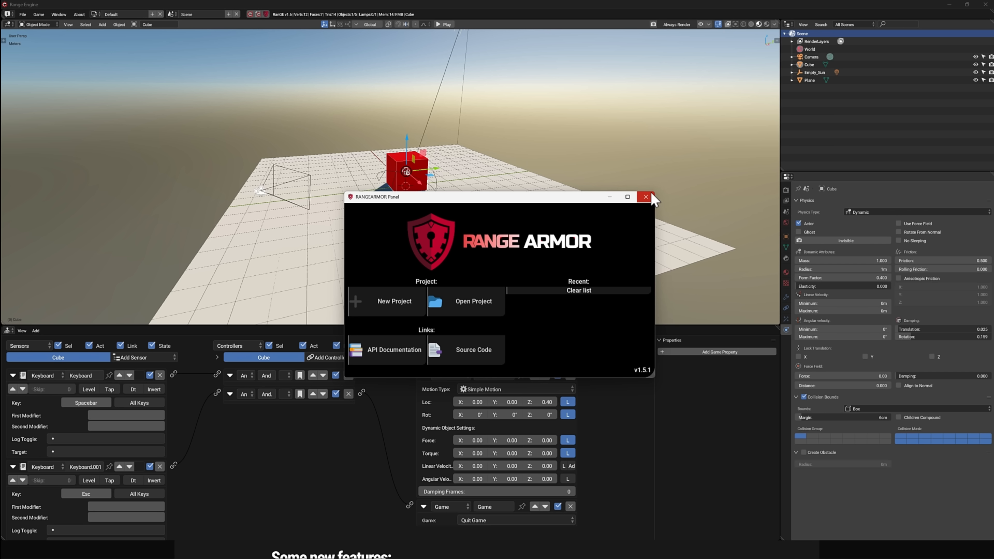
left_click(645, 197)
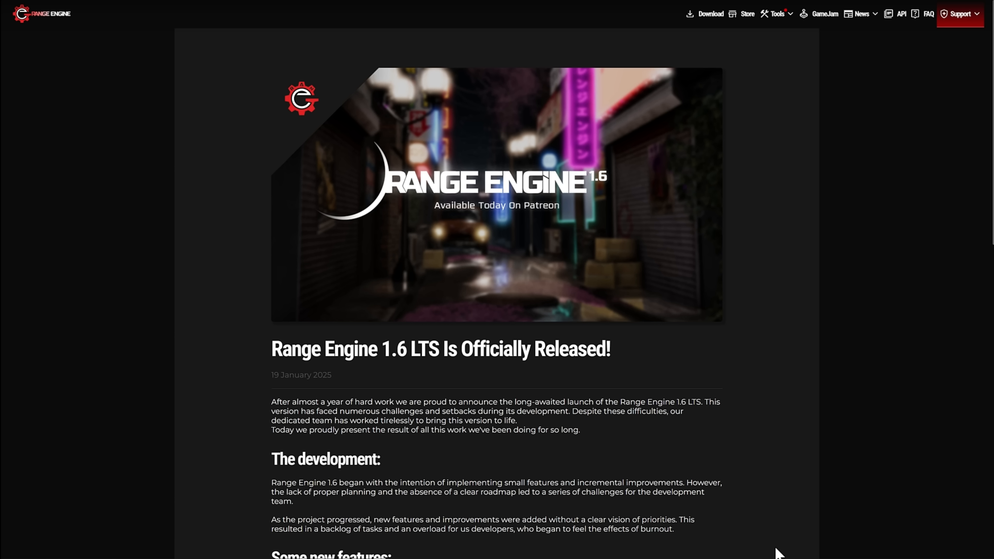
mouse_move(727, 387)
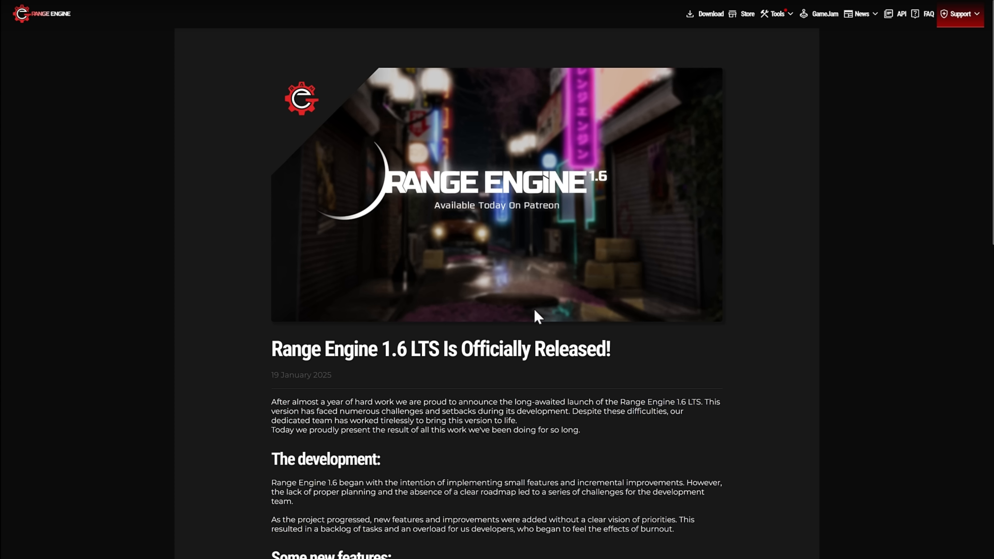
mouse_move(548, 201)
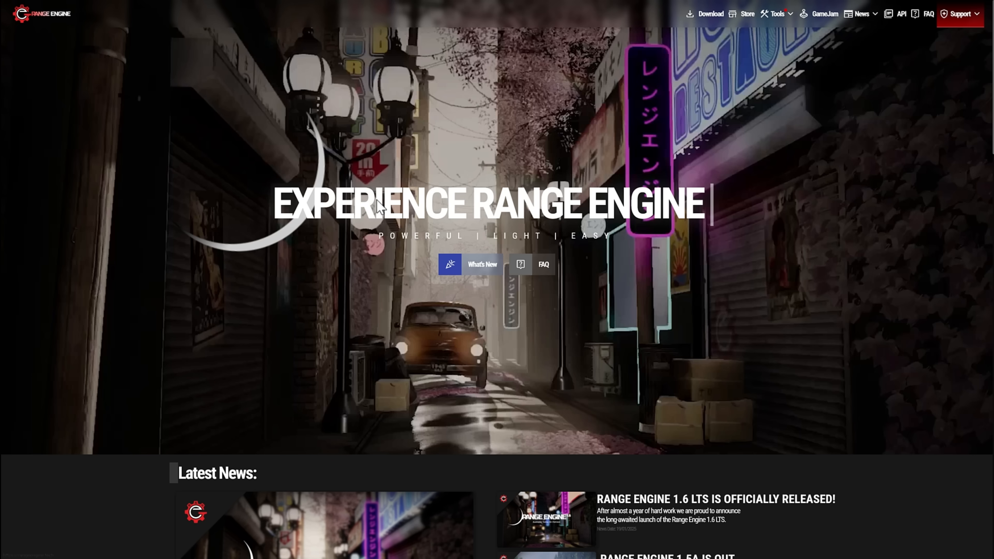
Step: Browse the What's New feature cards down to the Range Engine 2+ preview
scroll("down", 3)
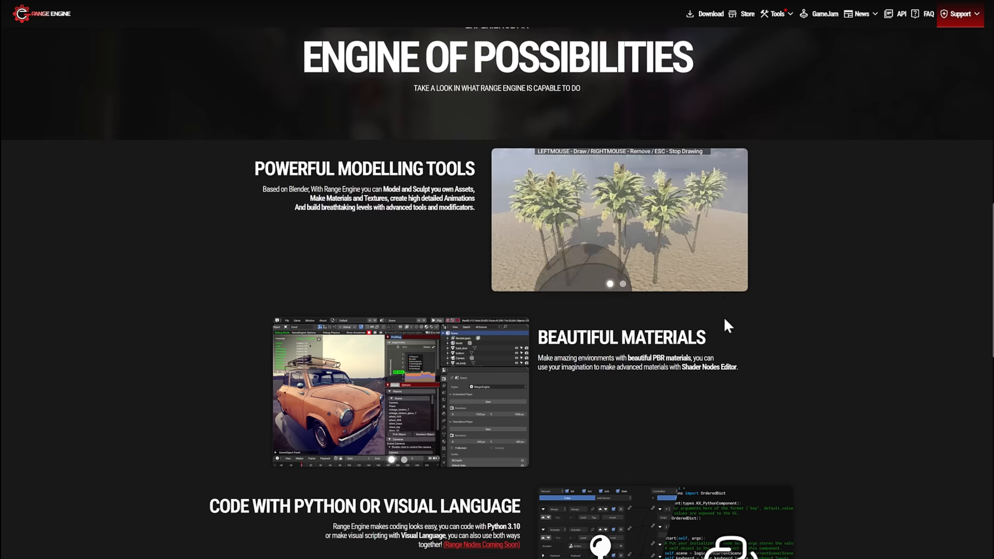
scroll("down", 3)
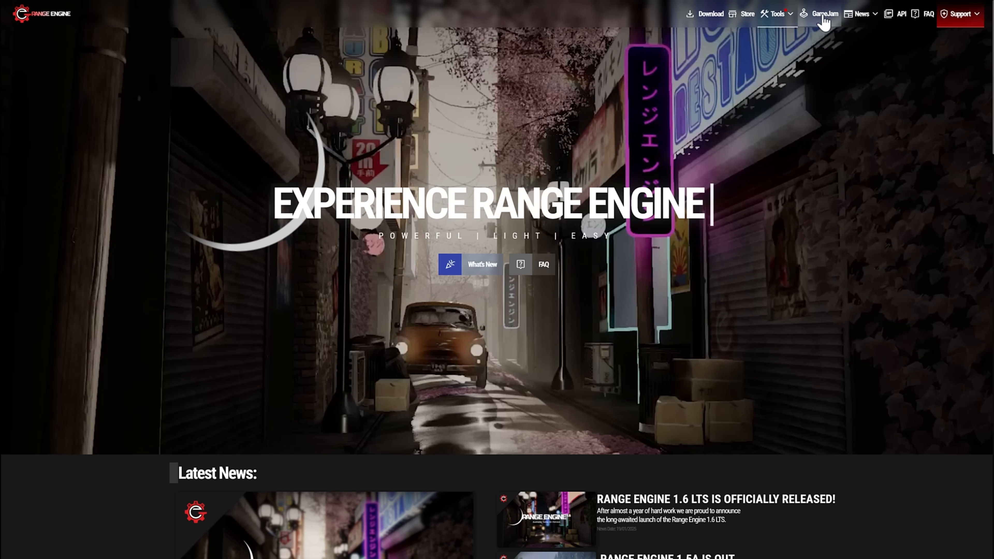
left_click(480, 265)
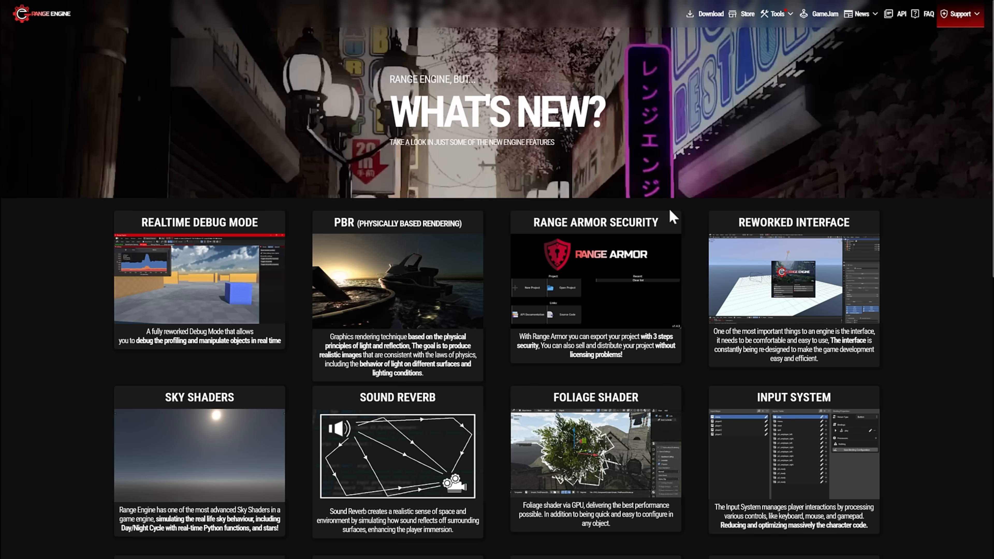
scroll("down", 3)
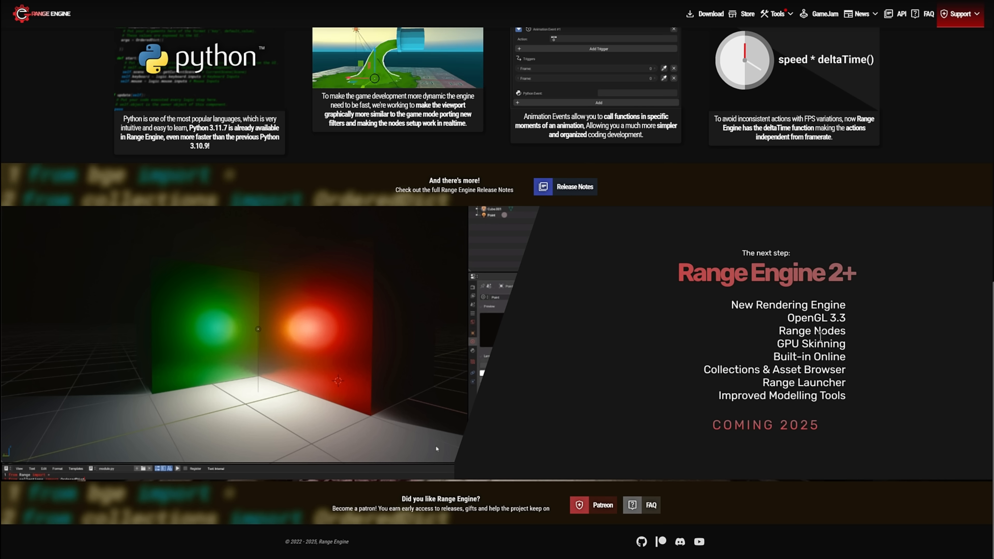
mouse_move(795, 462)
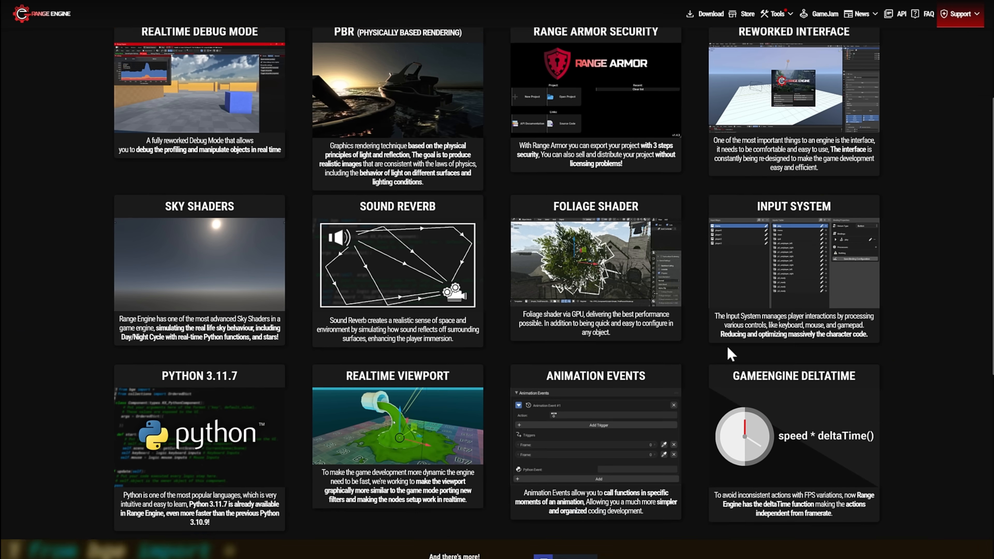
scroll("down", 3)
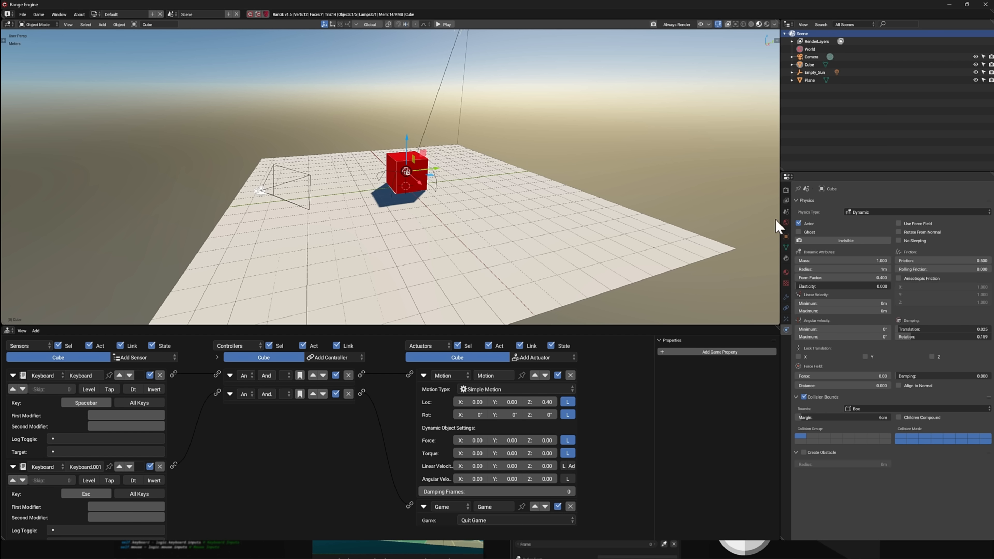
Step: Show the World sky settings and toggle Render Stars off and back on
left_click(785, 223)
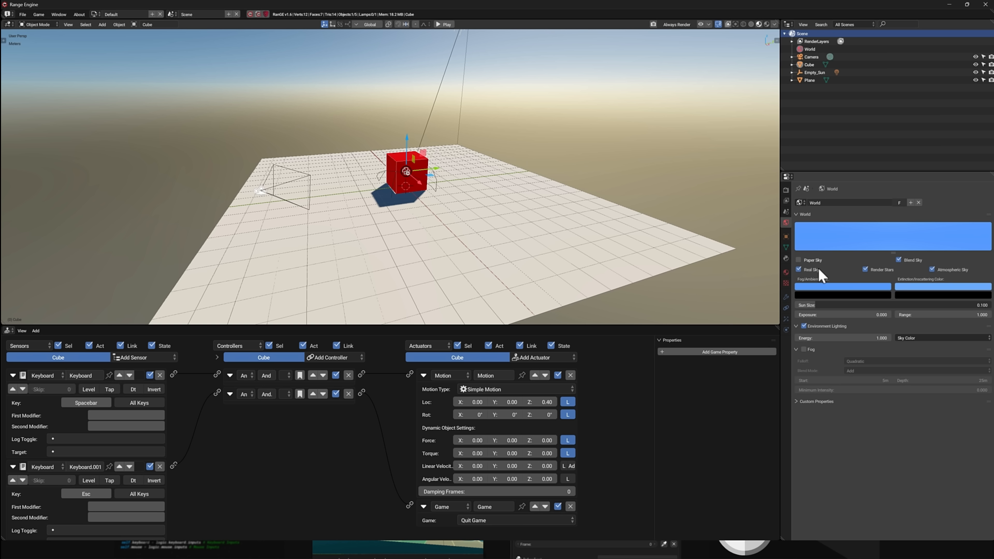
mouse_move(820, 310)
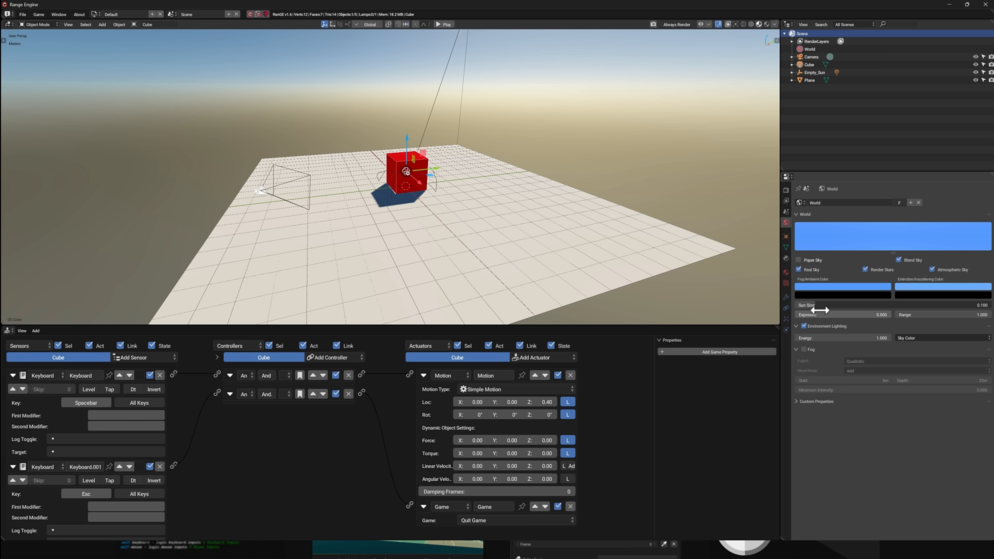
mouse_move(845, 286)
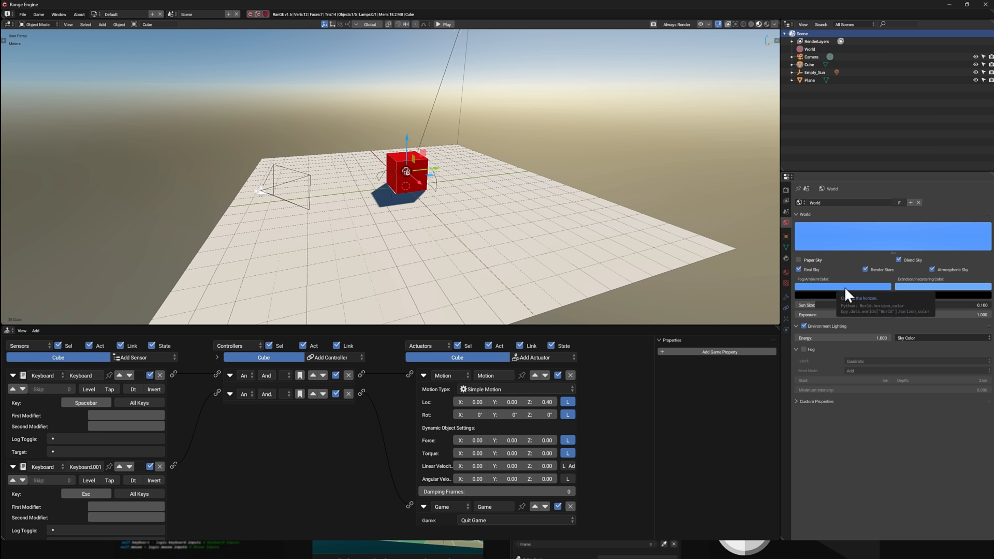
mouse_move(872, 266)
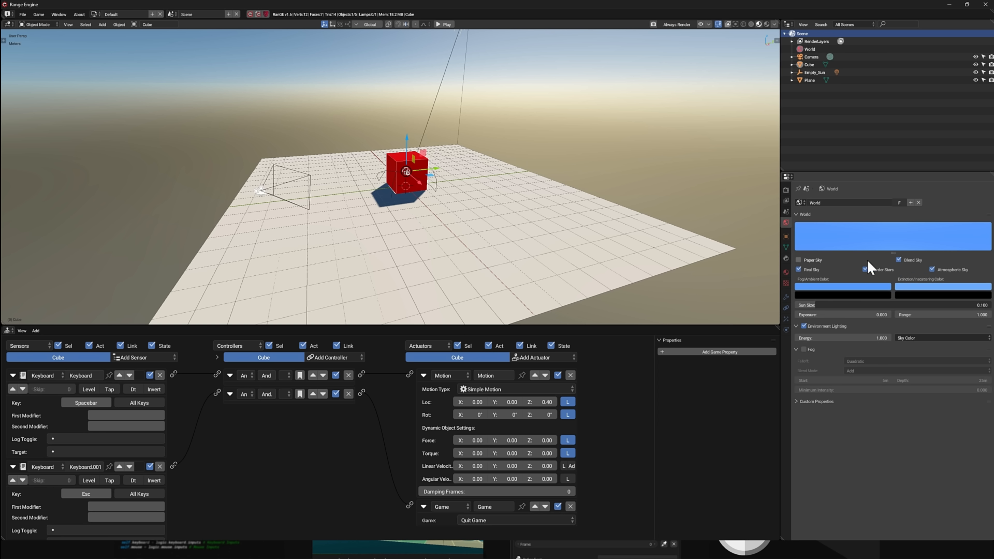
left_click(865, 269)
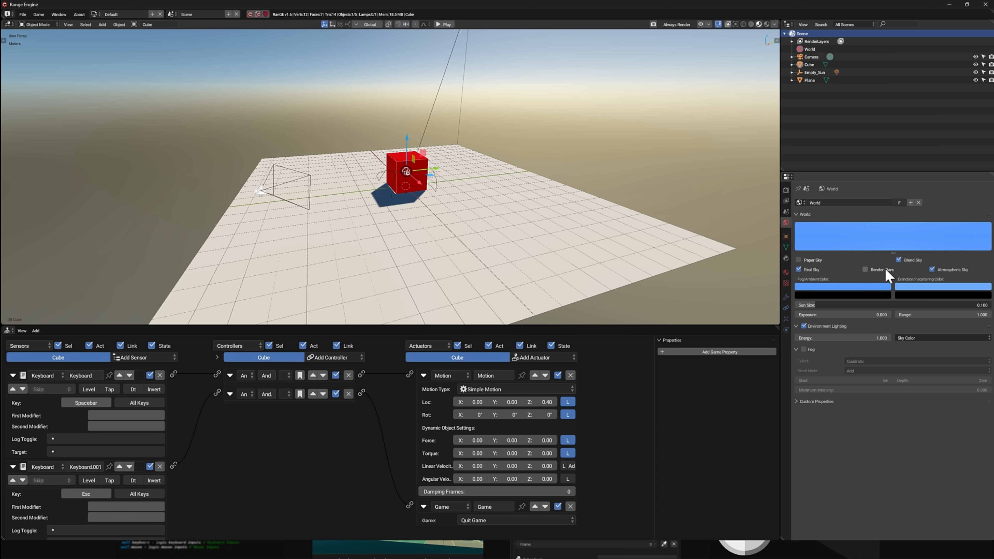
left_click(865, 269)
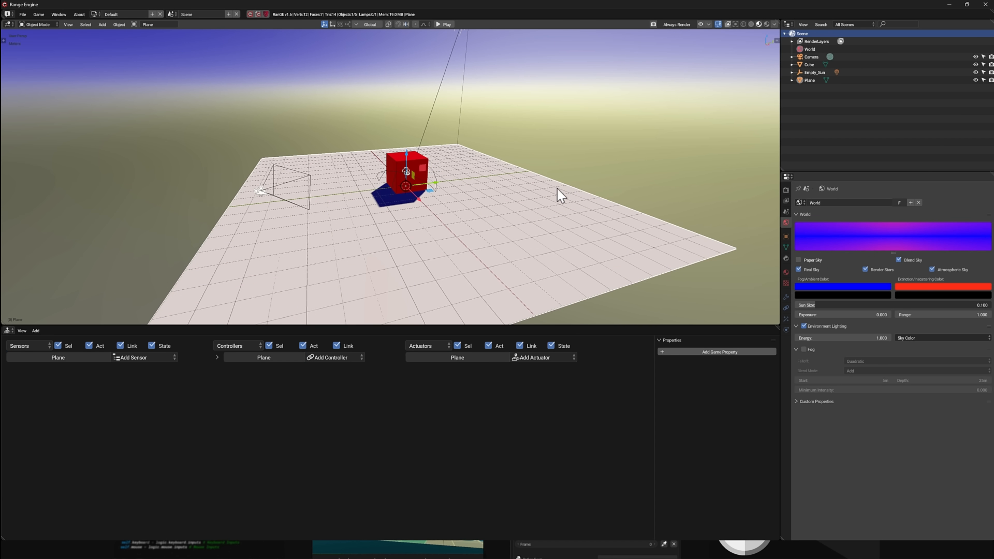
mouse_move(506, 135)
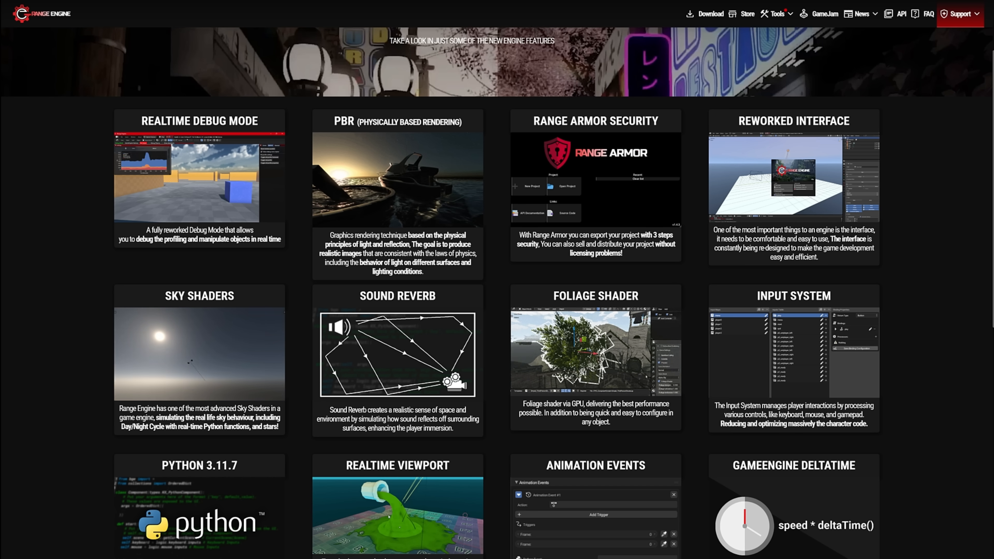
scroll("down", 3)
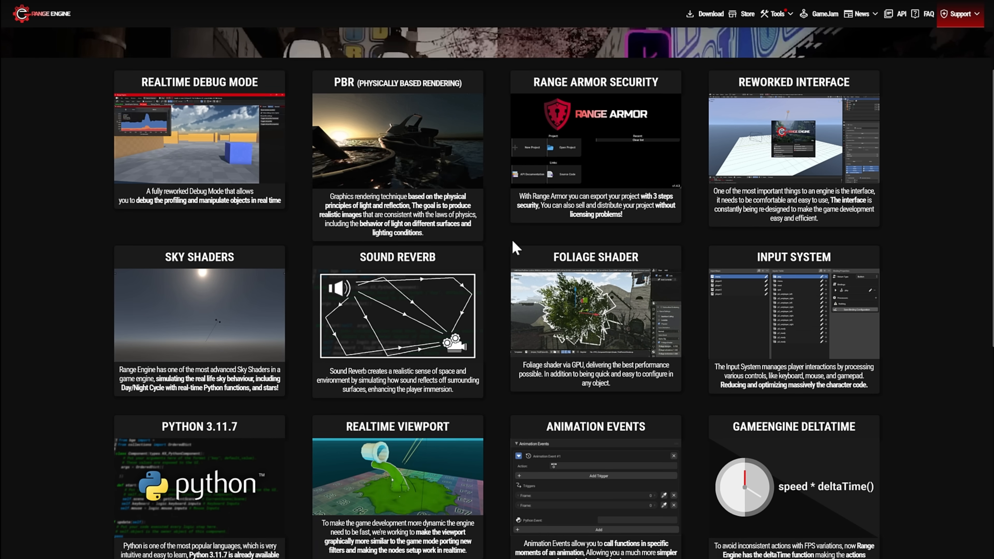
scroll("down", 3)
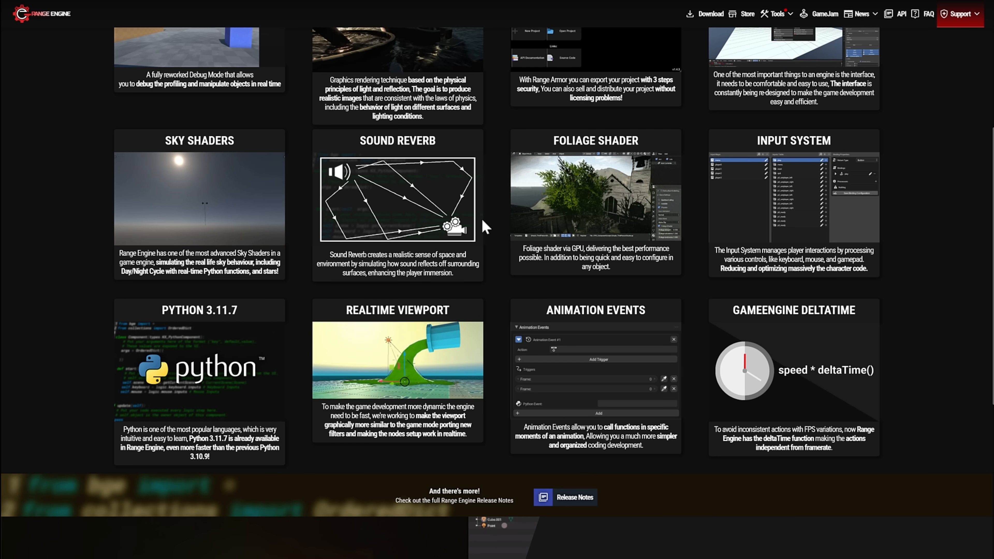
scroll("up", 3)
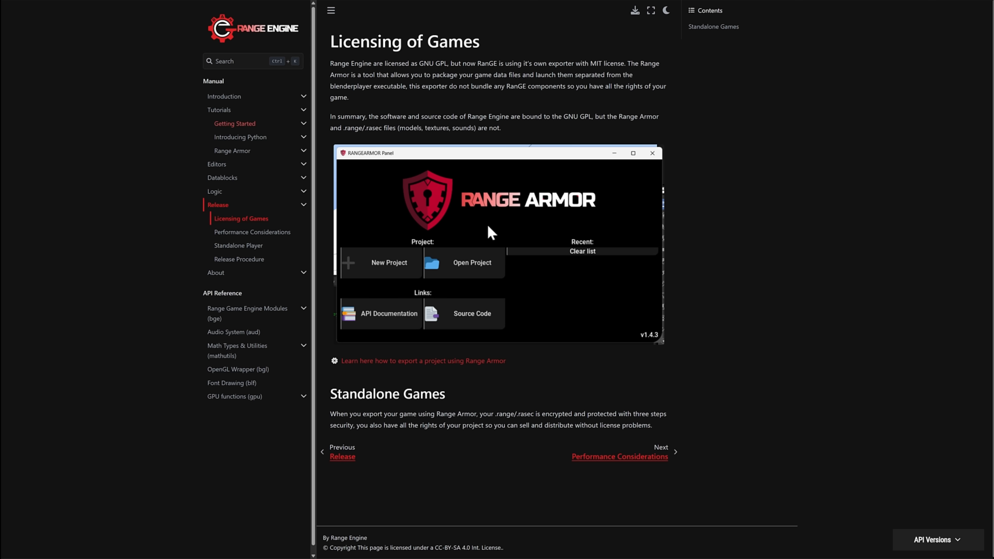
Step: Read the Licensing of Games page, highlighting the software and source code phrase
left_click_drag(347, 63, 447, 63)
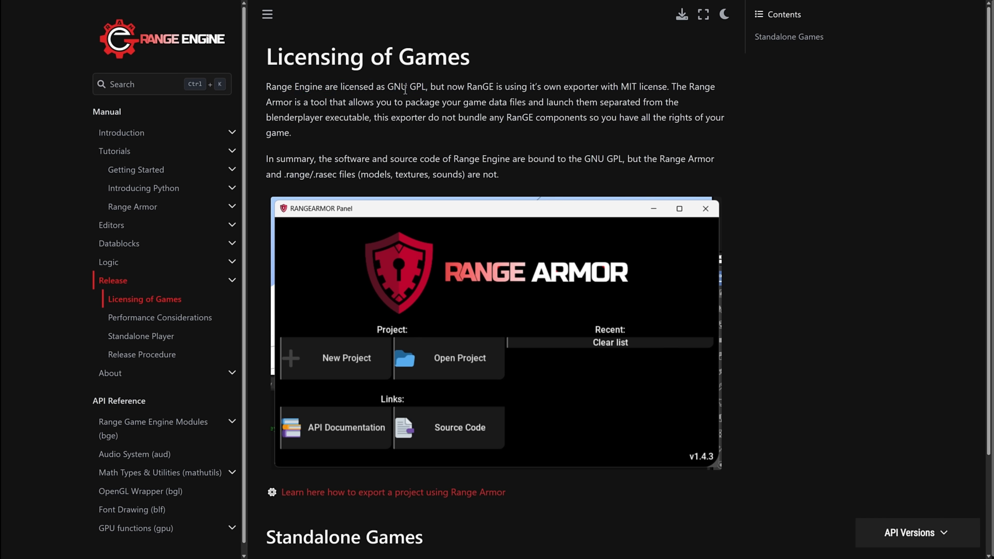
mouse_move(513, 87)
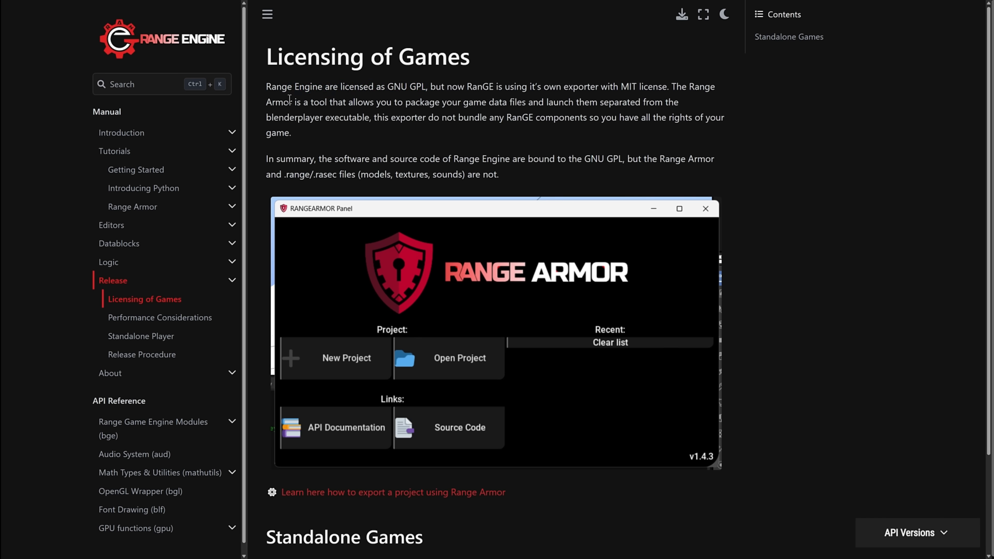
mouse_move(504, 118)
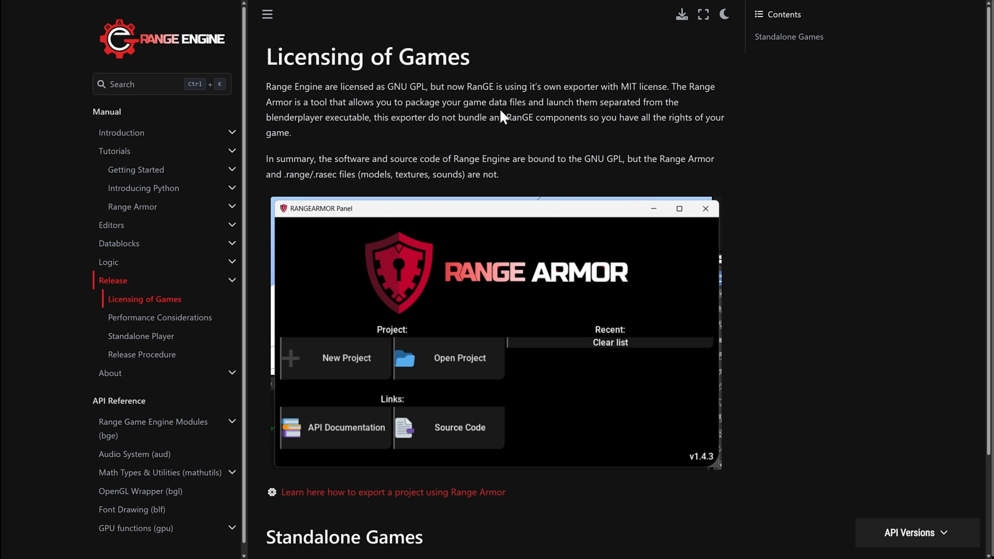
mouse_move(294, 121)
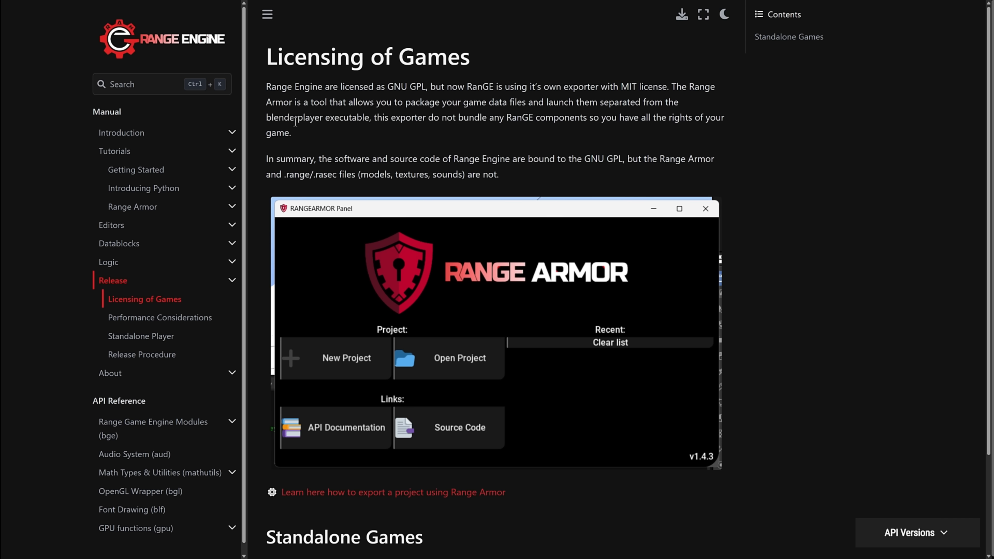
mouse_move(367, 121)
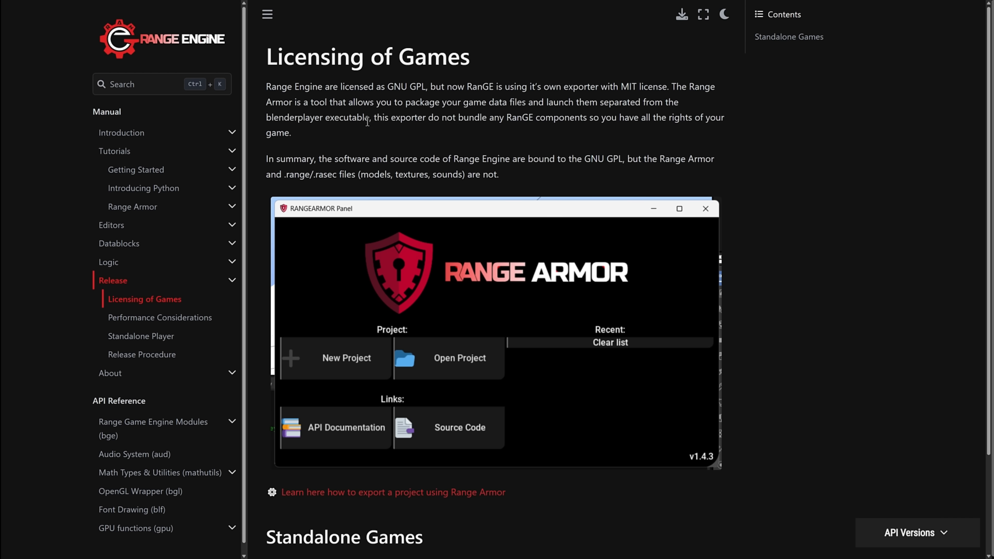
mouse_move(501, 138)
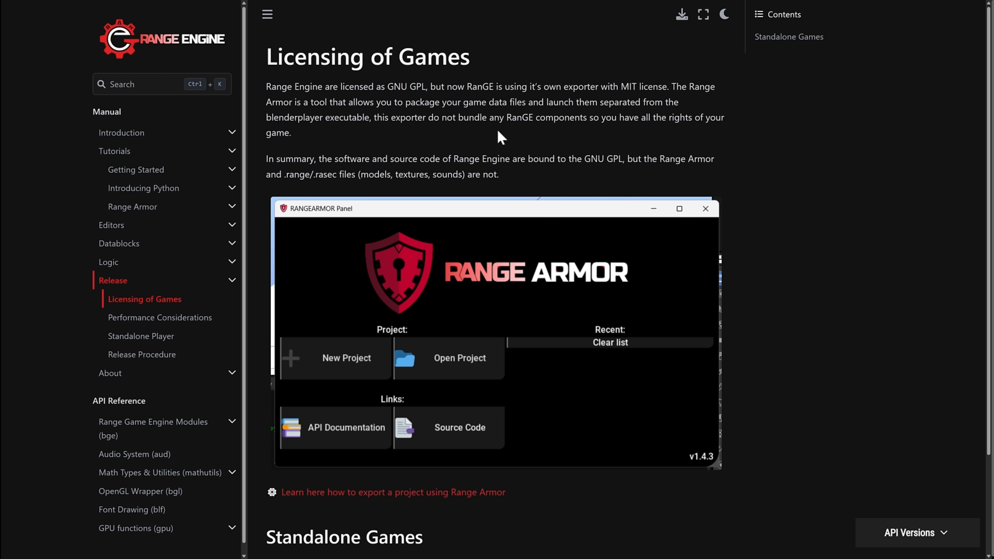
left_click_drag(316, 159, 512, 159)
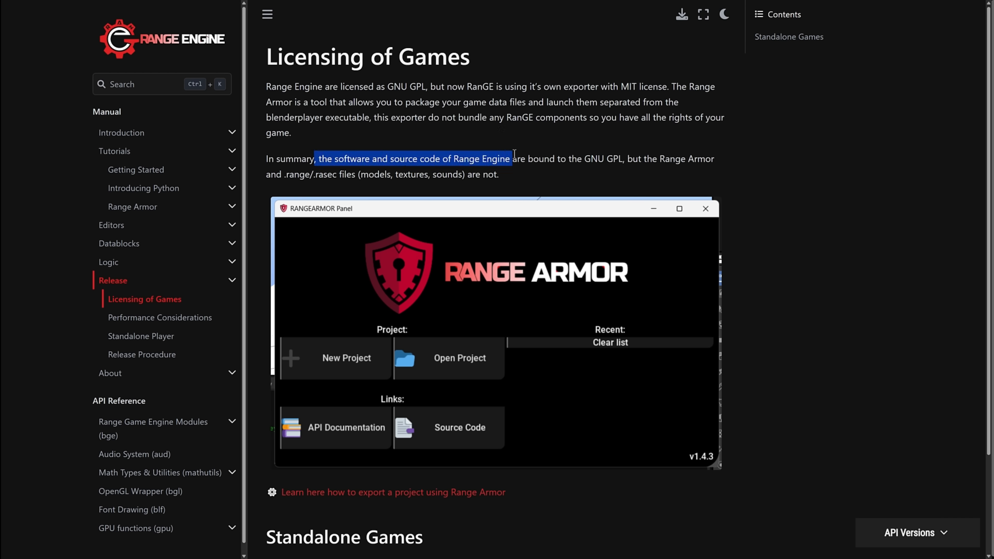
left_click_drag(510, 158, 620, 159)
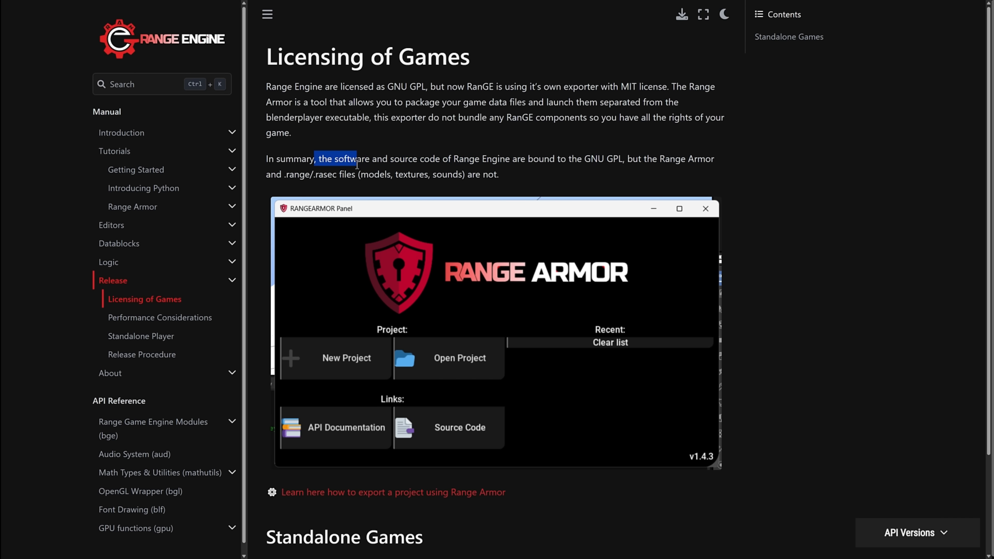
left_click_drag(356, 158, 457, 175)
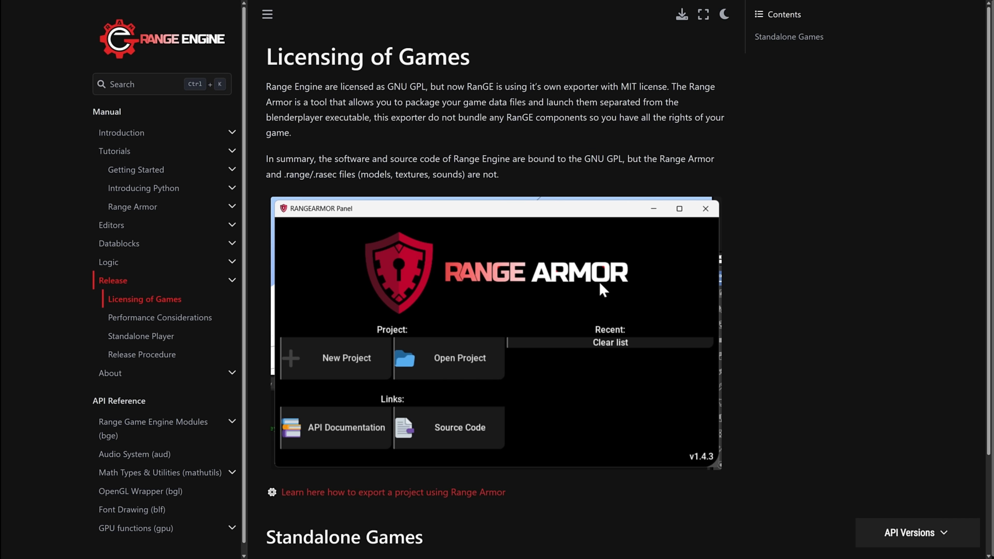
scroll("down", 3)
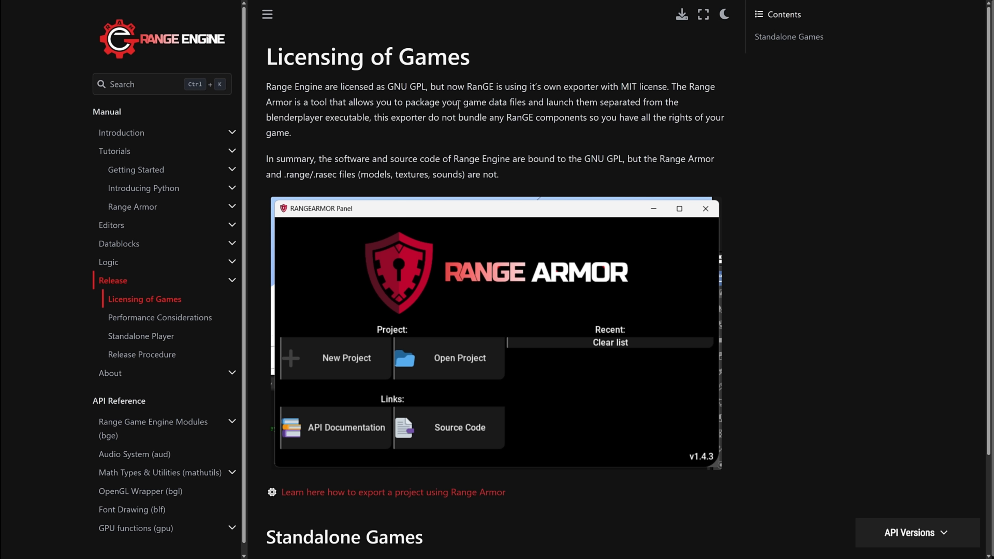
mouse_move(562, 133)
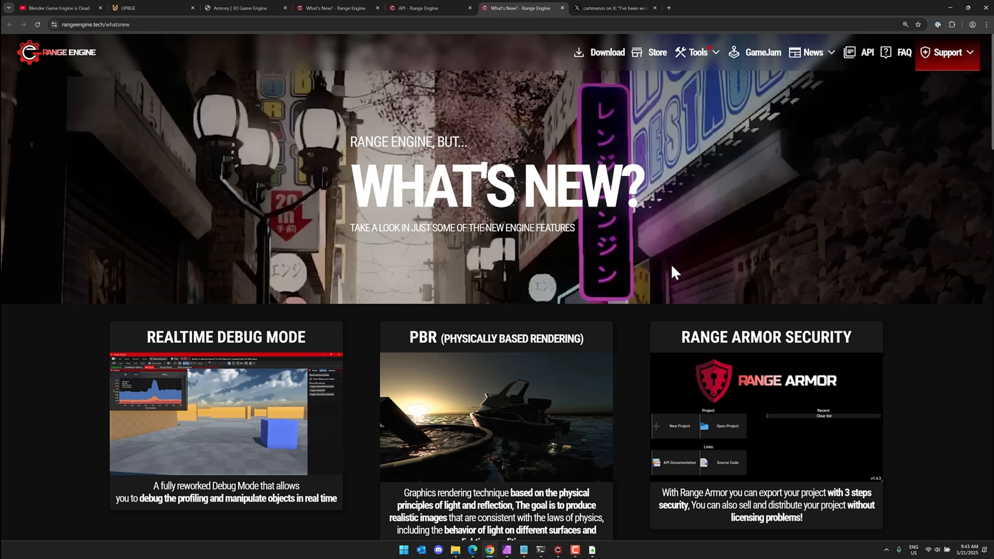
Step: View the What's New page full screen to its footer and follow the GitHub link
key("F11")
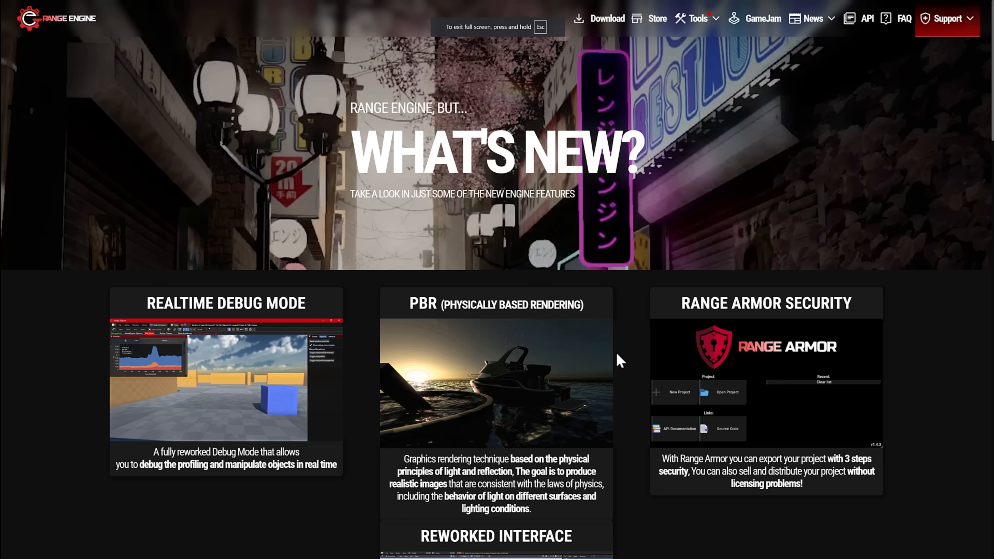
scroll("down", 3)
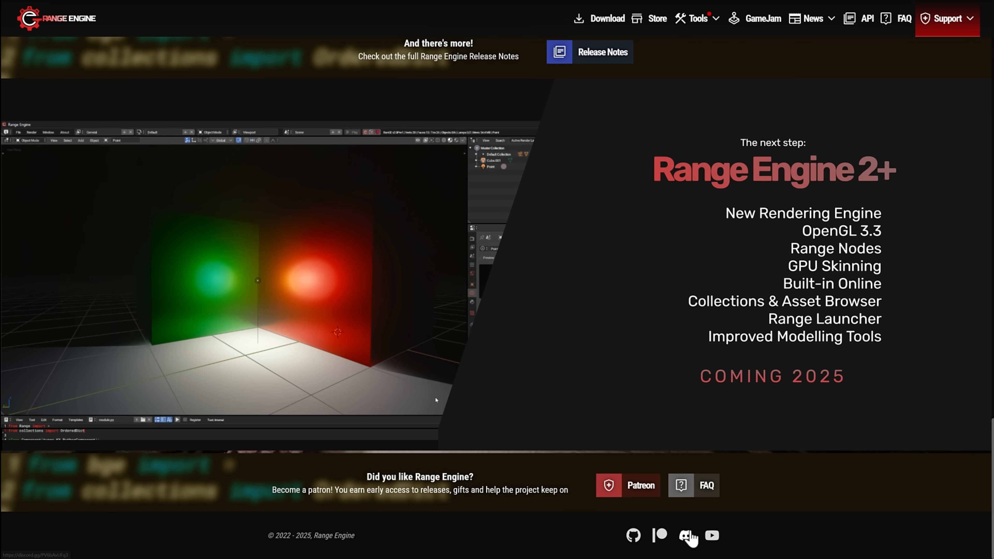
left_click(588, 52)
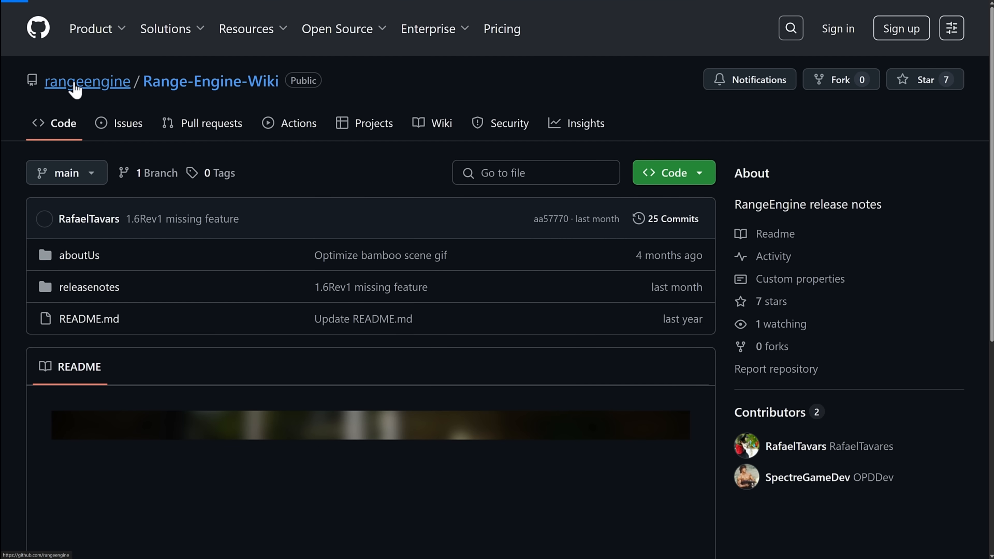
Step: Browse the rangeengine organization overview and its pinned repositories
left_click(87, 81)
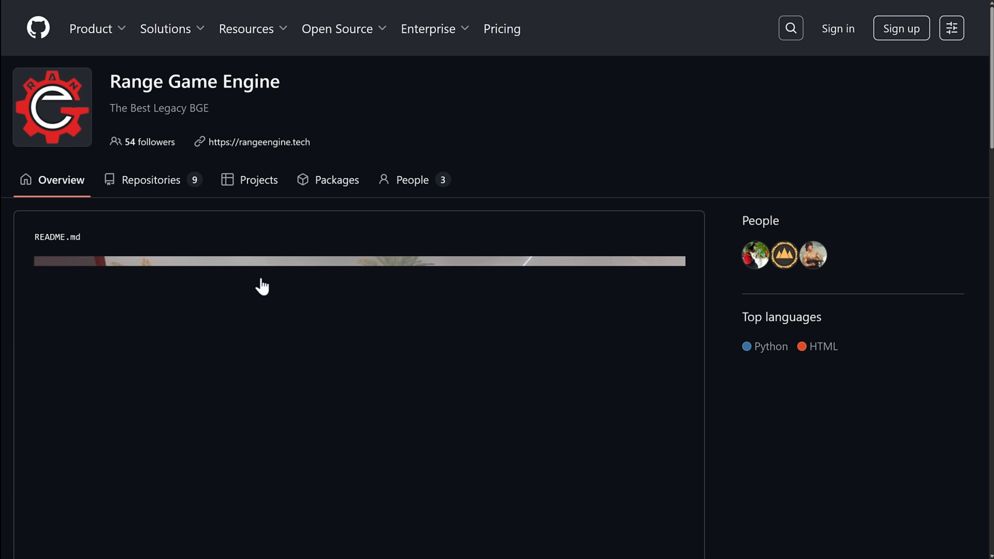
scroll("down", 3)
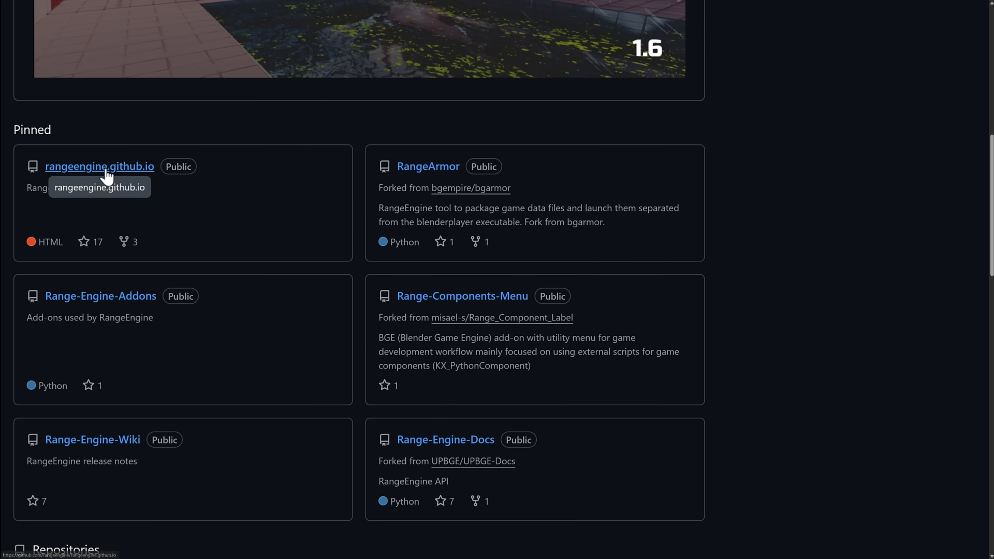
scroll("down", 3)
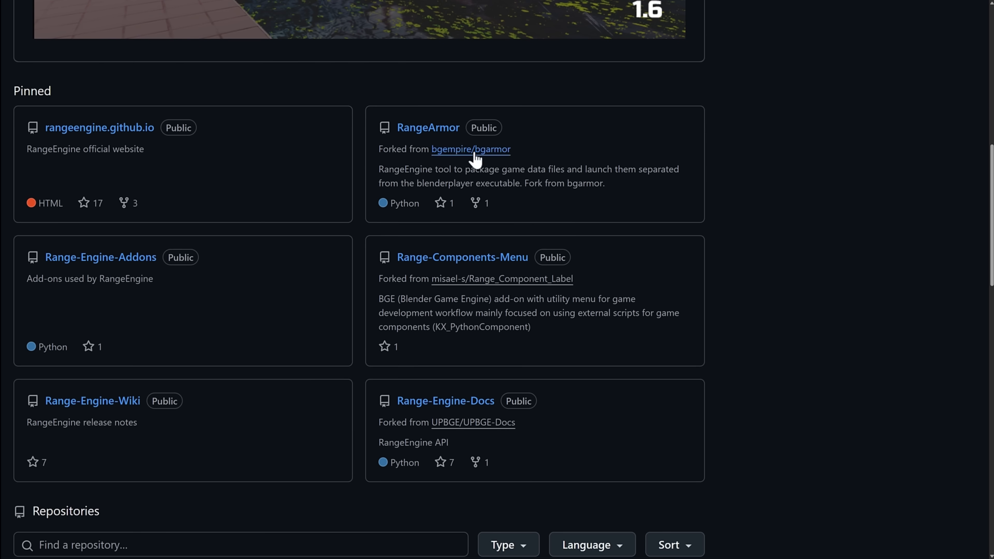
mouse_move(100, 257)
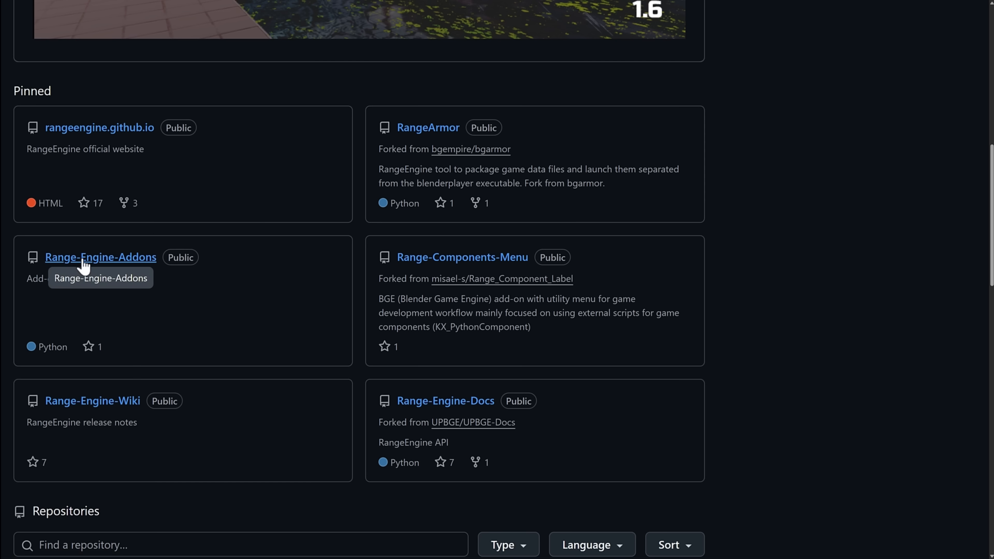
scroll("down", 3)
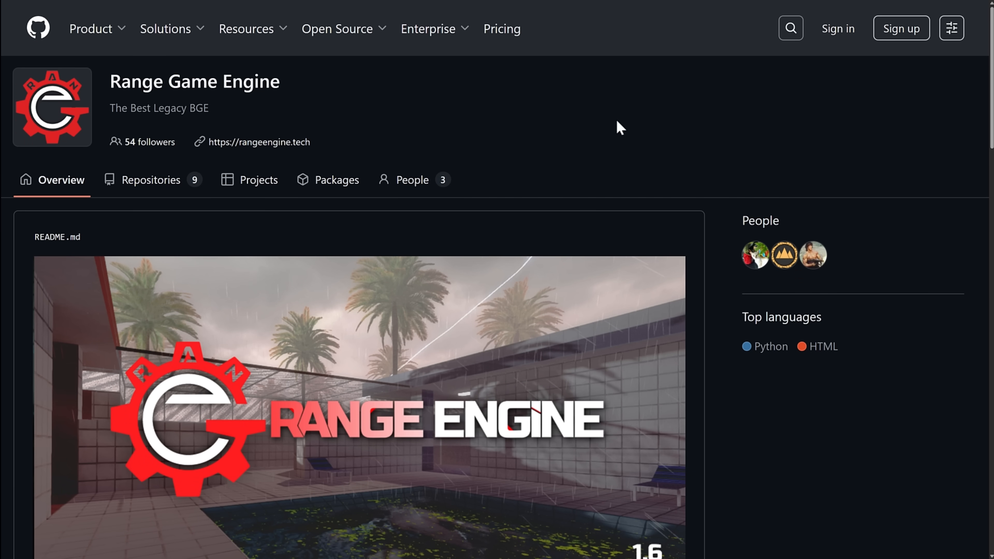
mouse_move(612, 131)
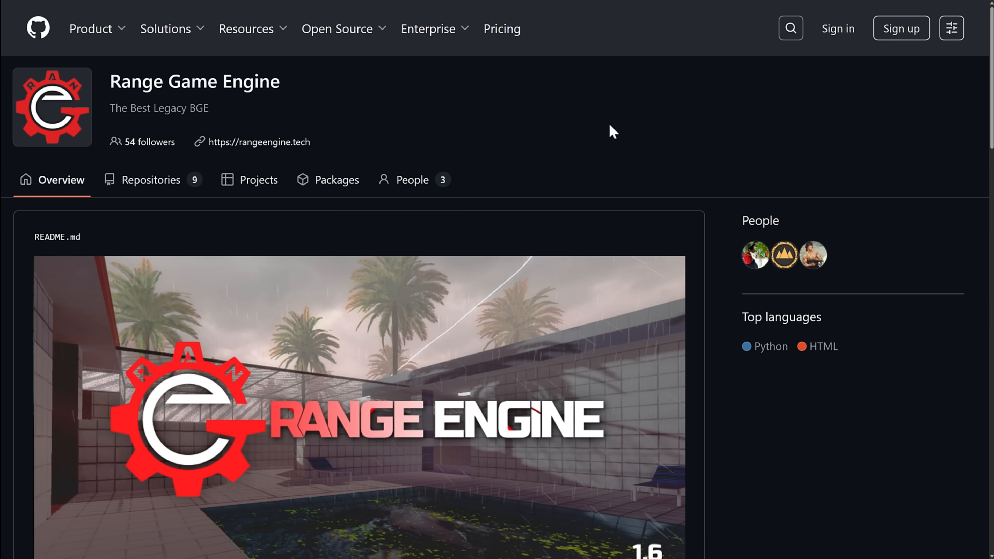
scroll("down", 3)
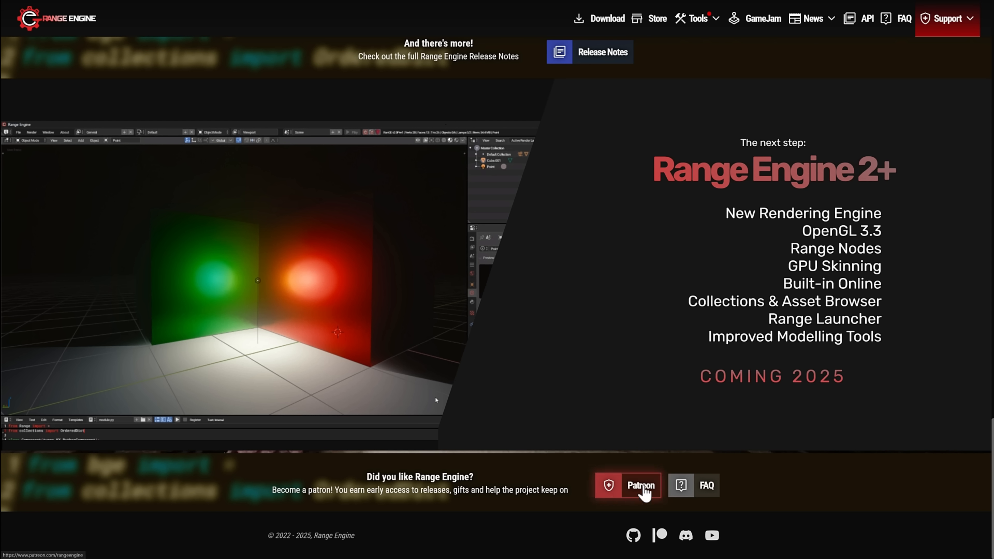
Step: Browse the RanGE Contributors membership tiers from Standard to Range Prime Supporter
left_click(627, 485)
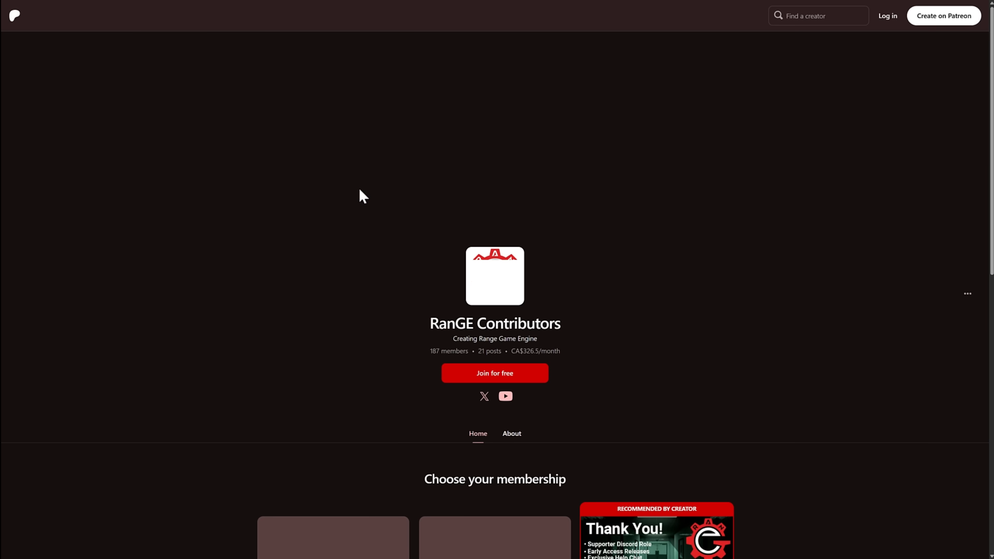
scroll("down", 3)
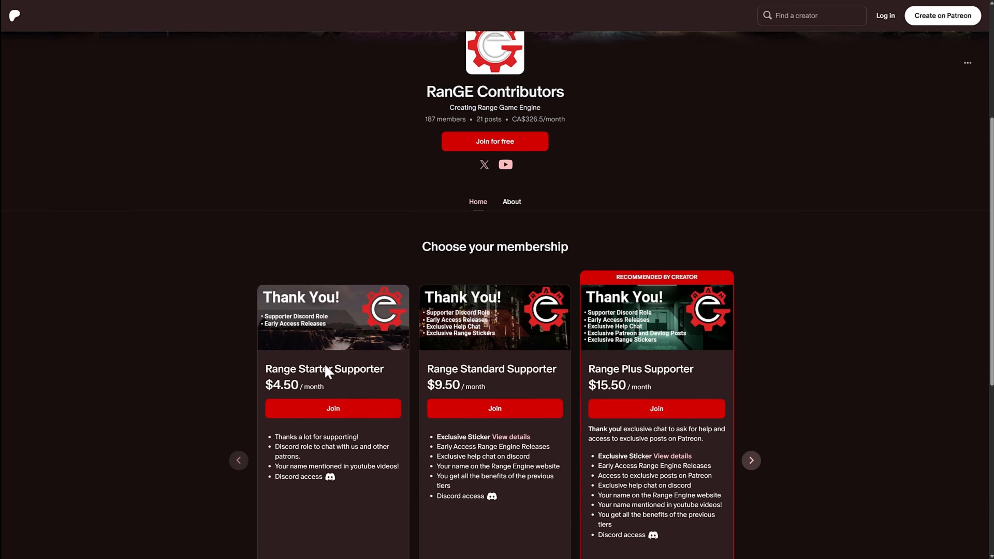
left_click(750, 460)
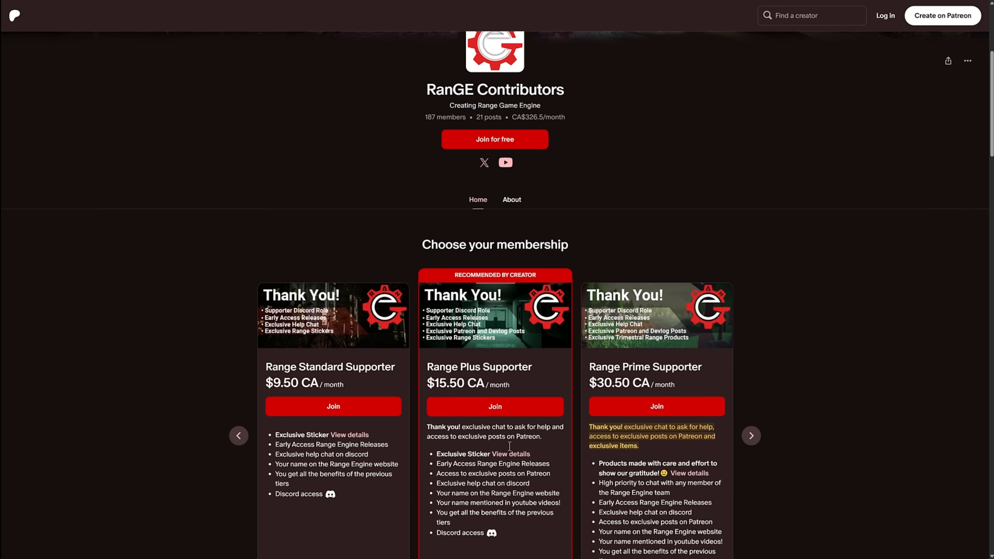
double_click(458, 463)
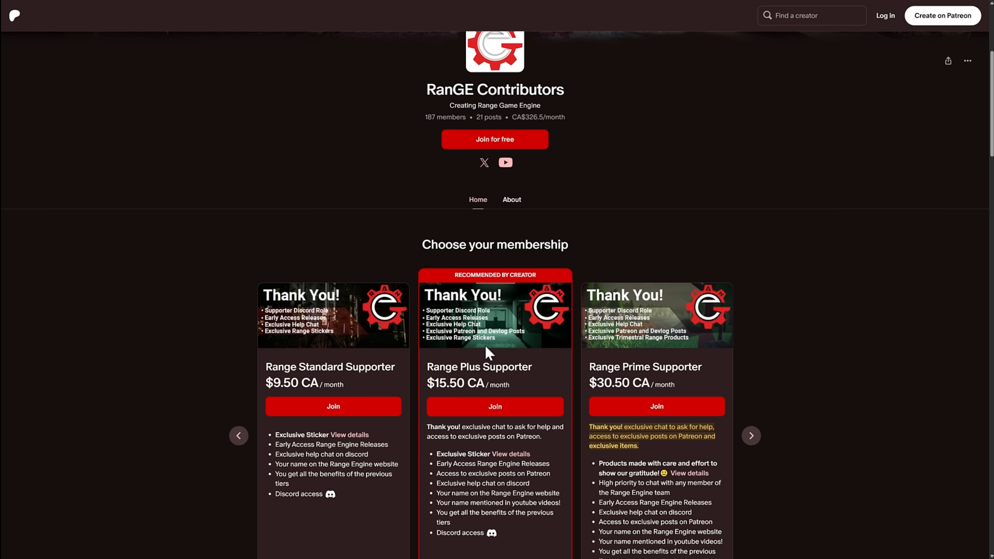
mouse_move(866, 251)
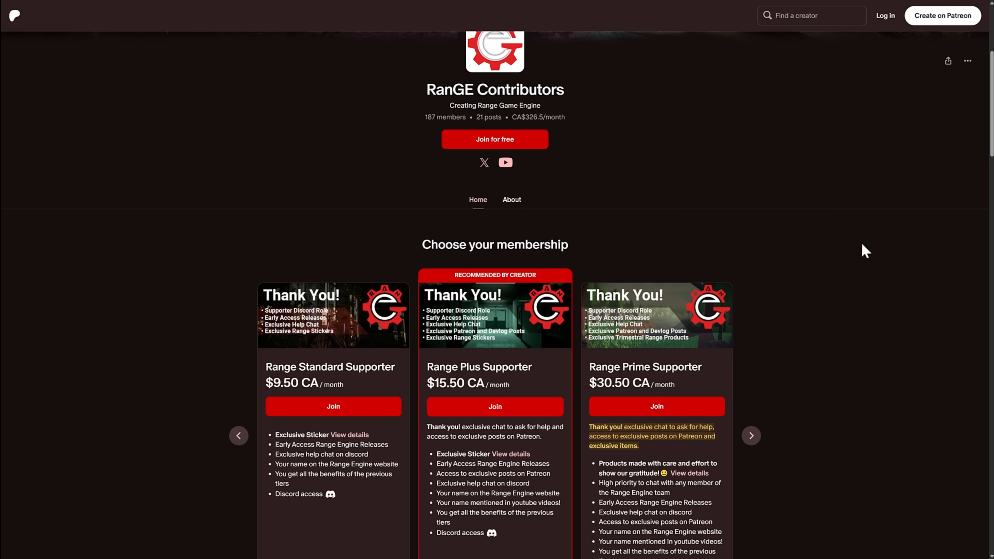
mouse_move(677, 230)
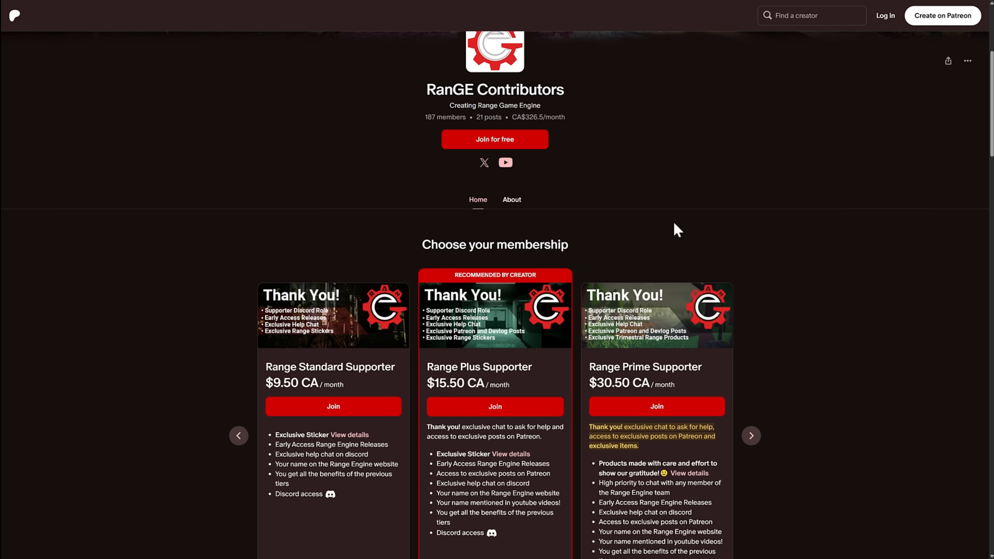
mouse_move(671, 133)
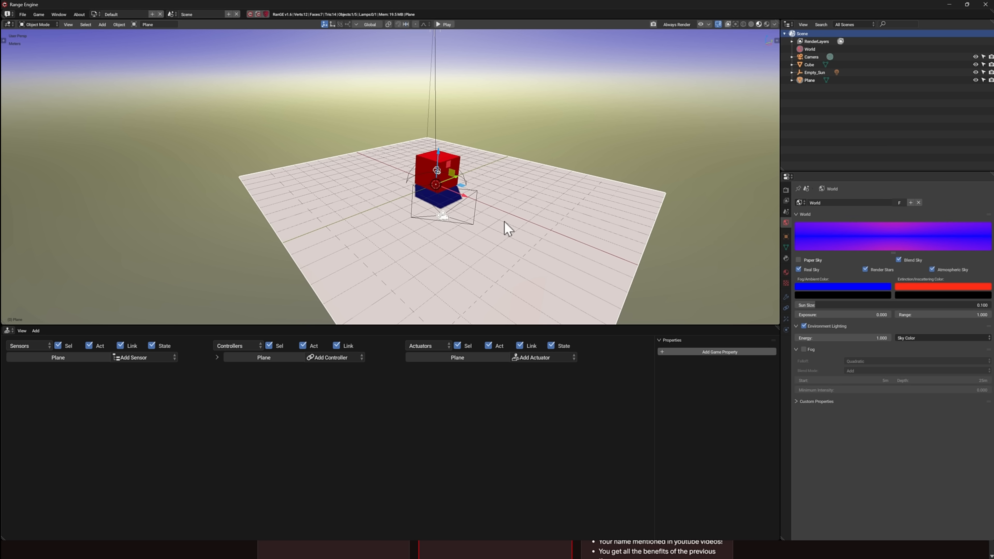
mouse_move(244, 248)
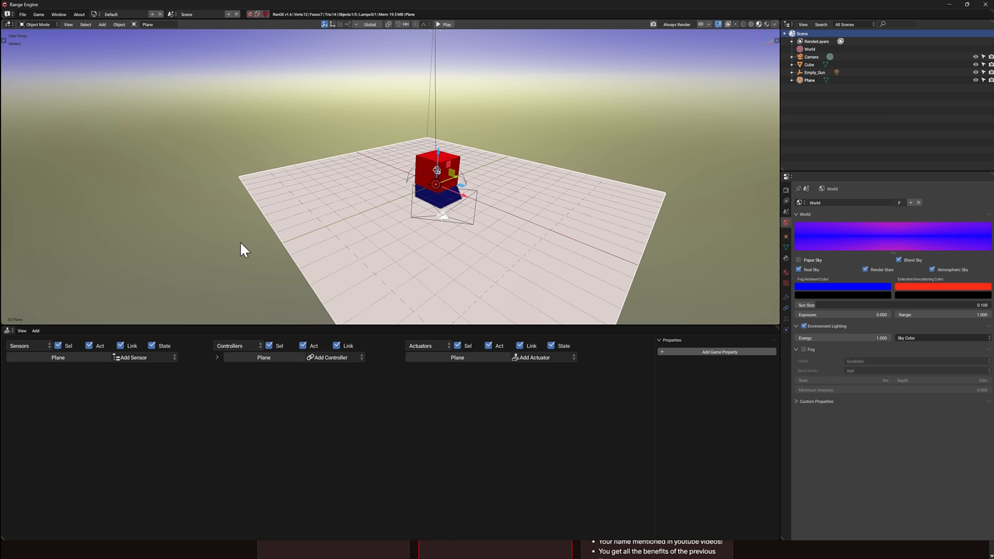